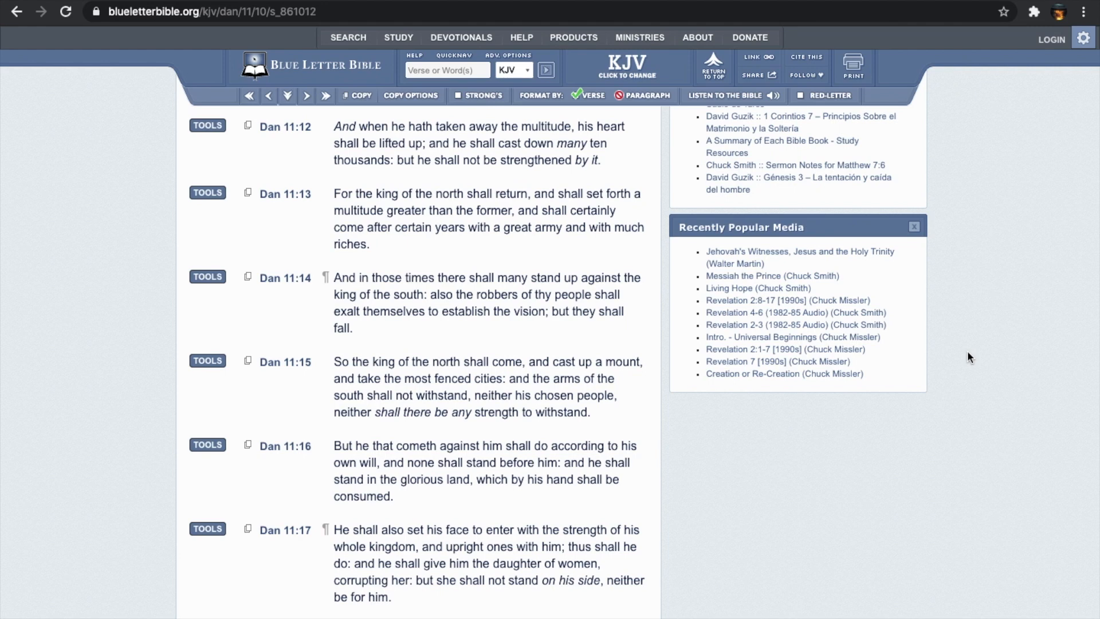
- After reviewing Daniel 11 on Blue Letter Bible, search the web for 'seleuceus 2' in a new tab
scroll(up, 3)
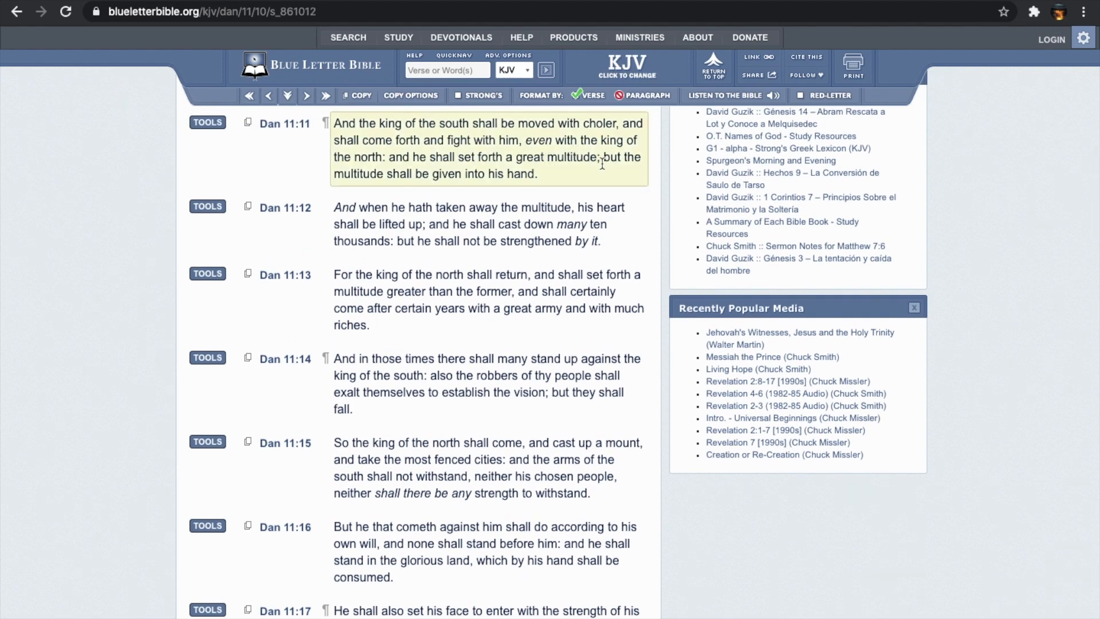
mouse_move(341, 136)
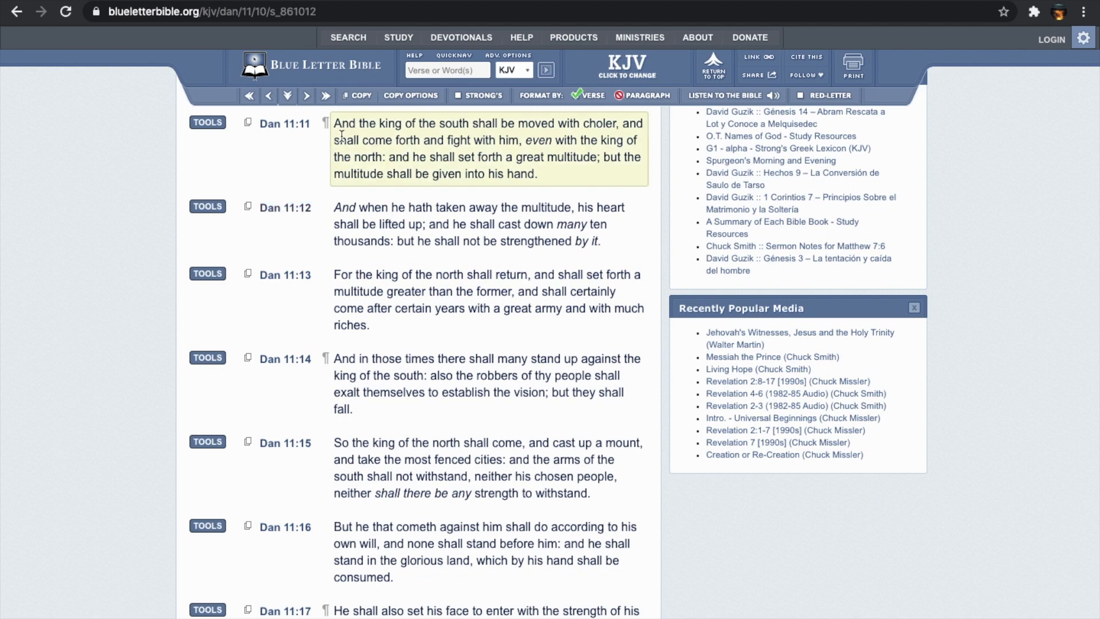
scroll(down, 3)
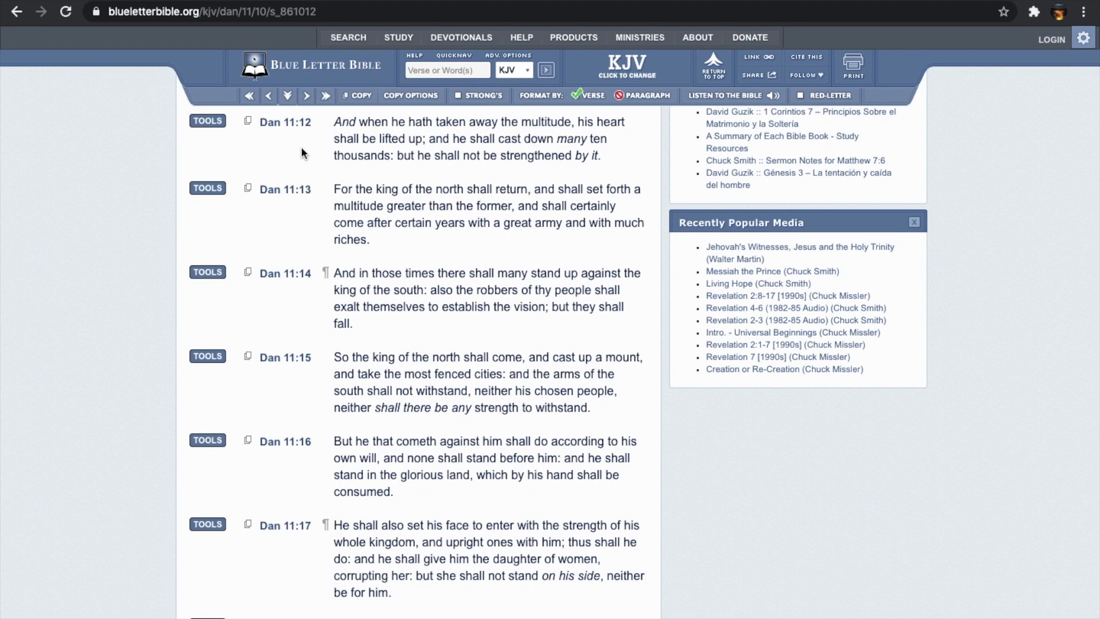
scroll(up, 3)
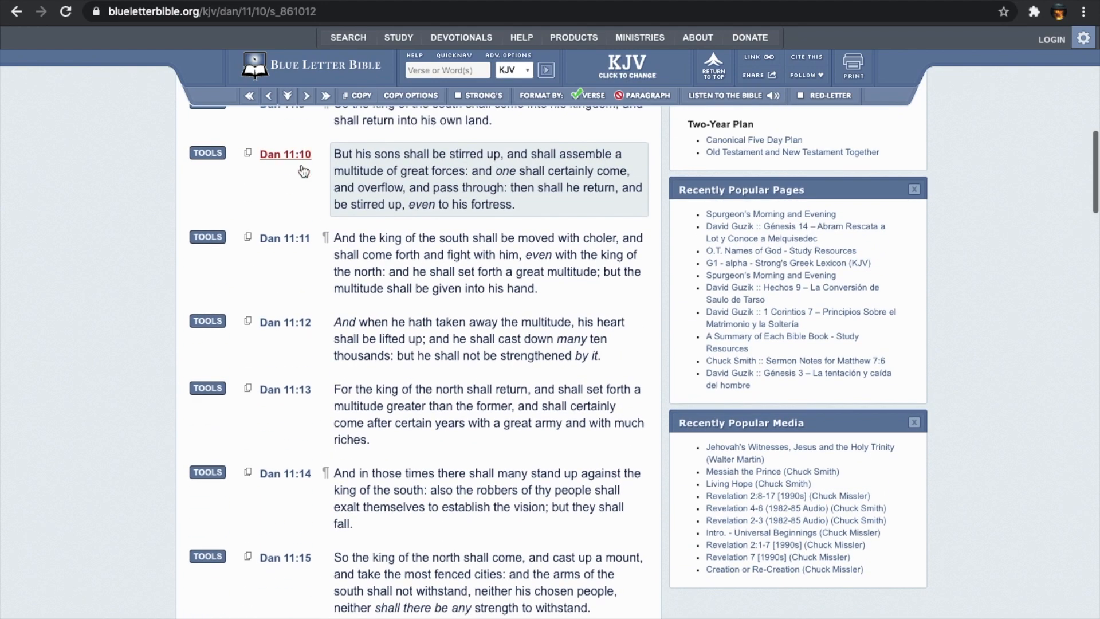
mouse_move(296, 261)
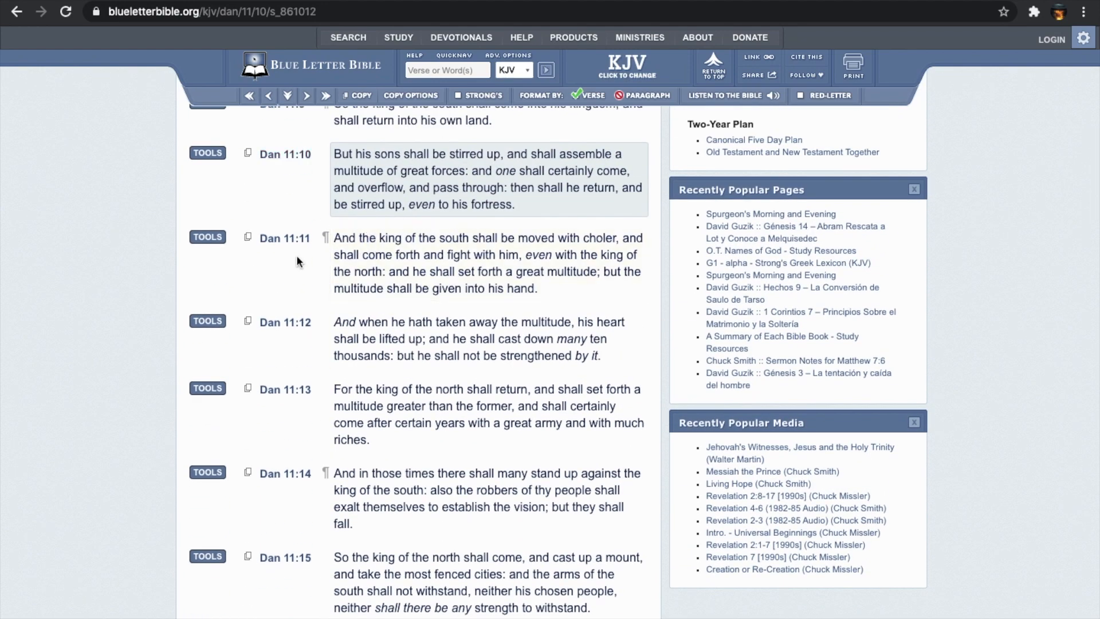
scroll(down, 3)
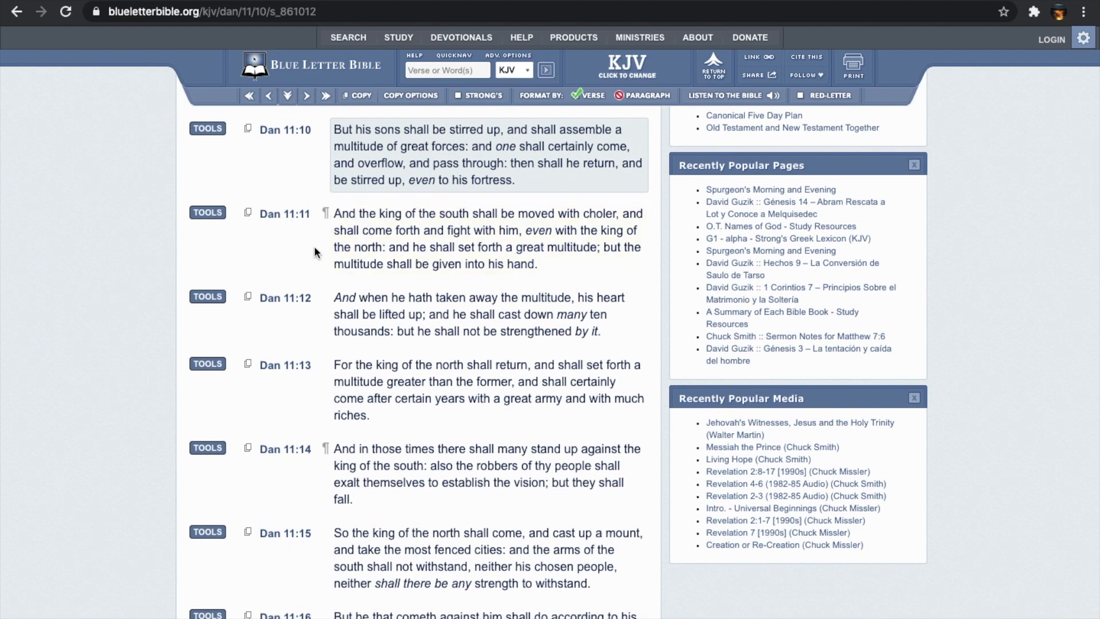
mouse_move(301, 243)
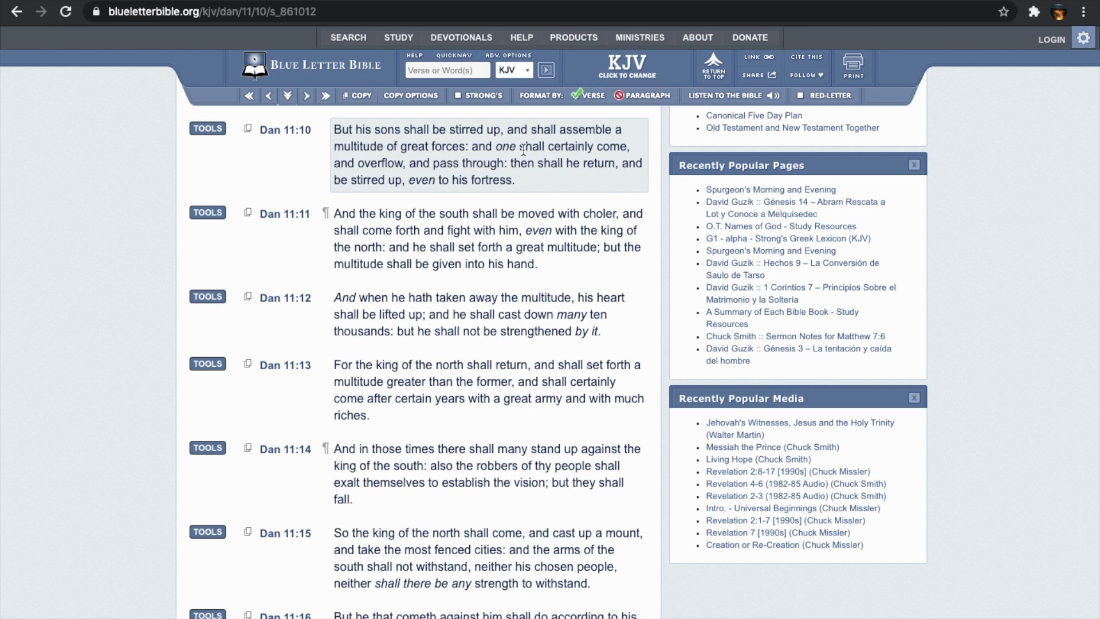
mouse_move(332, 178)
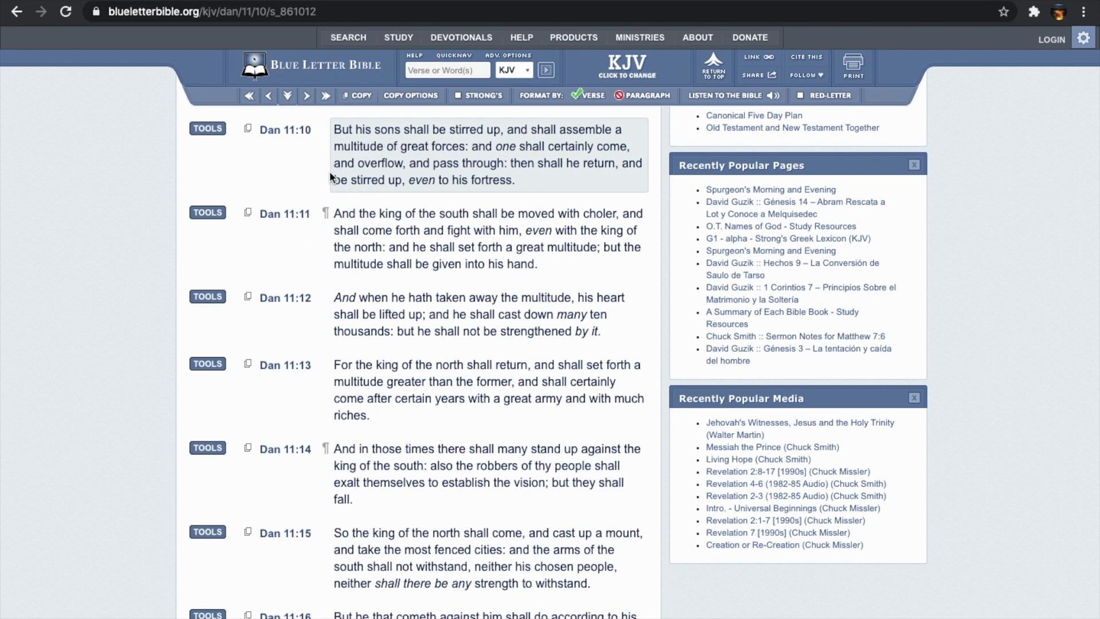
mouse_move(302, 166)
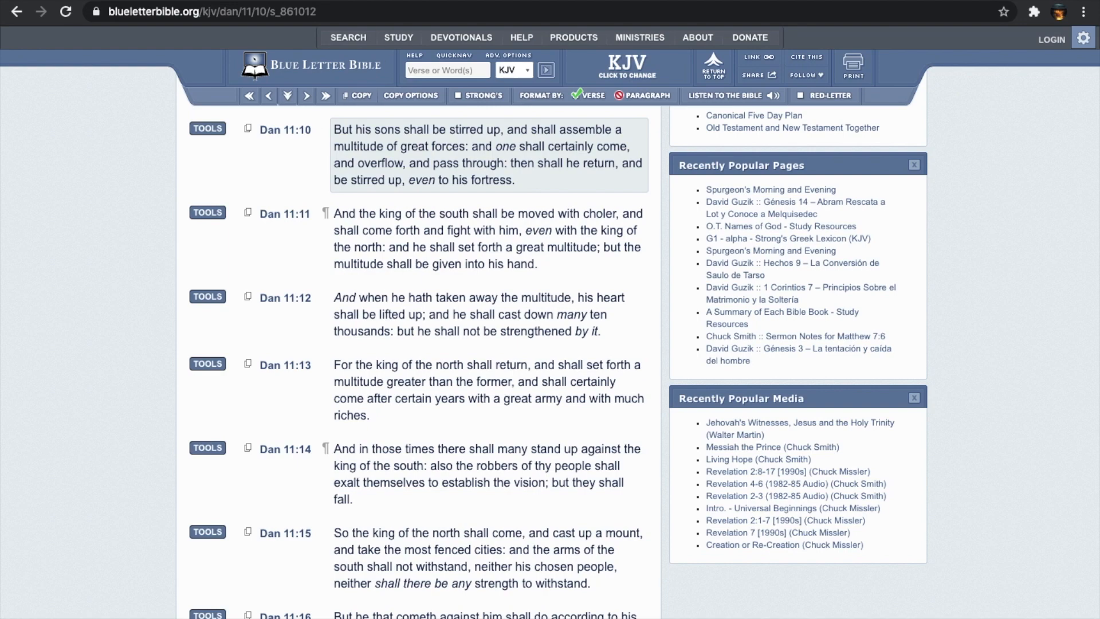
text(seleuce)
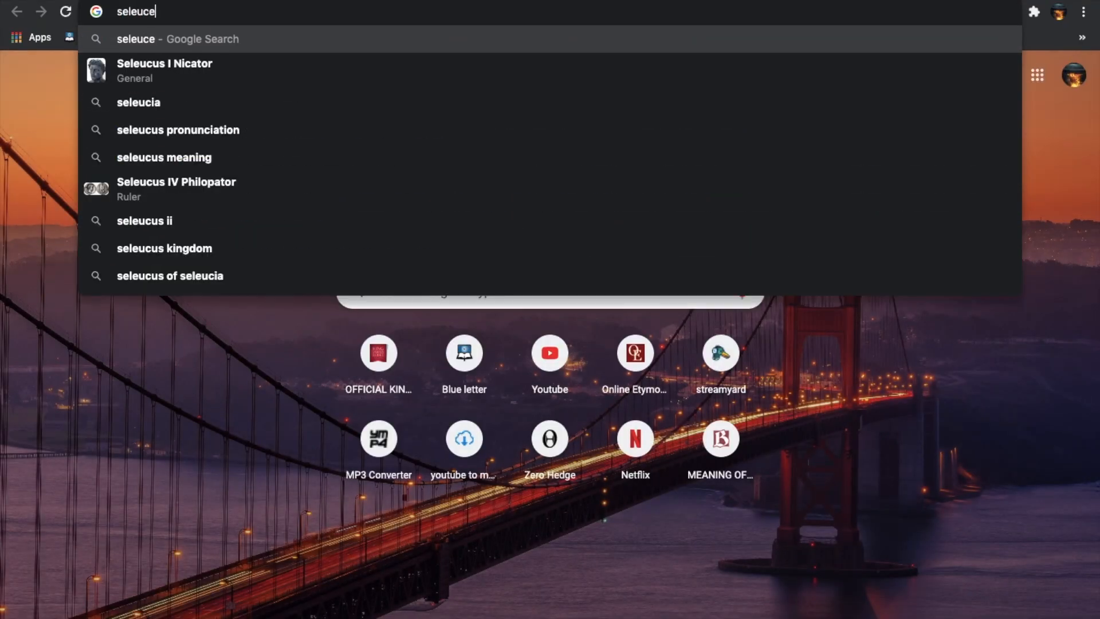
text(eus 2)
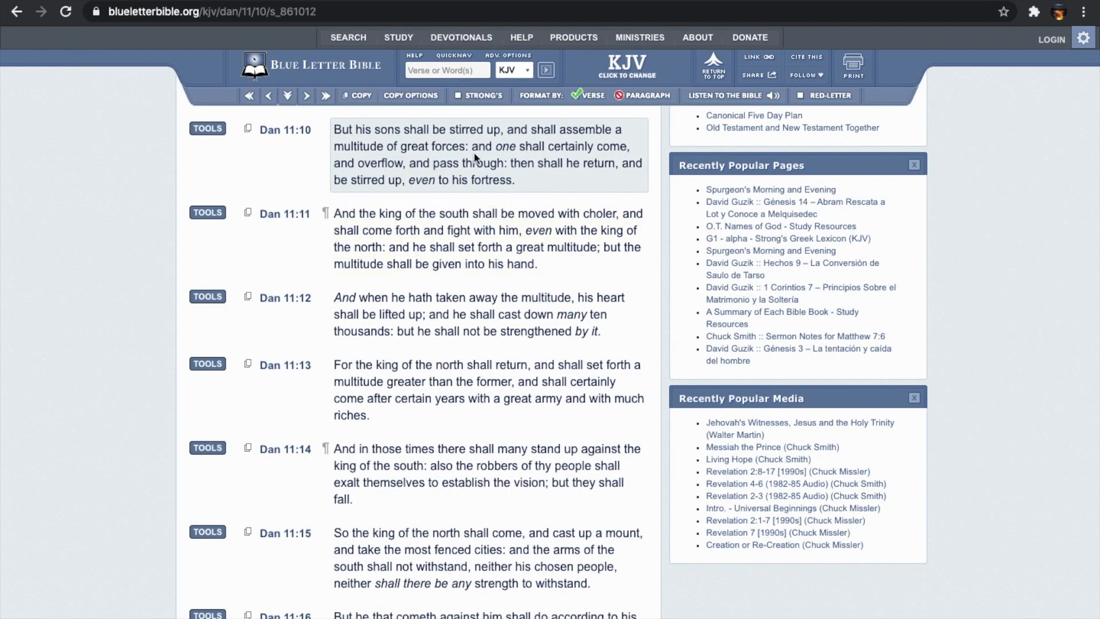
mouse_move(310, 174)
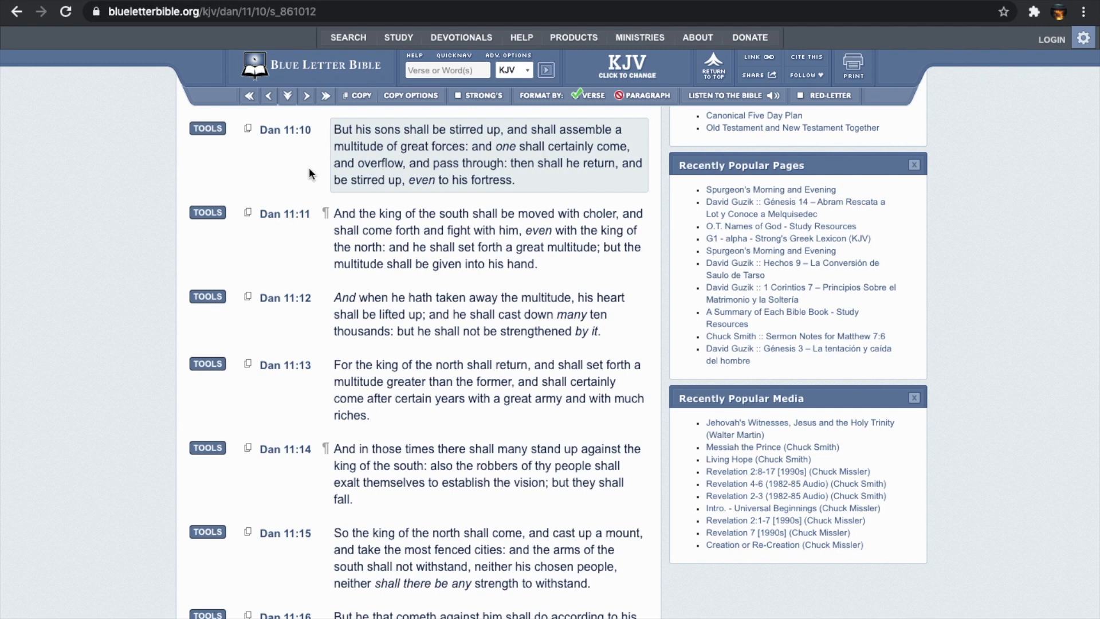
scroll(down, 3)
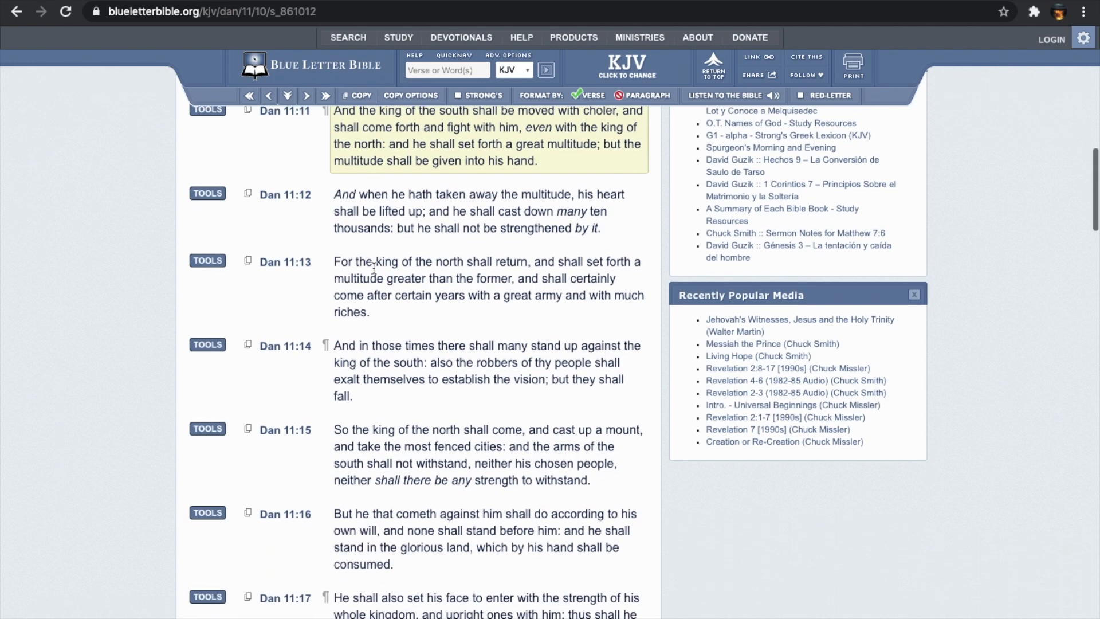
scroll(down, 3)
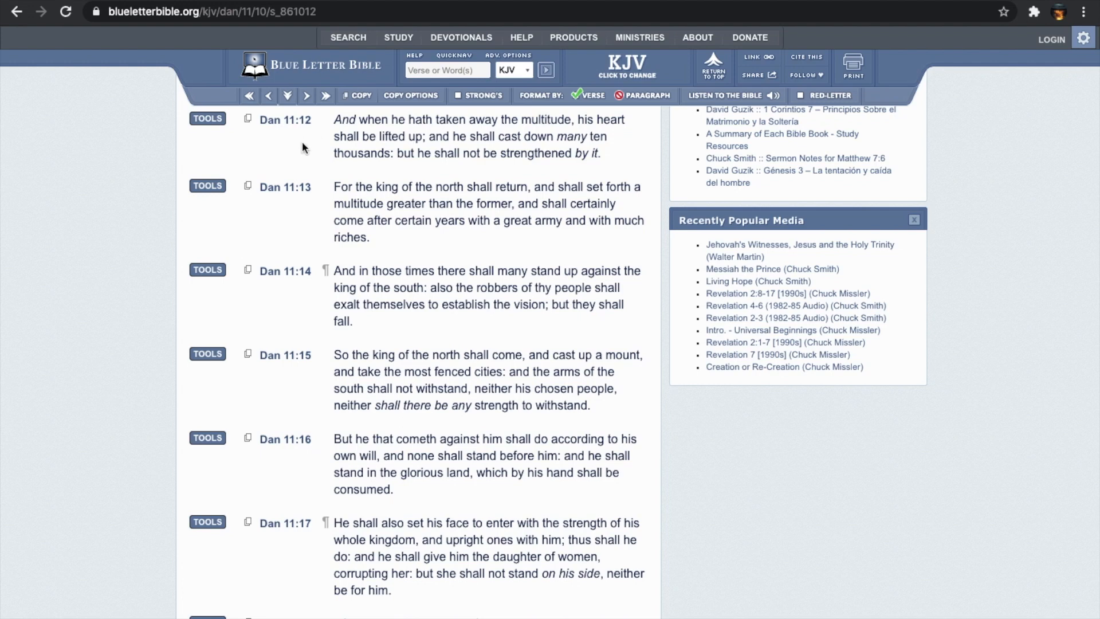
mouse_move(311, 160)
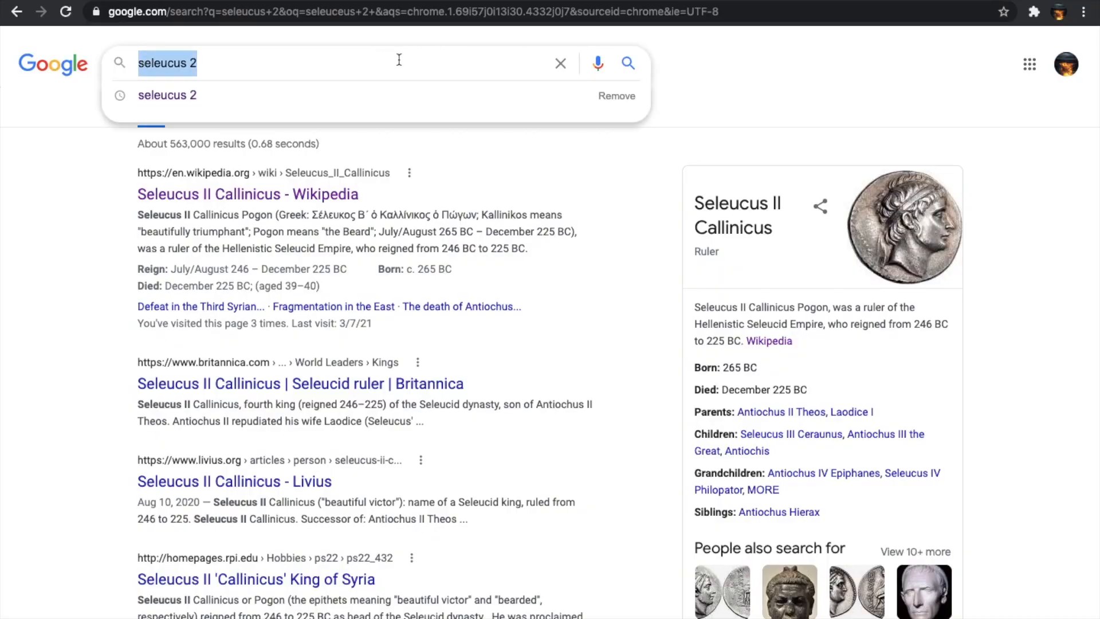
- Search Google for the Battle of Raphia and filter image results to maps
text(battle of ra)
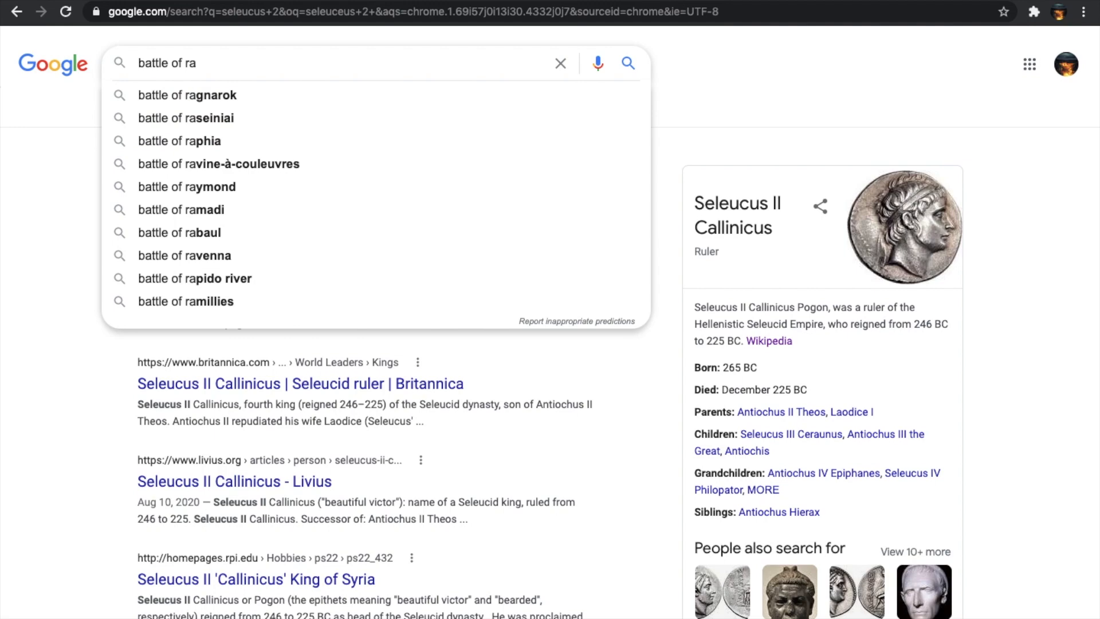
click(180, 140)
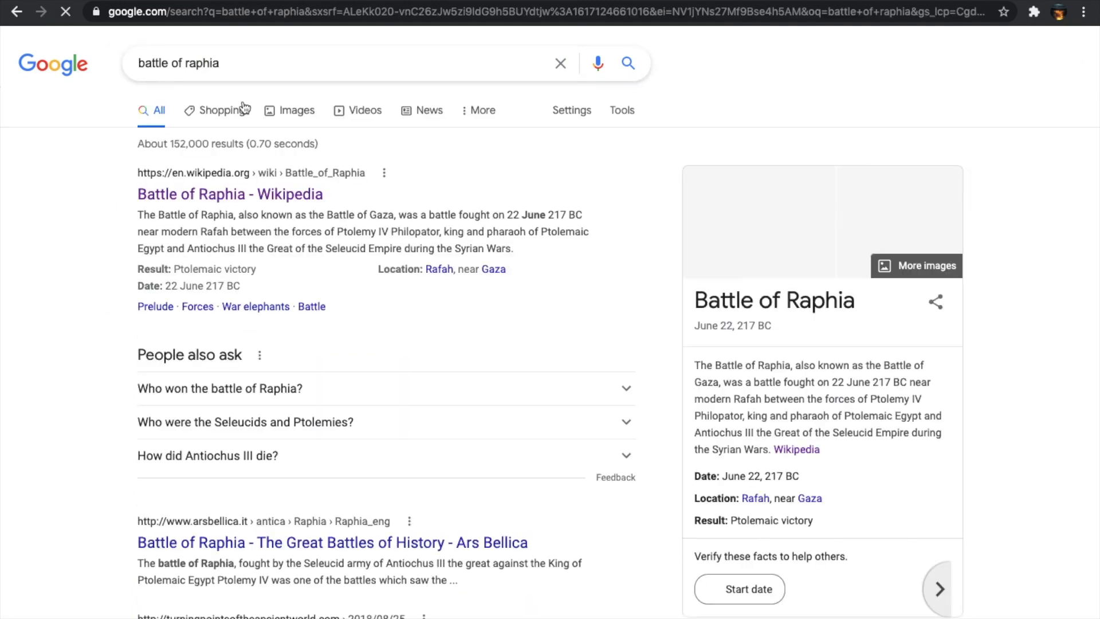
click(296, 110)
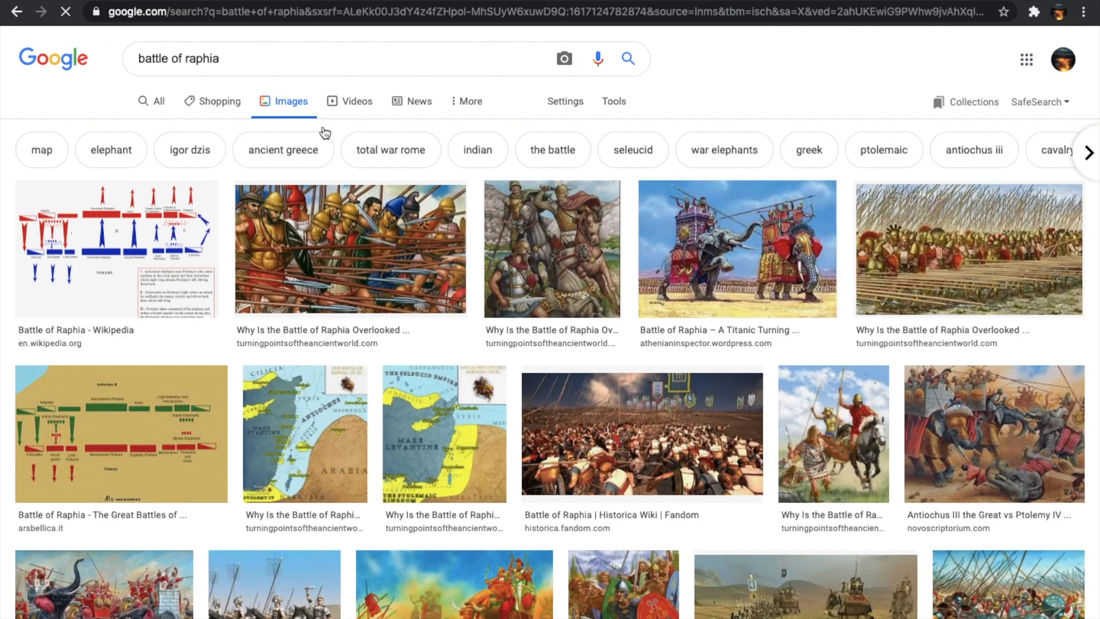
click(351, 58)
text( map)
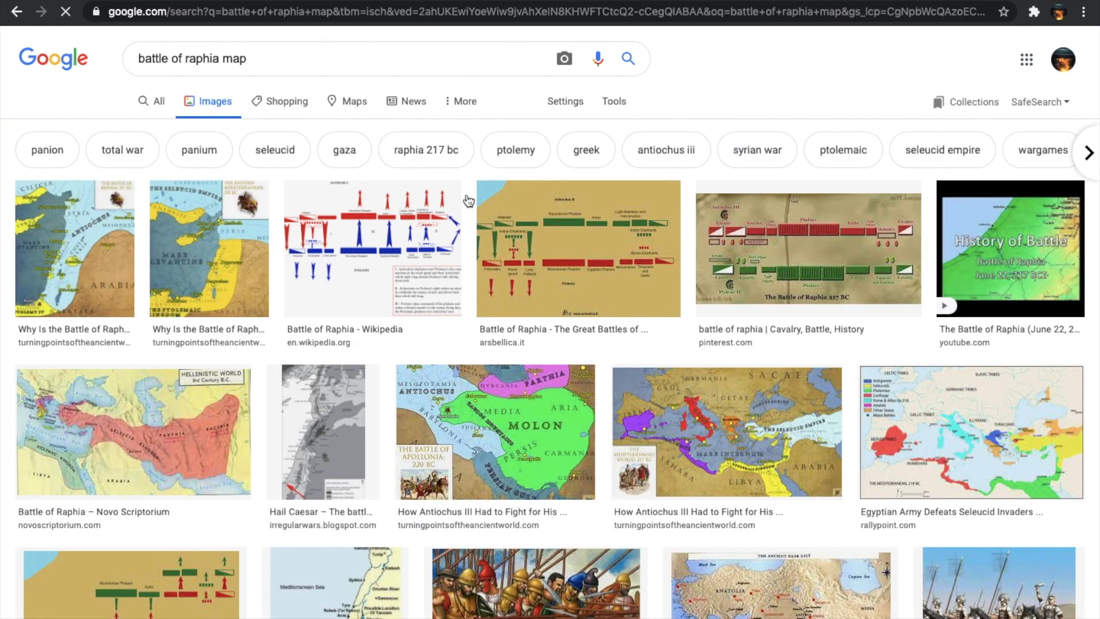
- Enlarge the 'History of Battle - The Battle of Raphia' map thumbnail
click(1009, 249)
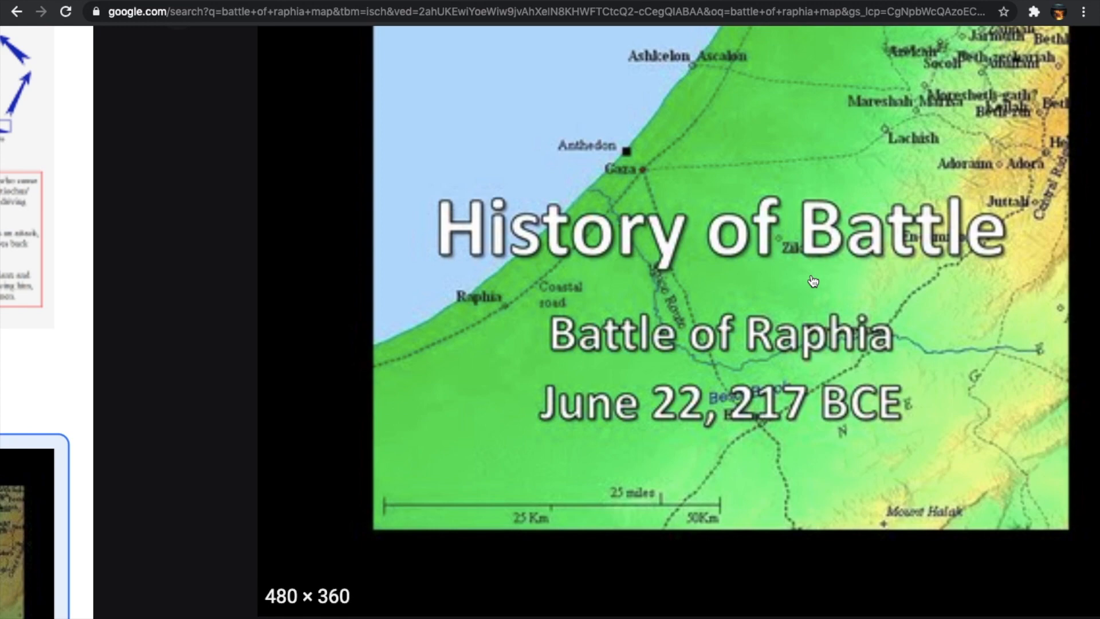
mouse_move(549, 276)
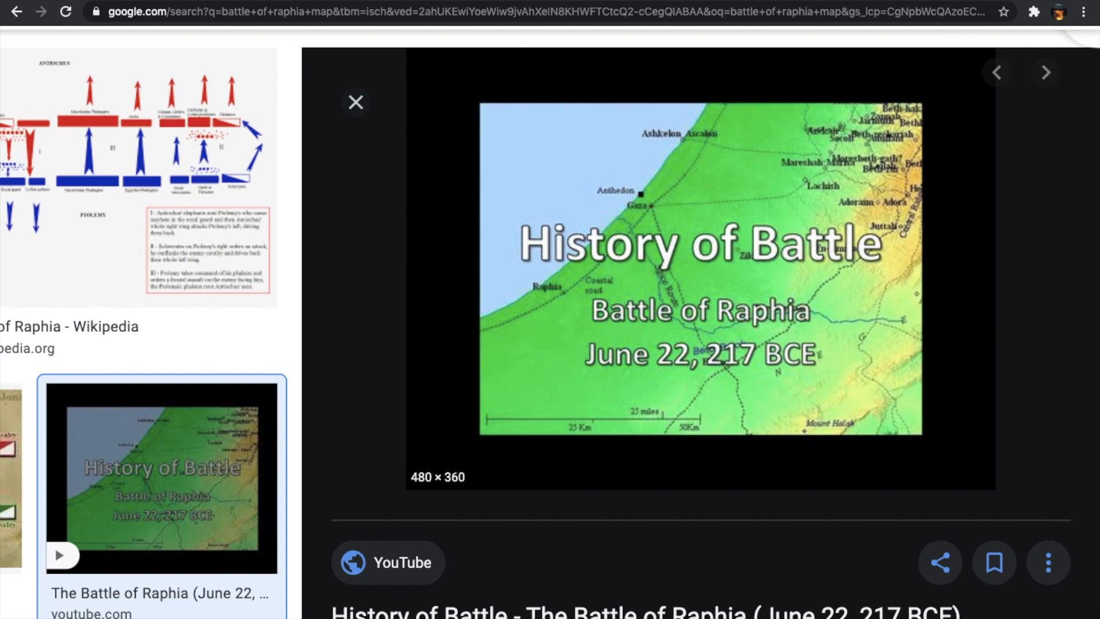
mouse_move(640, 325)
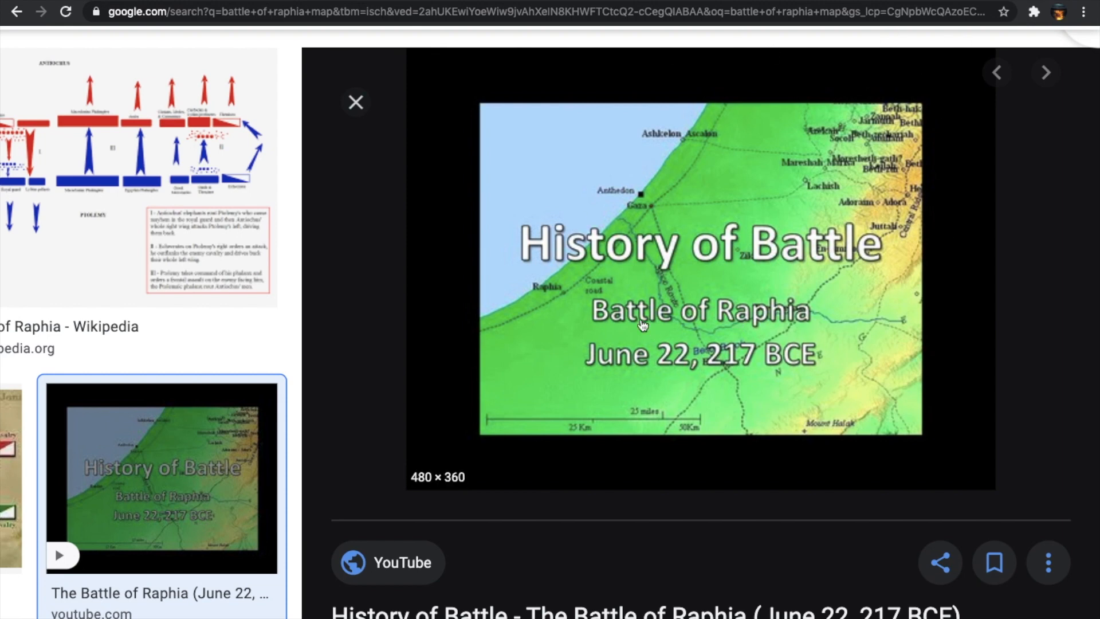
mouse_move(582, 286)
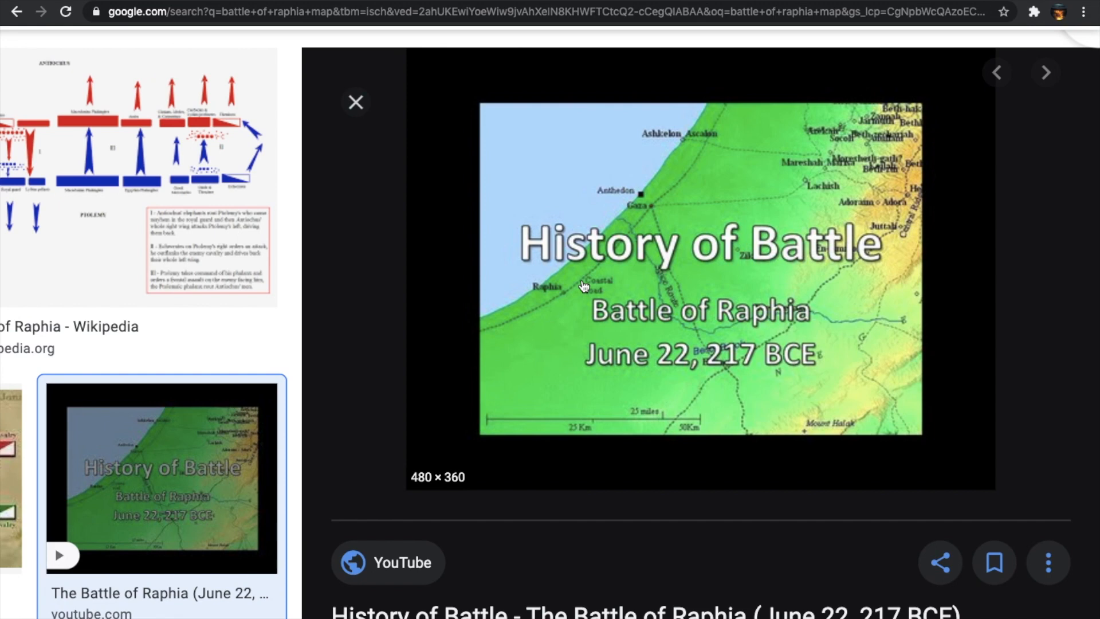
mouse_move(630, 263)
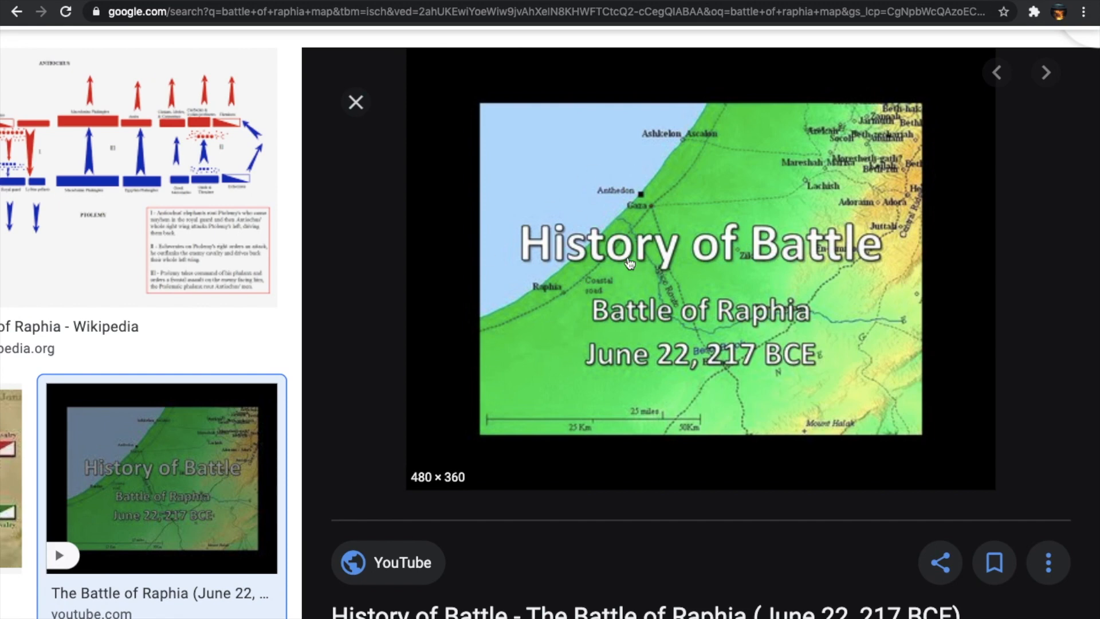
mouse_move(679, 75)
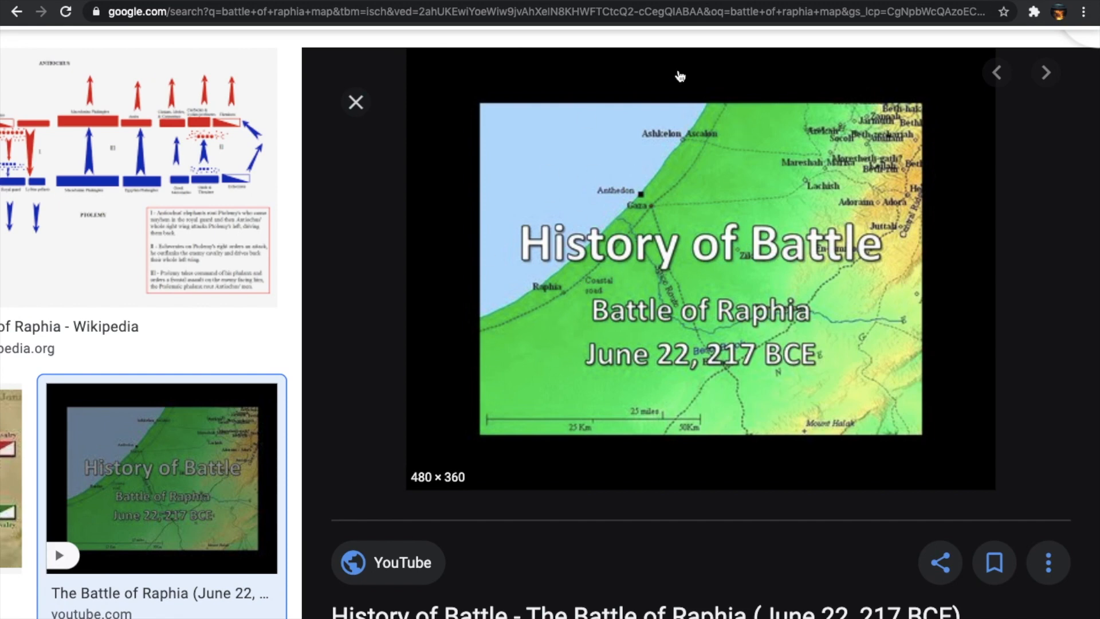
mouse_move(413, 144)
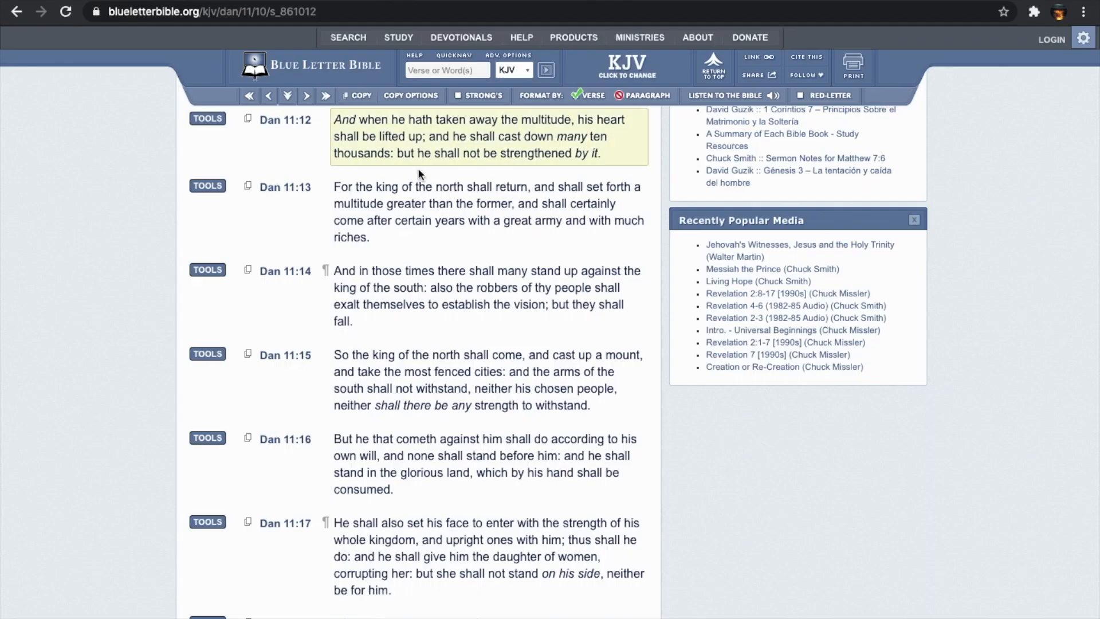
mouse_move(414, 167)
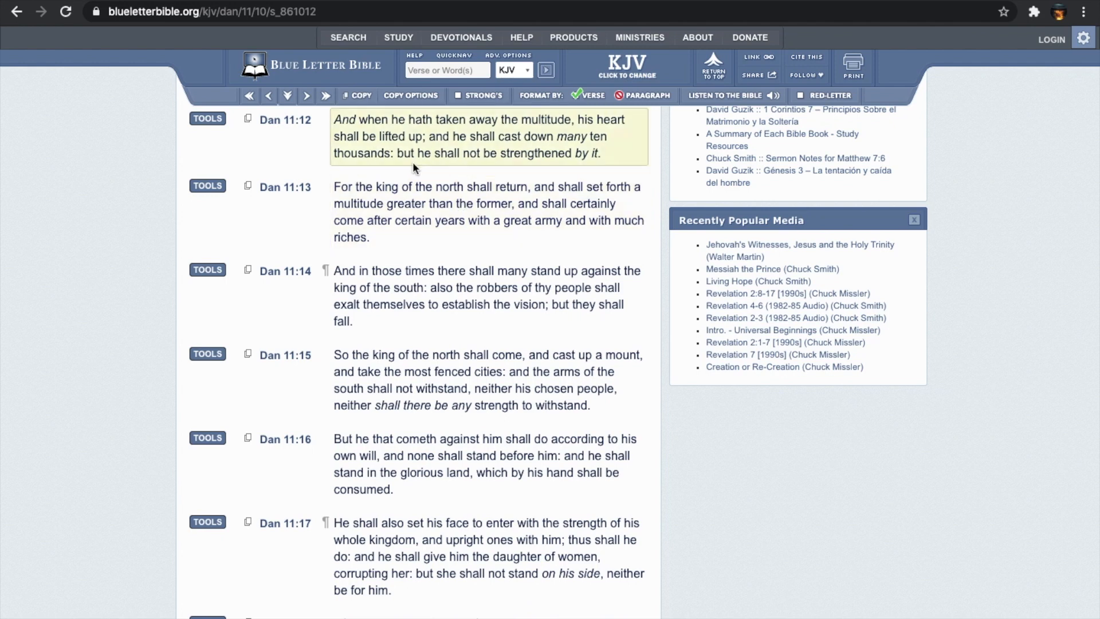
mouse_move(599, 154)
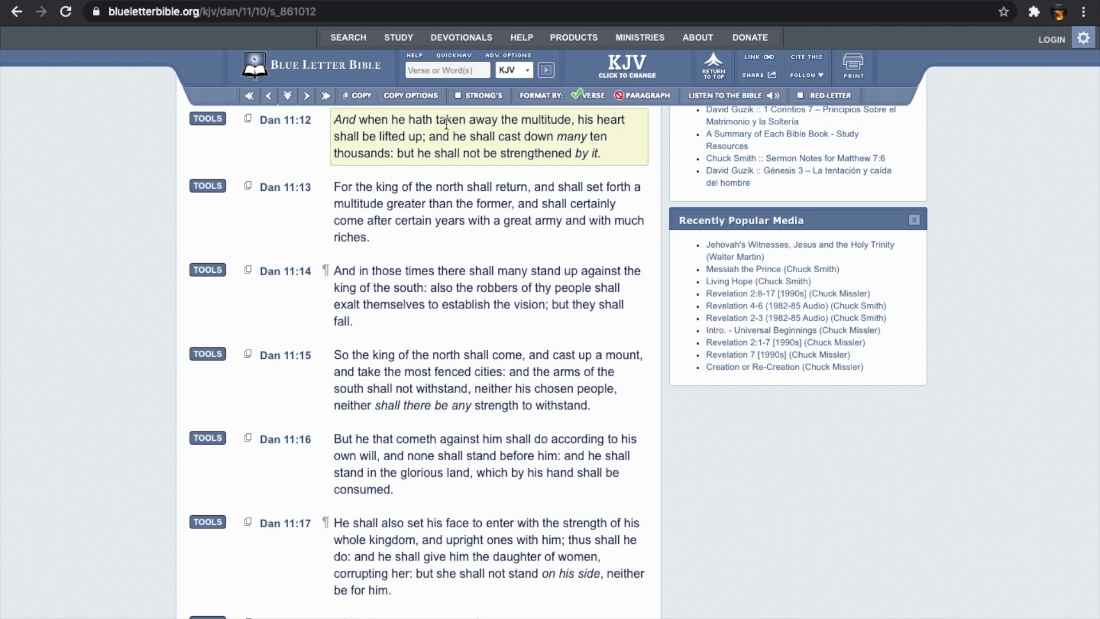
mouse_move(431, 152)
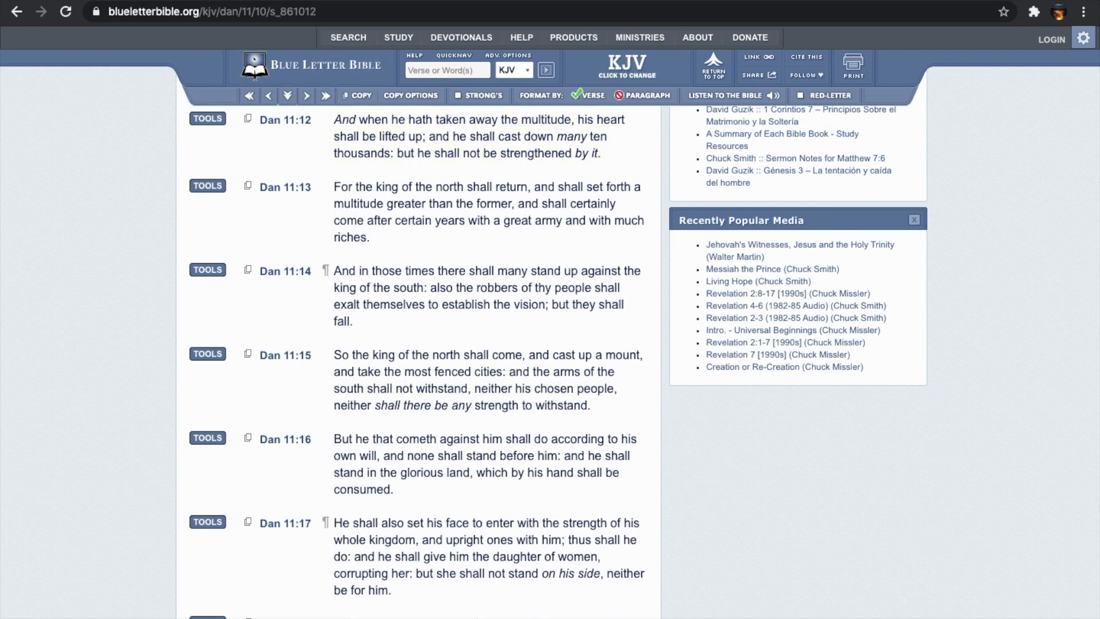
- Return to 3 Maccabees 1 (CEB) and scroll to the 'Ptolemy Philopator at the temple' section, verses 8–12
click(280, 12)
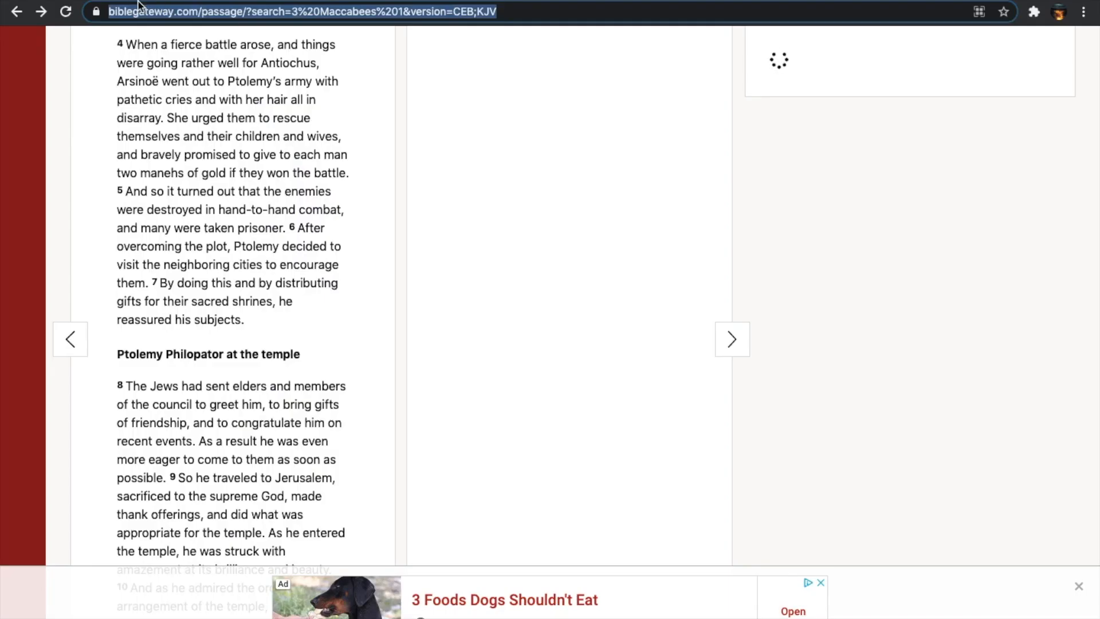
mouse_move(328, 102)
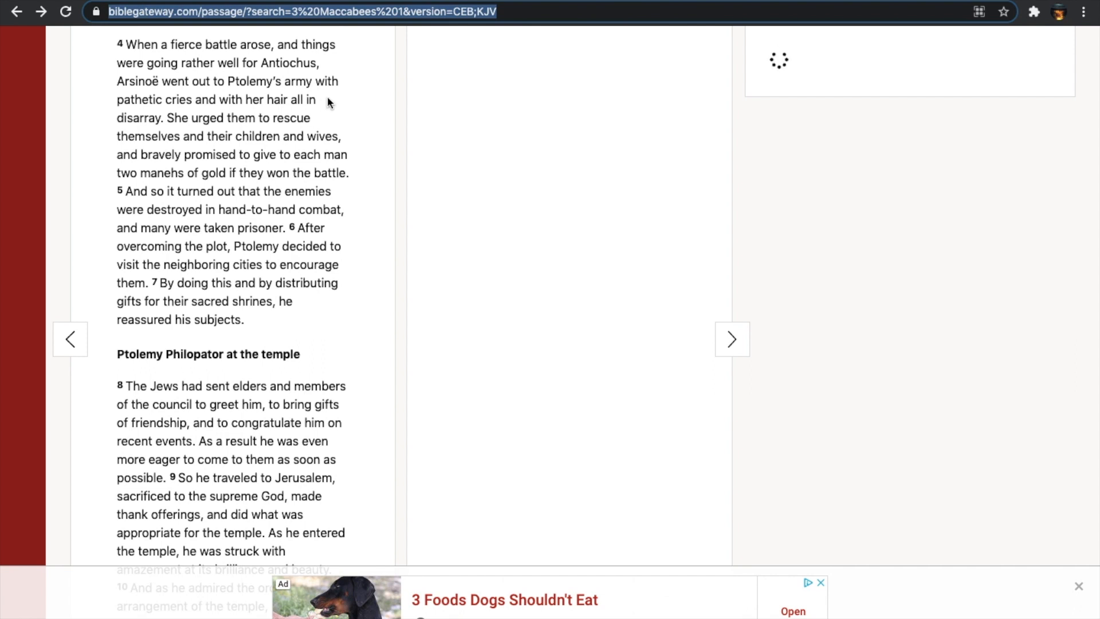
mouse_move(178, 119)
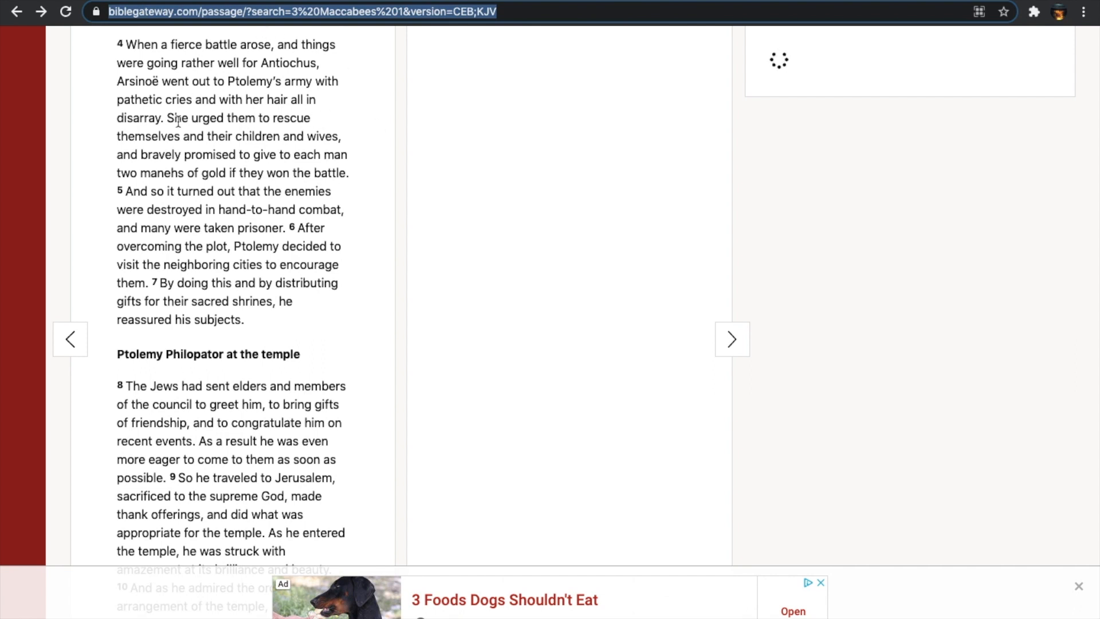
mouse_move(118, 184)
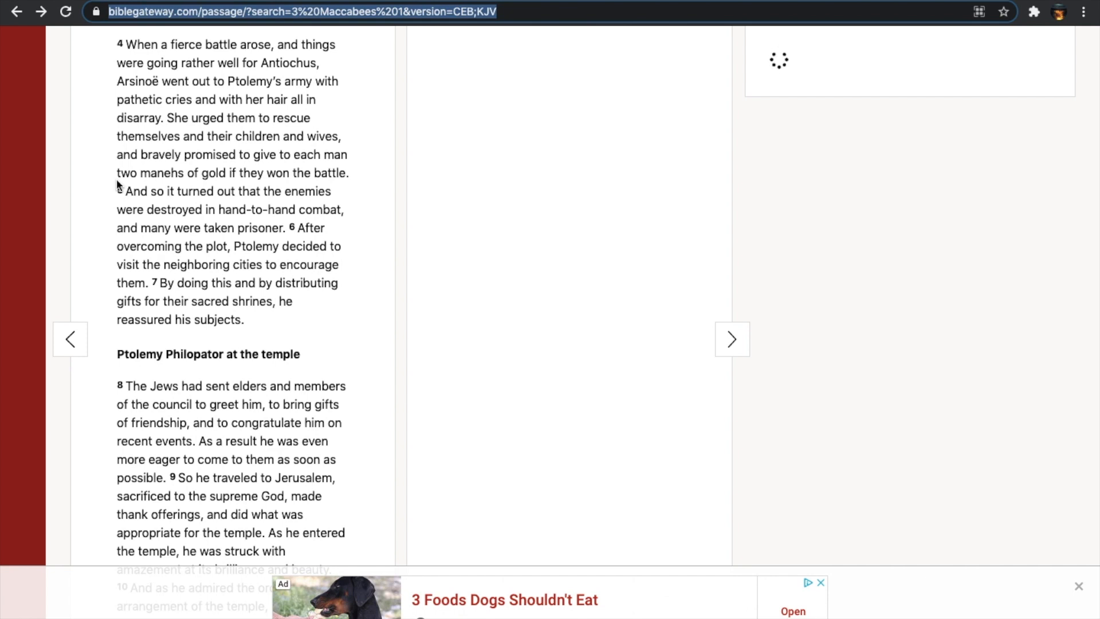
mouse_move(359, 112)
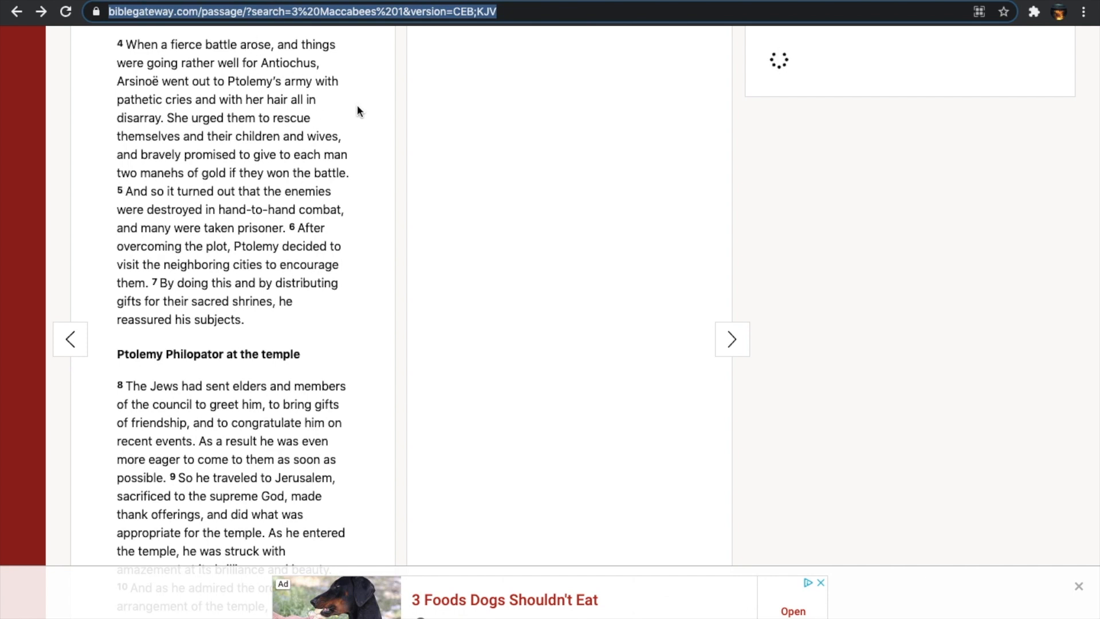
mouse_move(340, 148)
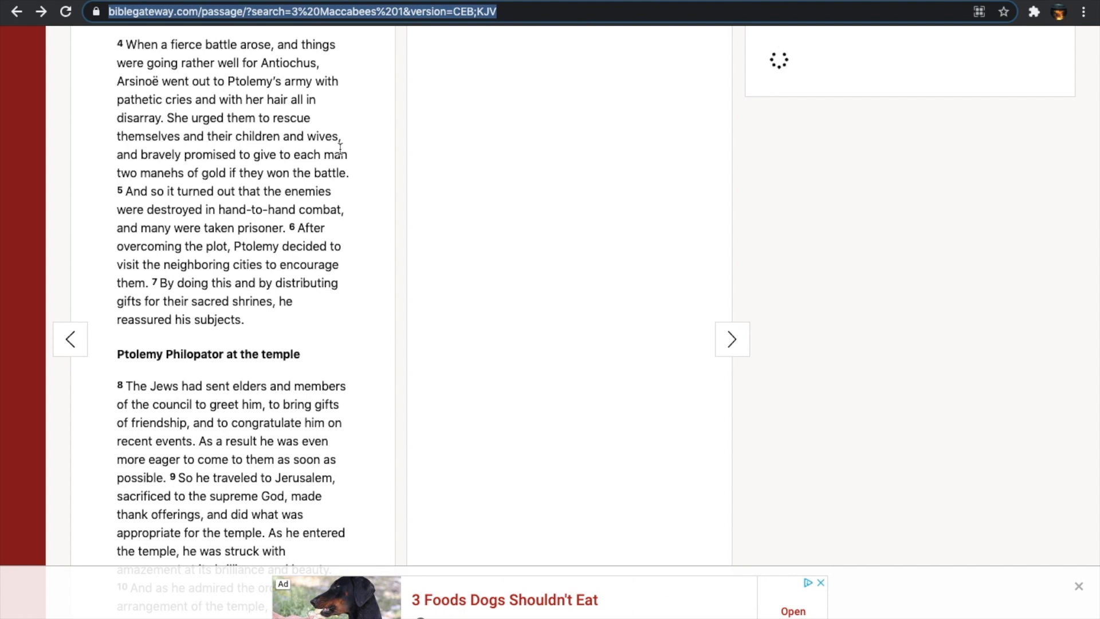
scroll(up, 3)
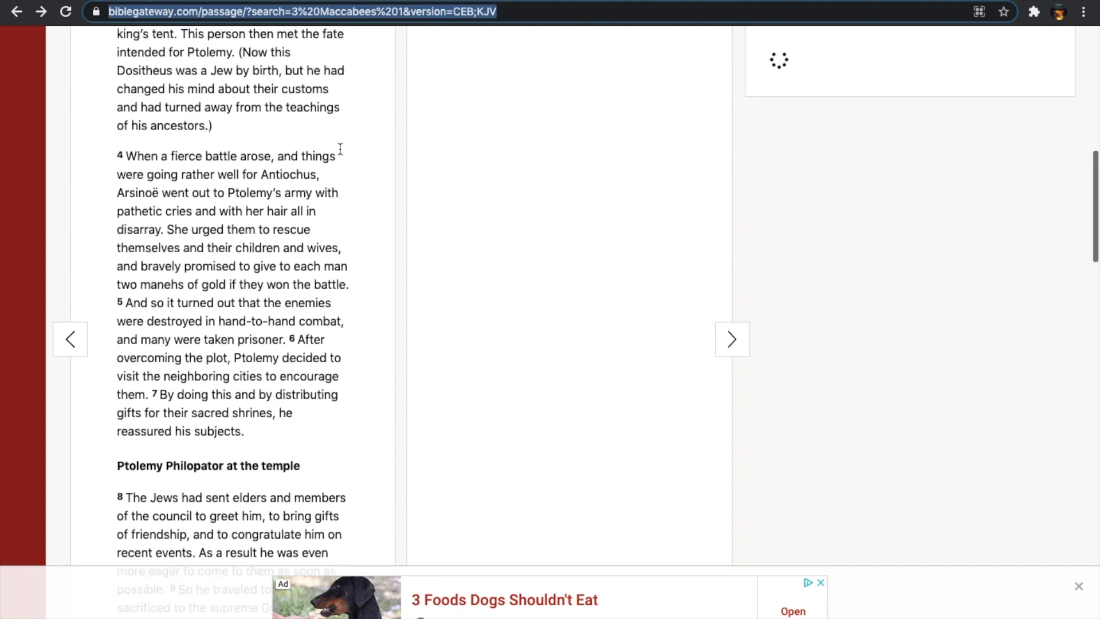
scroll(up, 3)
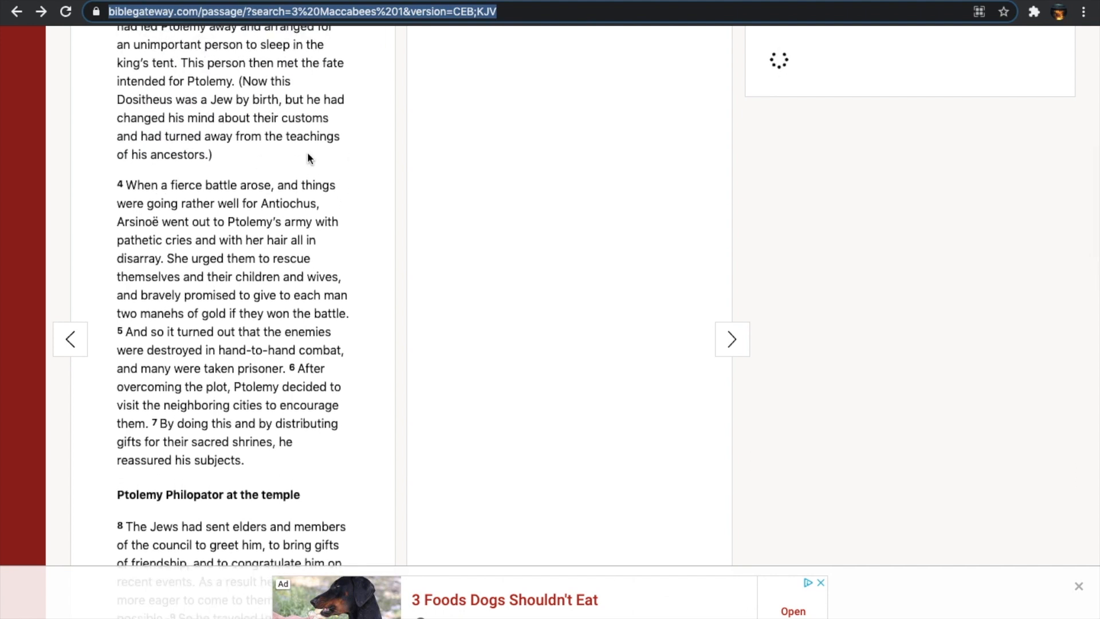
scroll(up, 3)
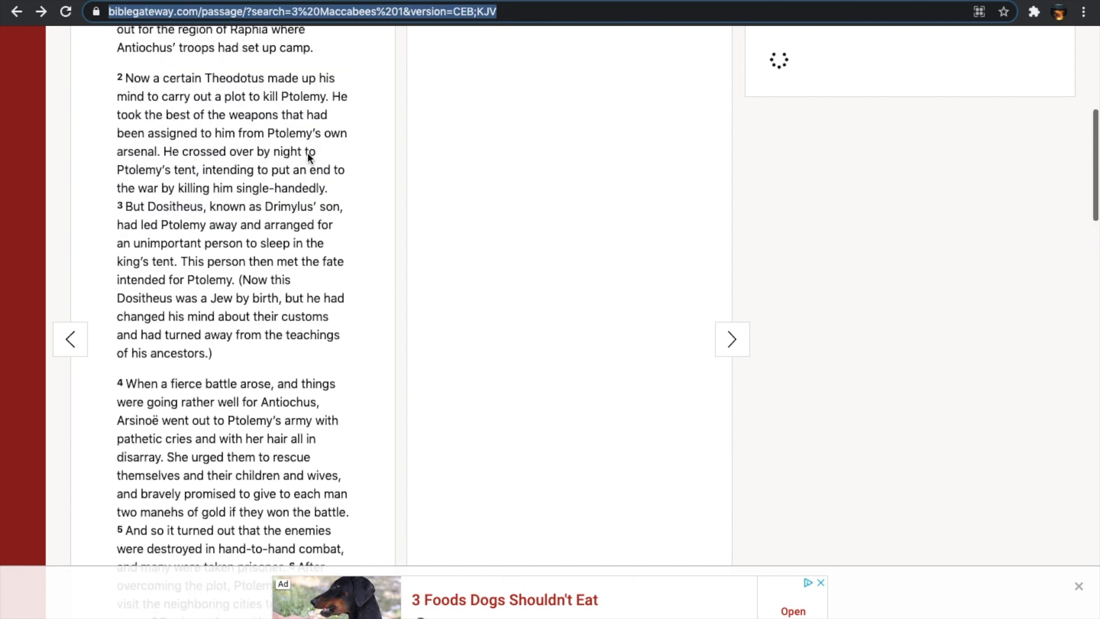
scroll(up, 3)
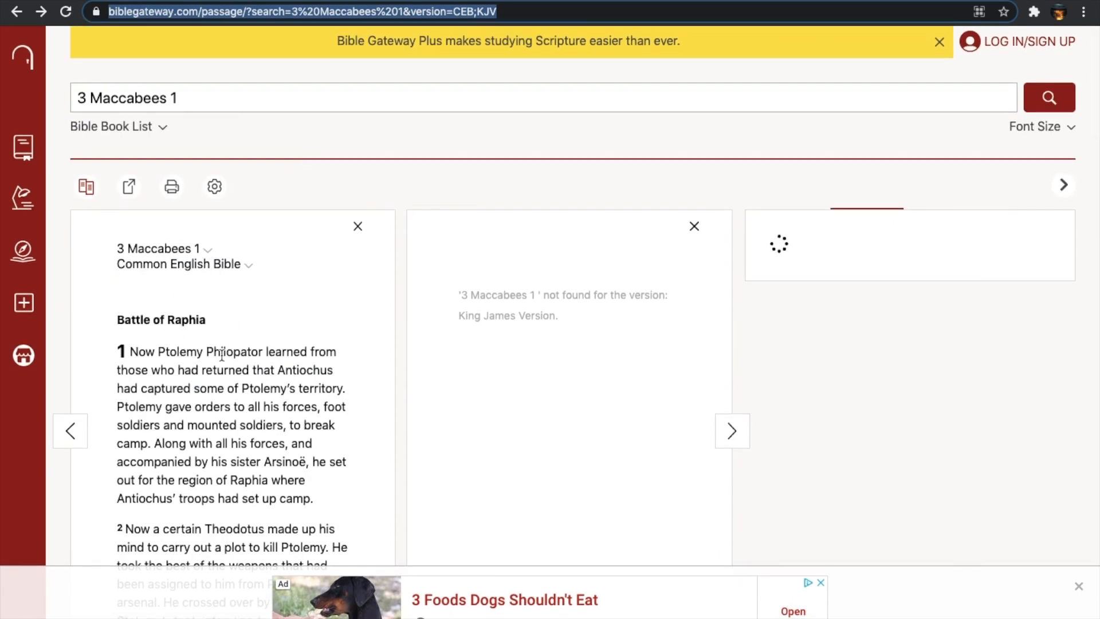
scroll(down, 3)
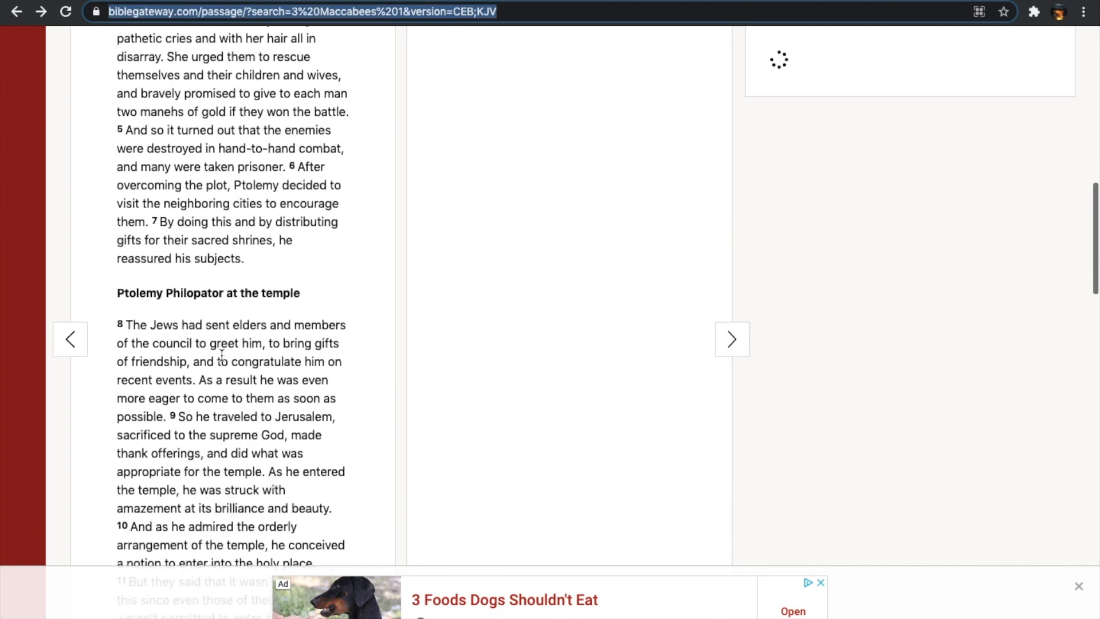
scroll(up, 3)
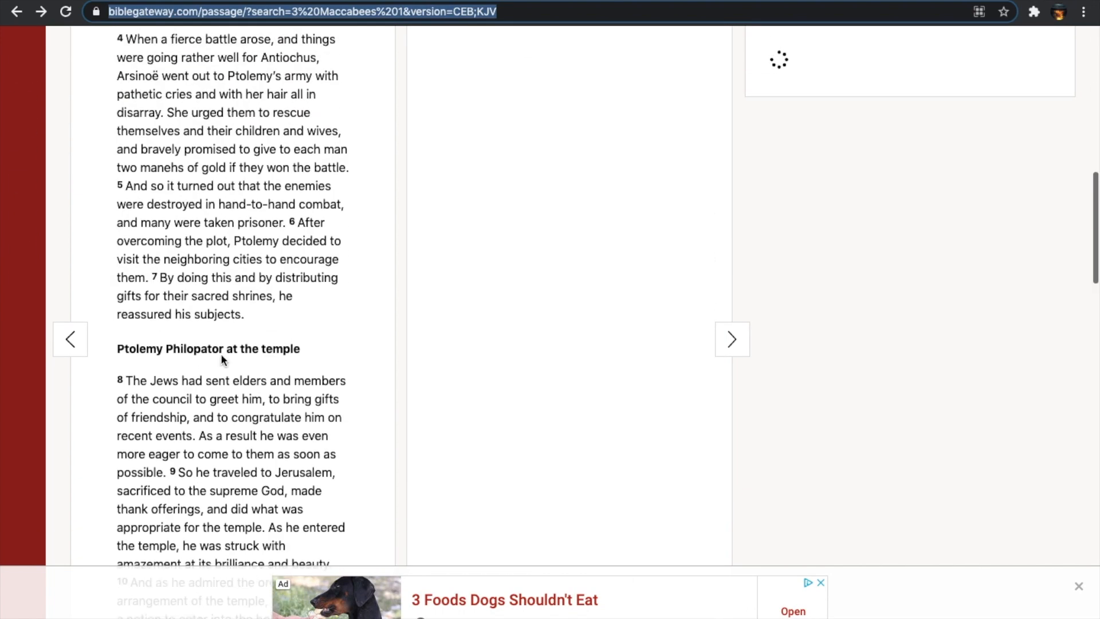
scroll(down, 3)
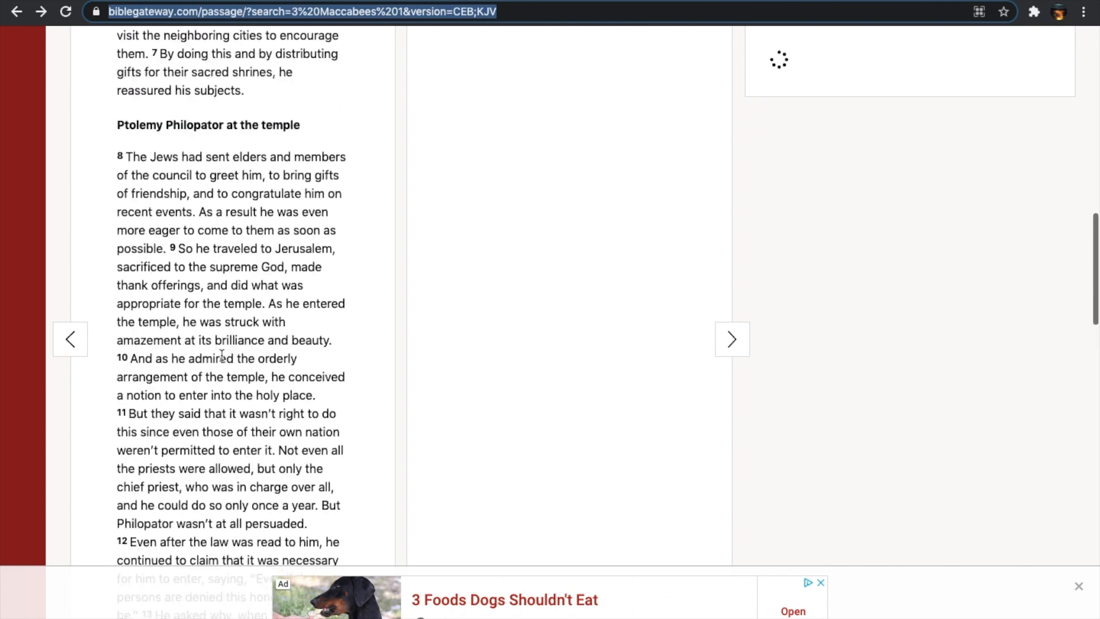
scroll(up, 3)
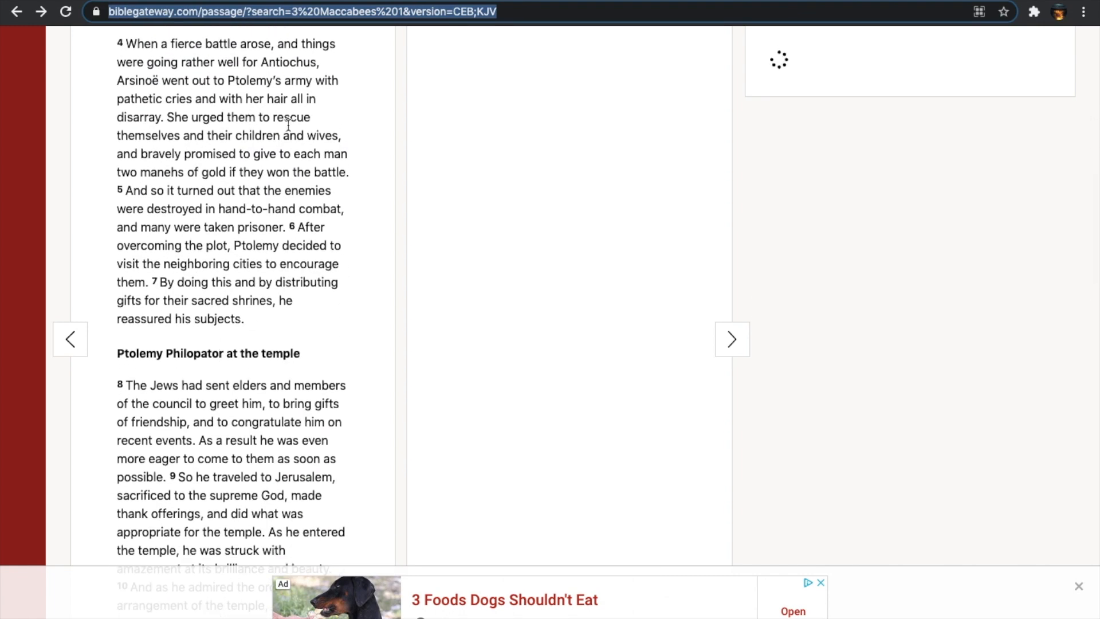
mouse_move(360, 273)
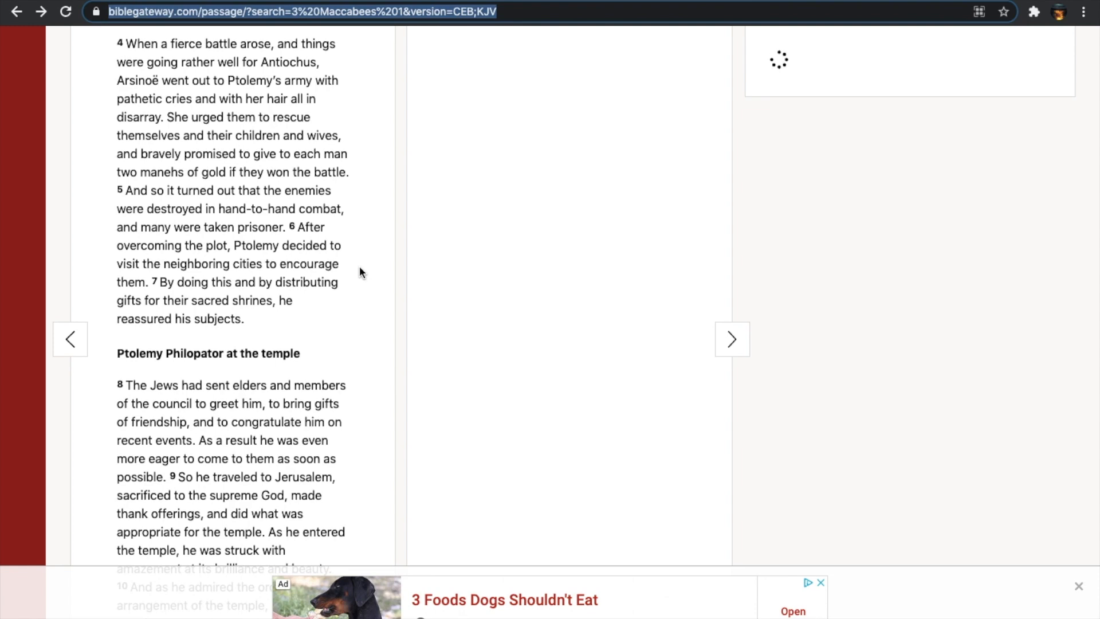
mouse_move(268, 52)
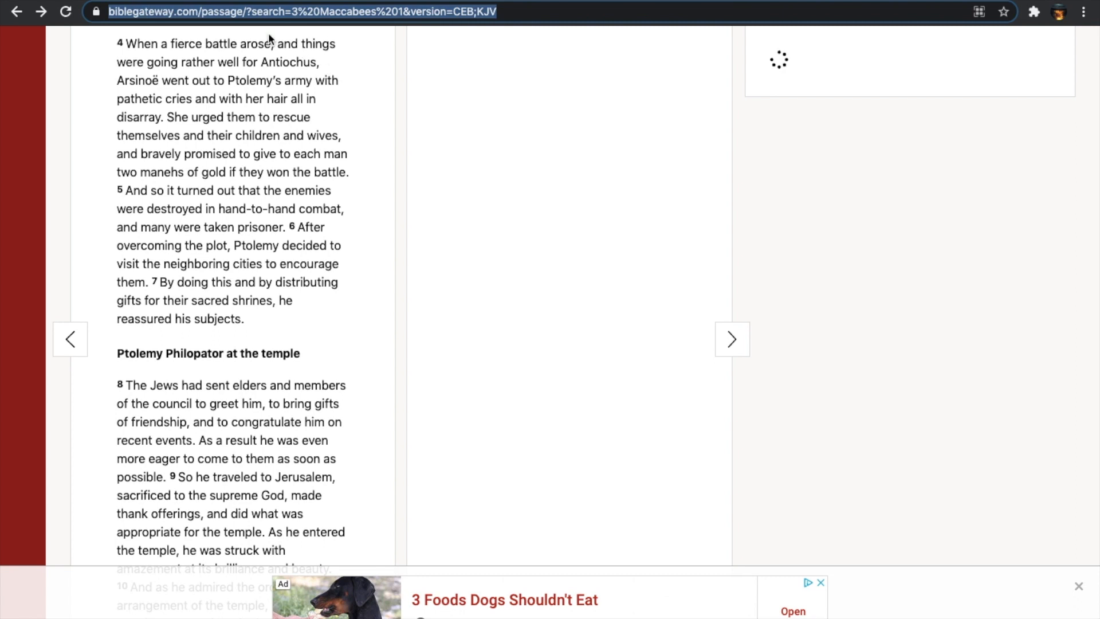
mouse_move(344, 102)
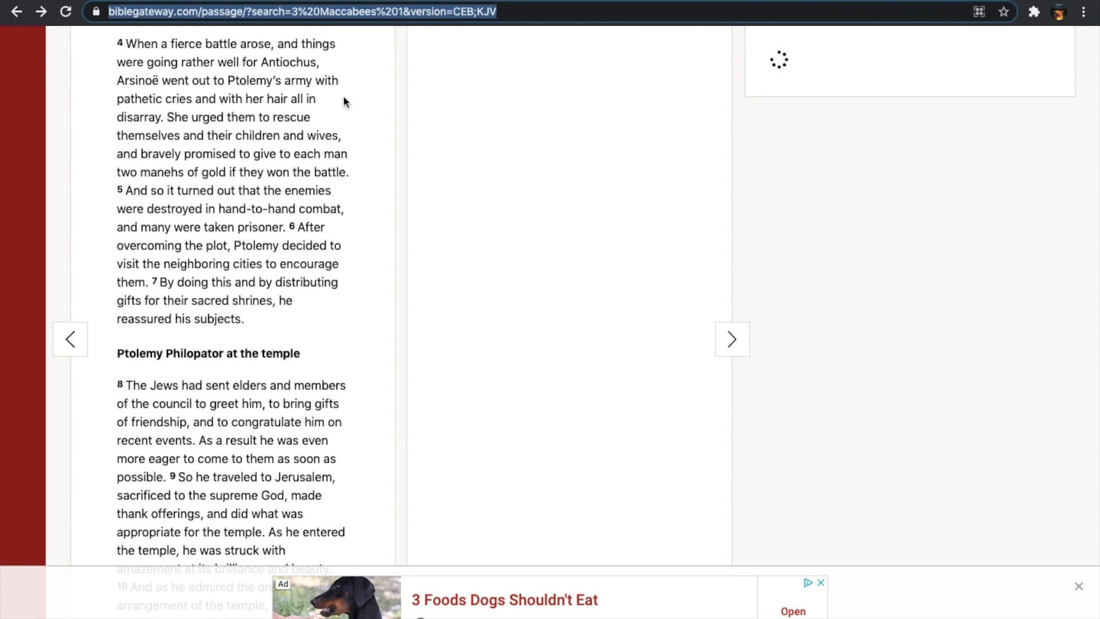
- Scroll 3 Maccabees 1 down to verses 10–15 and 'The Jews' reaction' heading
scroll(down, 3)
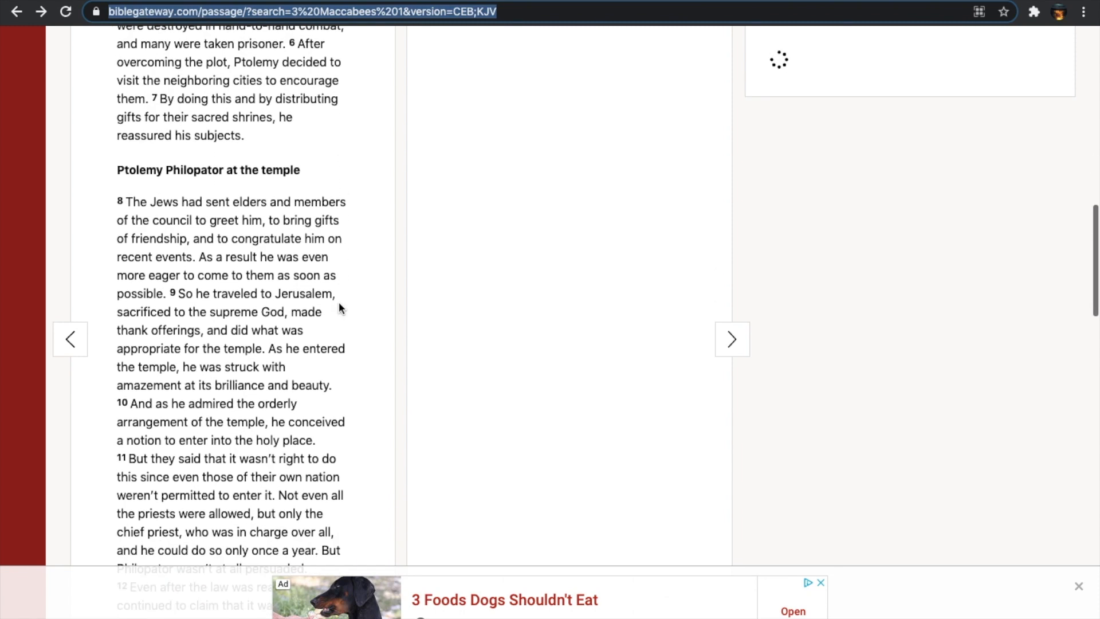
scroll(down, 3)
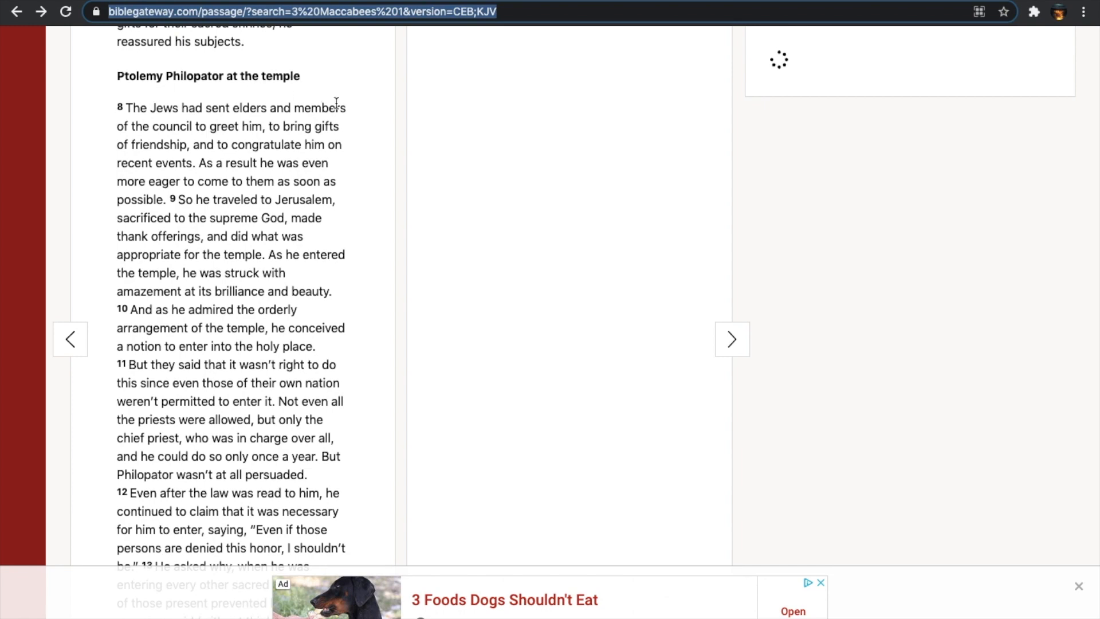
scroll(down, 3)
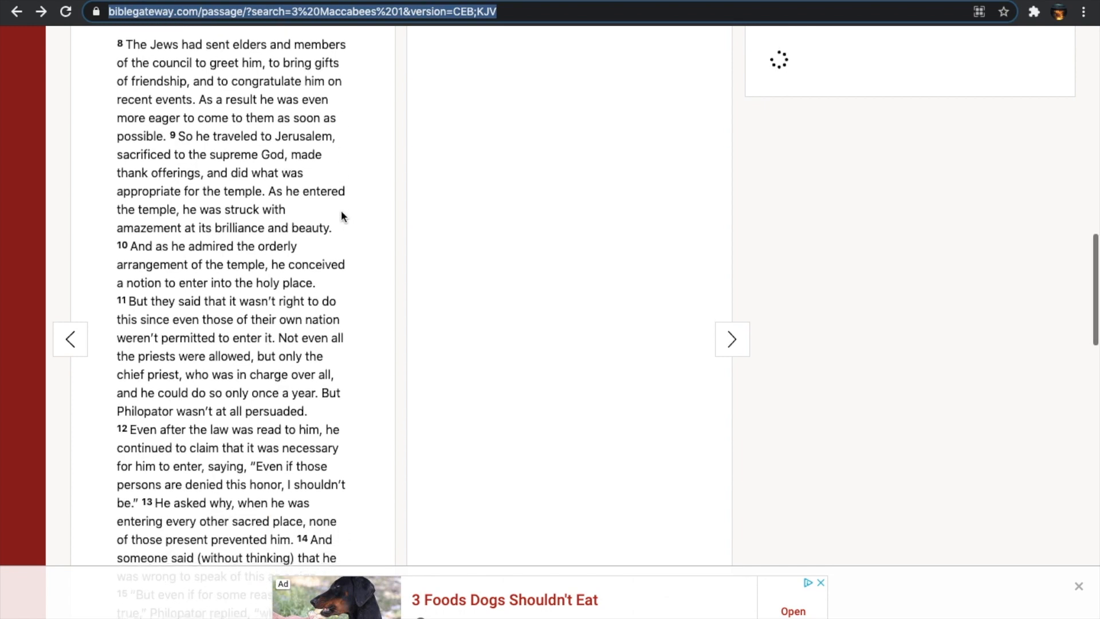
mouse_move(260, 46)
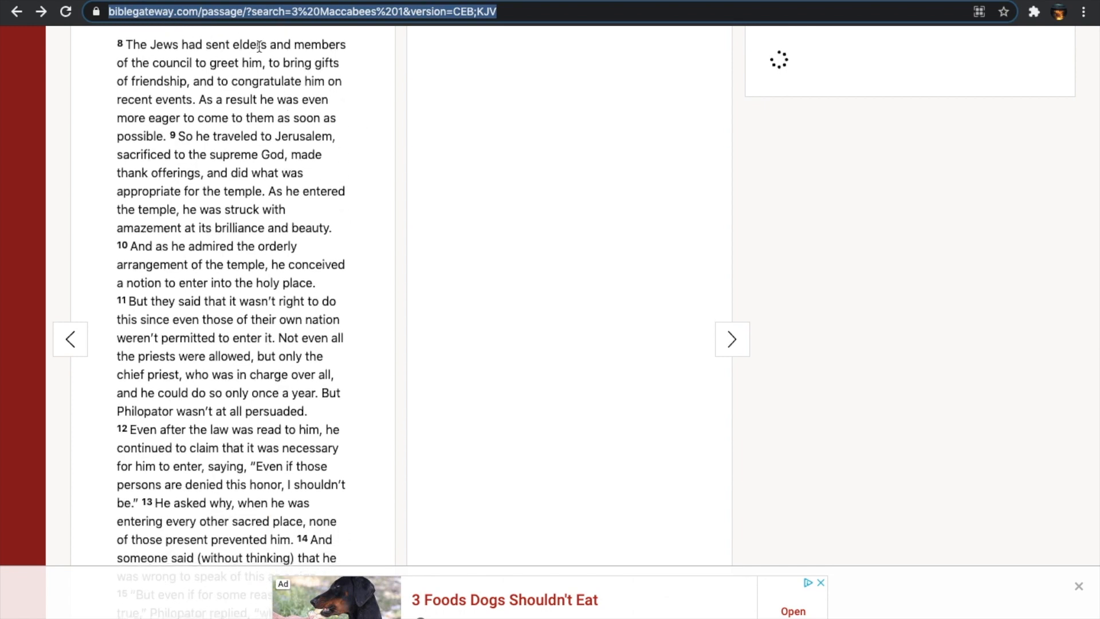
mouse_move(361, 122)
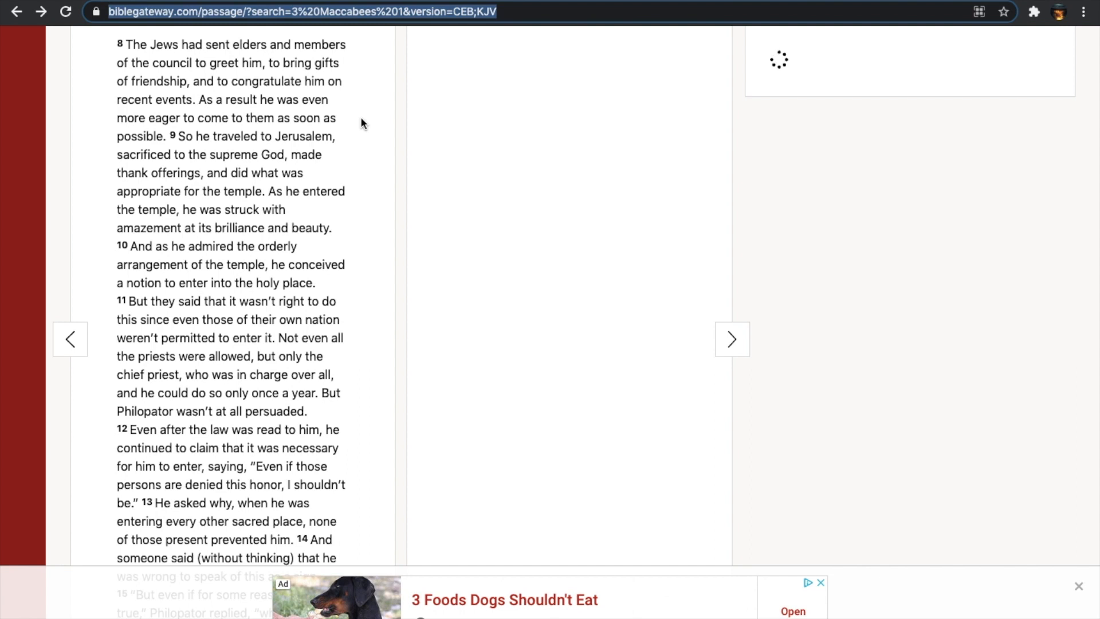
scroll(down, 3)
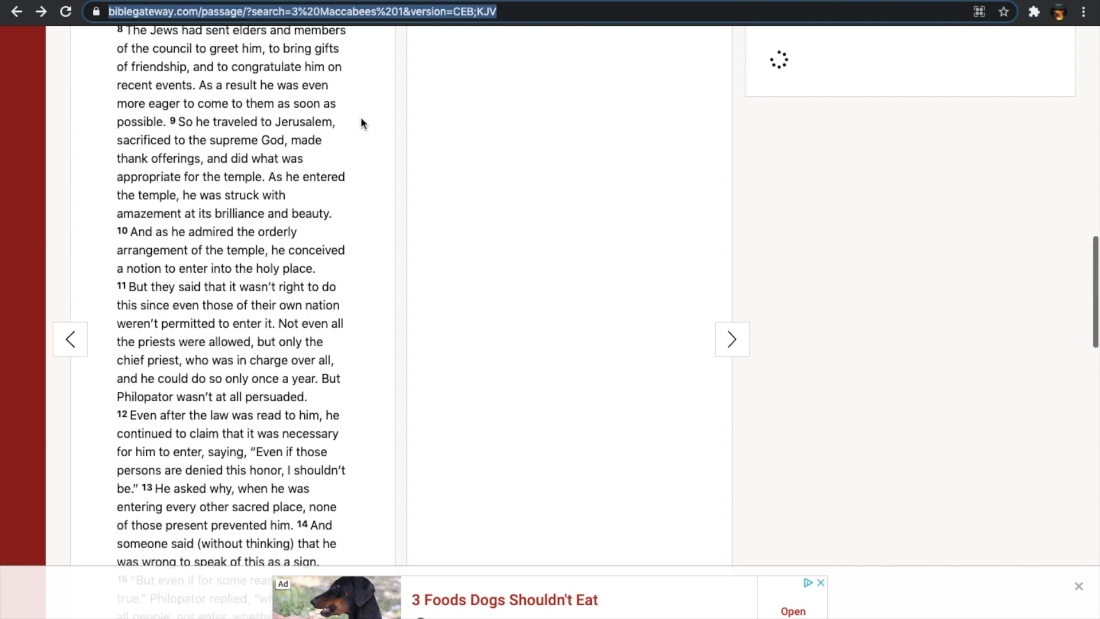
scroll(down, 3)
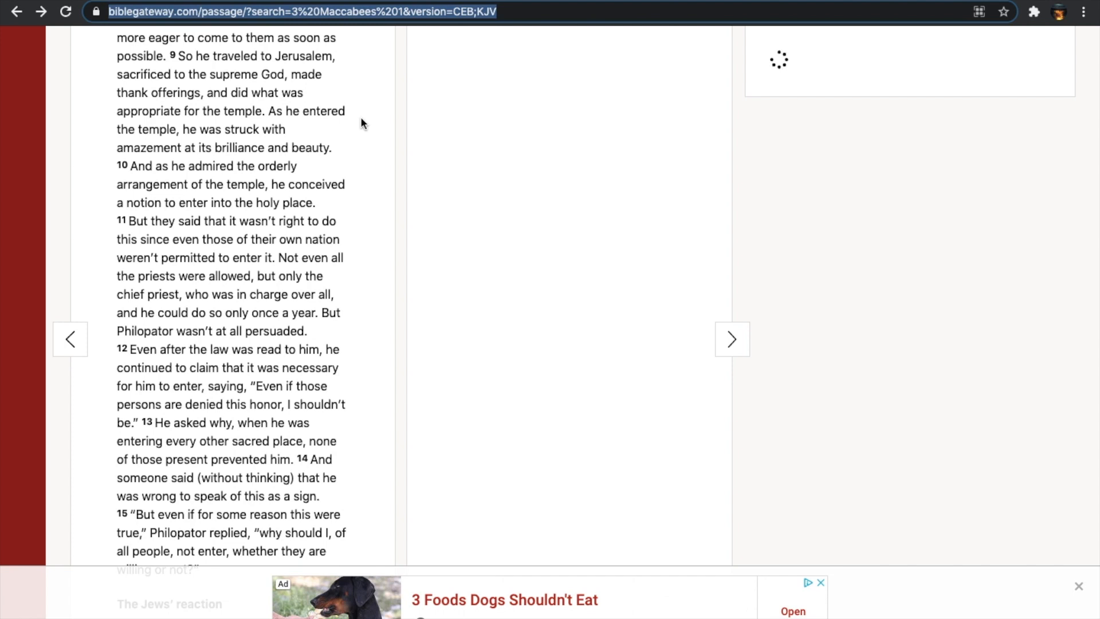
mouse_move(363, 146)
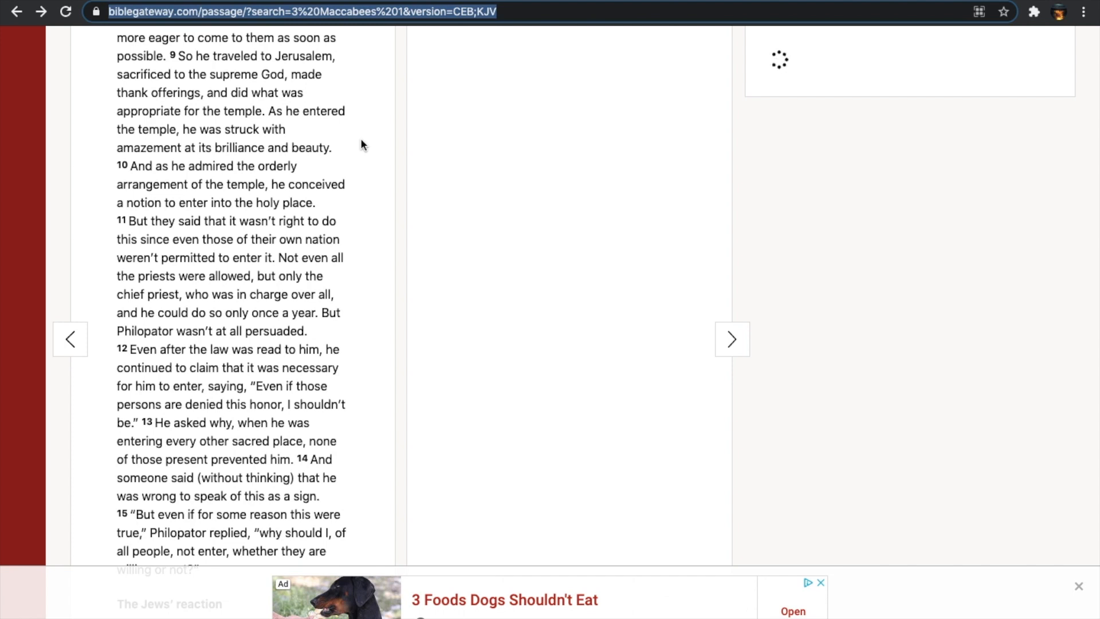
scroll(down, 3)
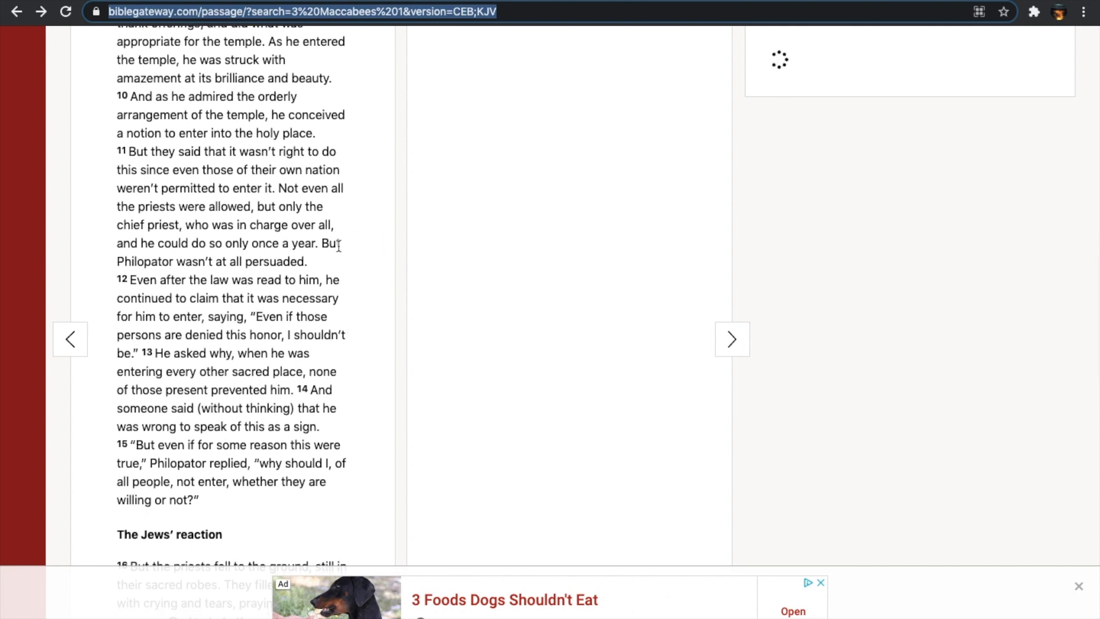
mouse_move(372, 145)
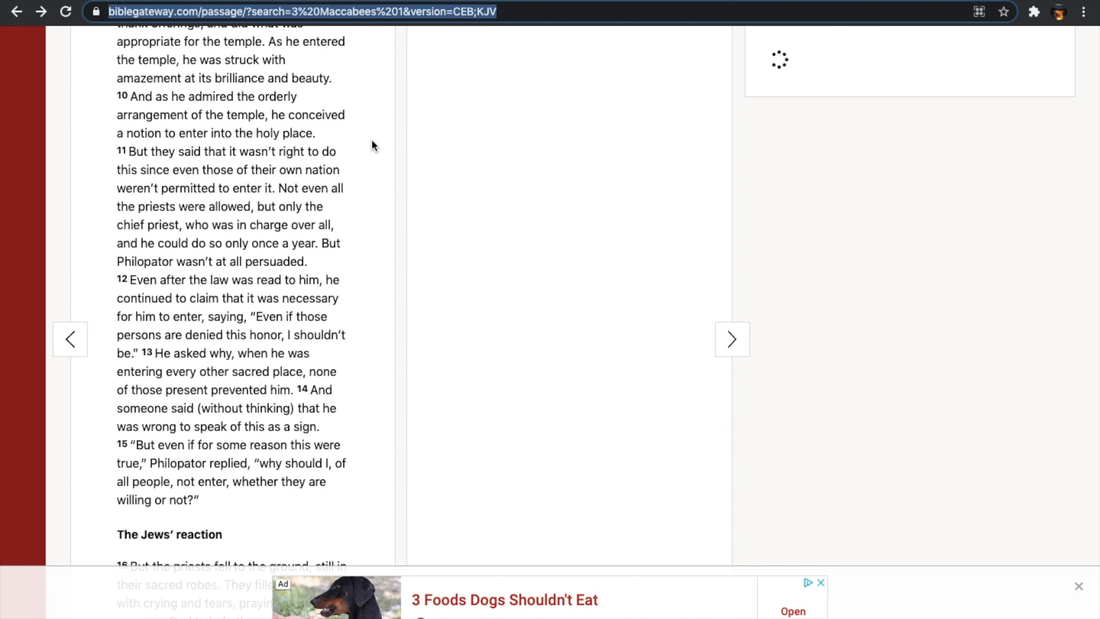
mouse_move(360, 275)
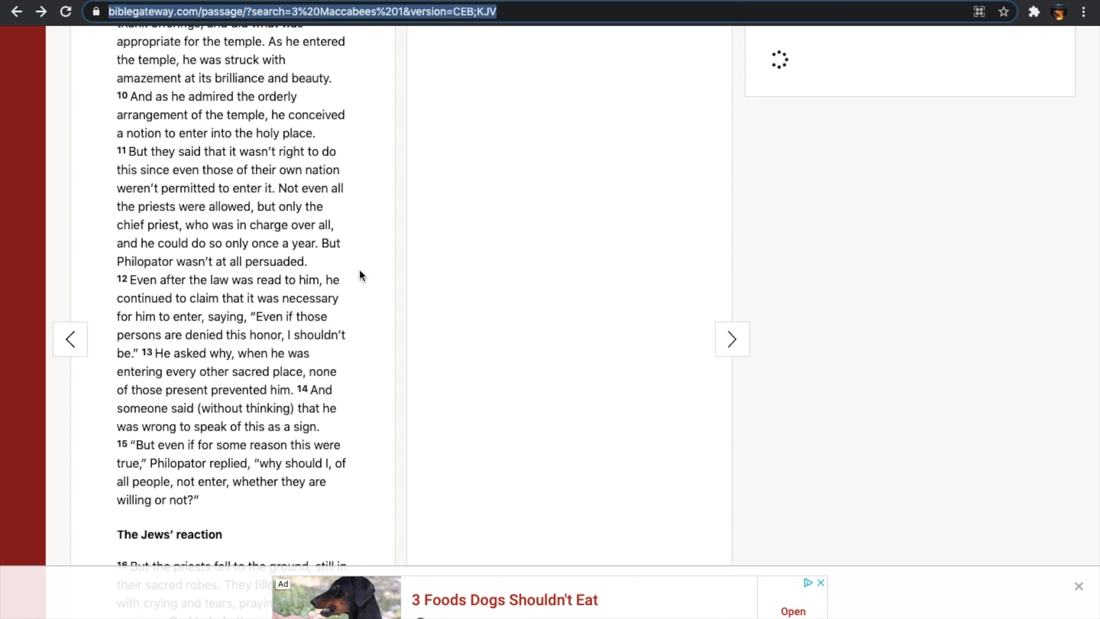
- Scroll on to 'The Jews' reaction', verses 16–18, on the priests' and city's mourning
scroll(down, 3)
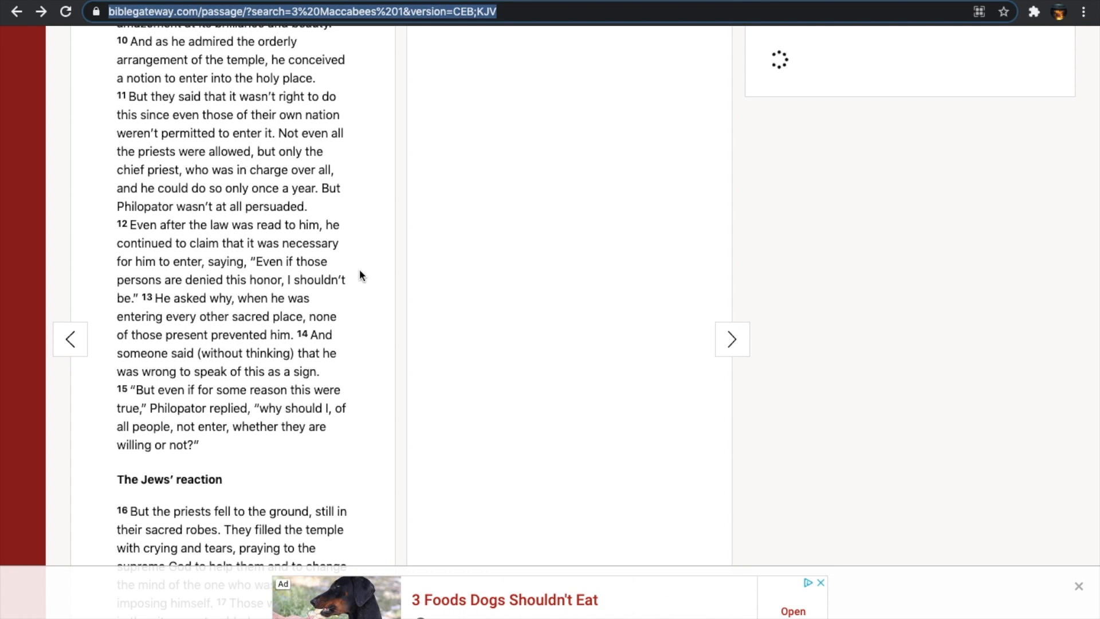
scroll(down, 3)
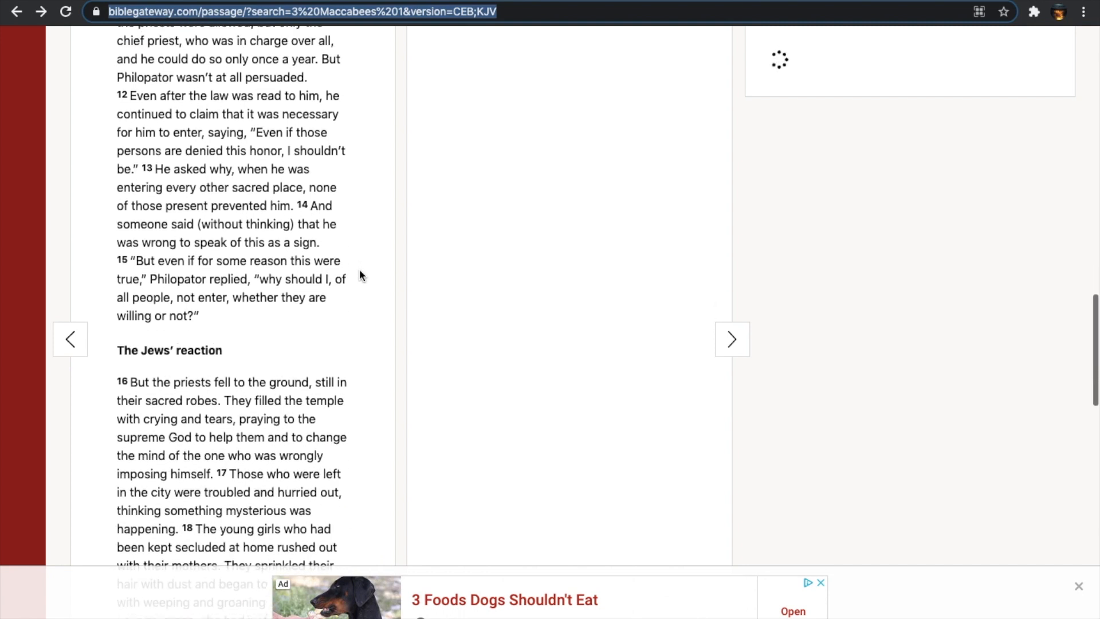
scroll(down, 3)
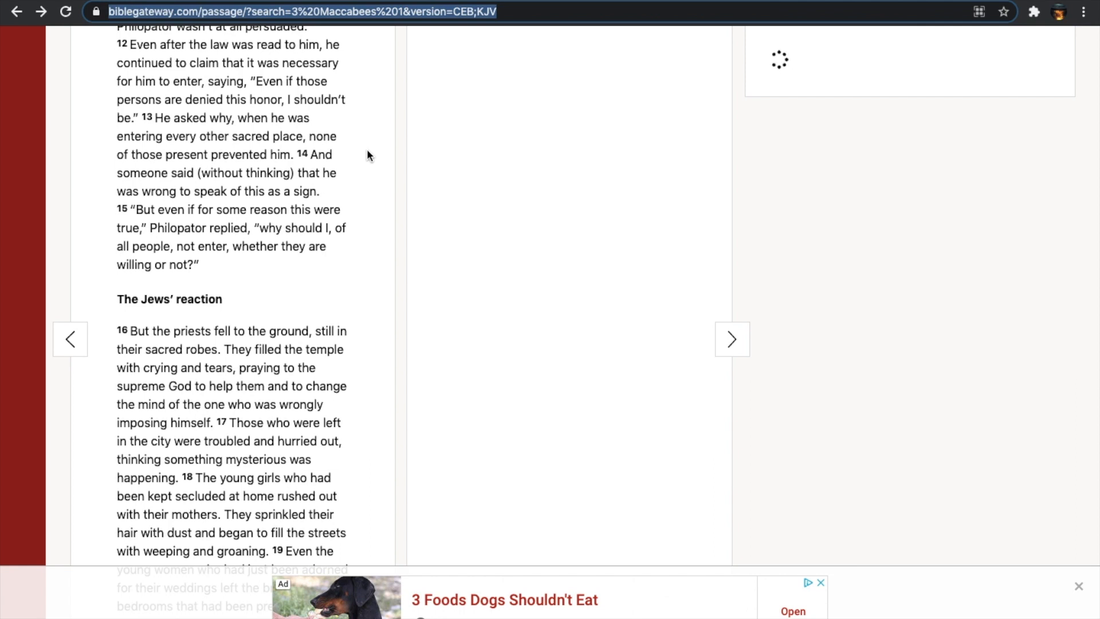
- Read 3 Maccabees 1 down through verses 19–26 on the elders' appeal to the king
scroll(down, 3)
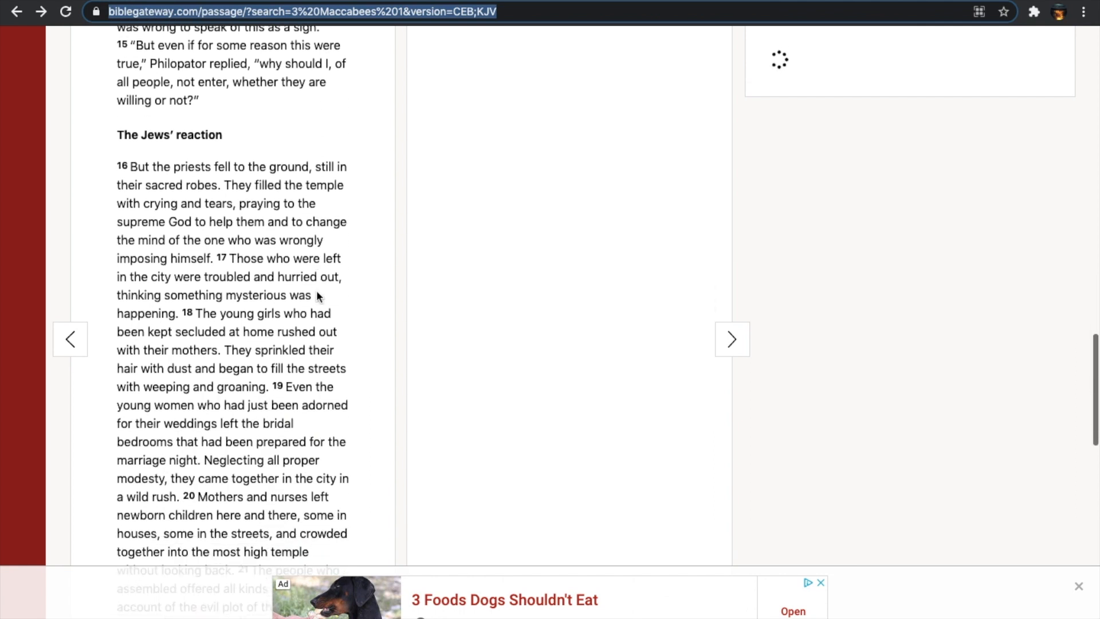
scroll(down, 3)
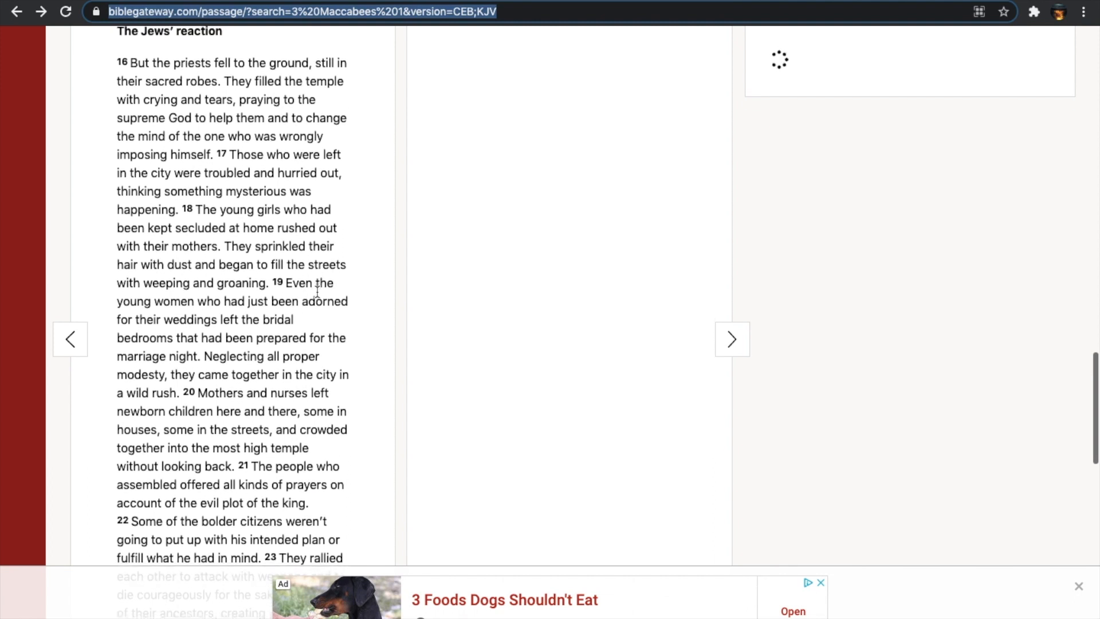
scroll(up, 3)
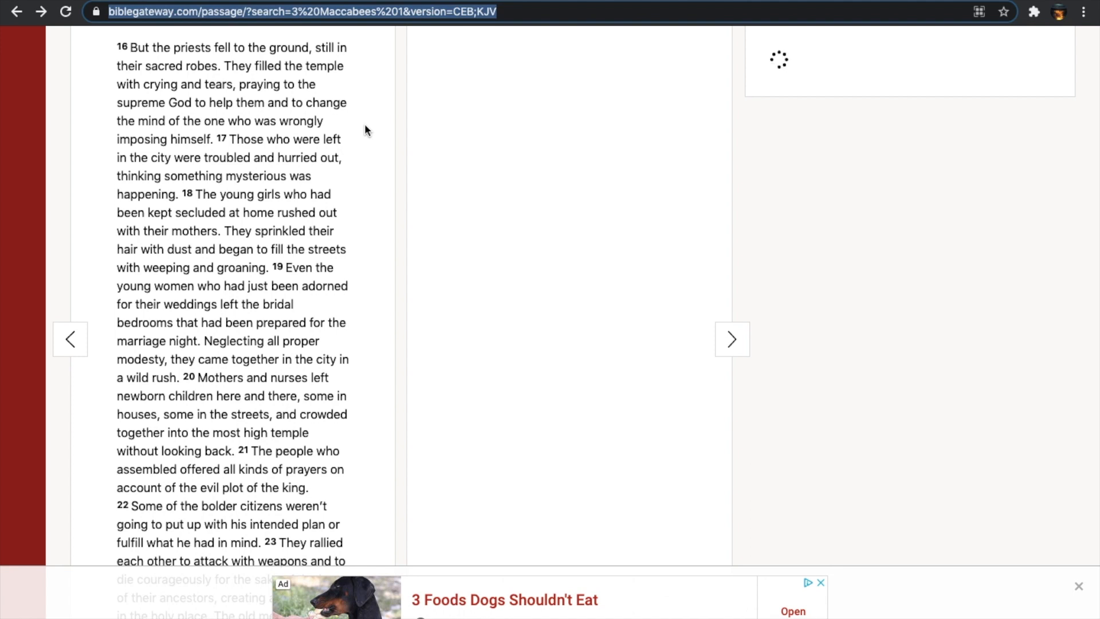
mouse_move(363, 216)
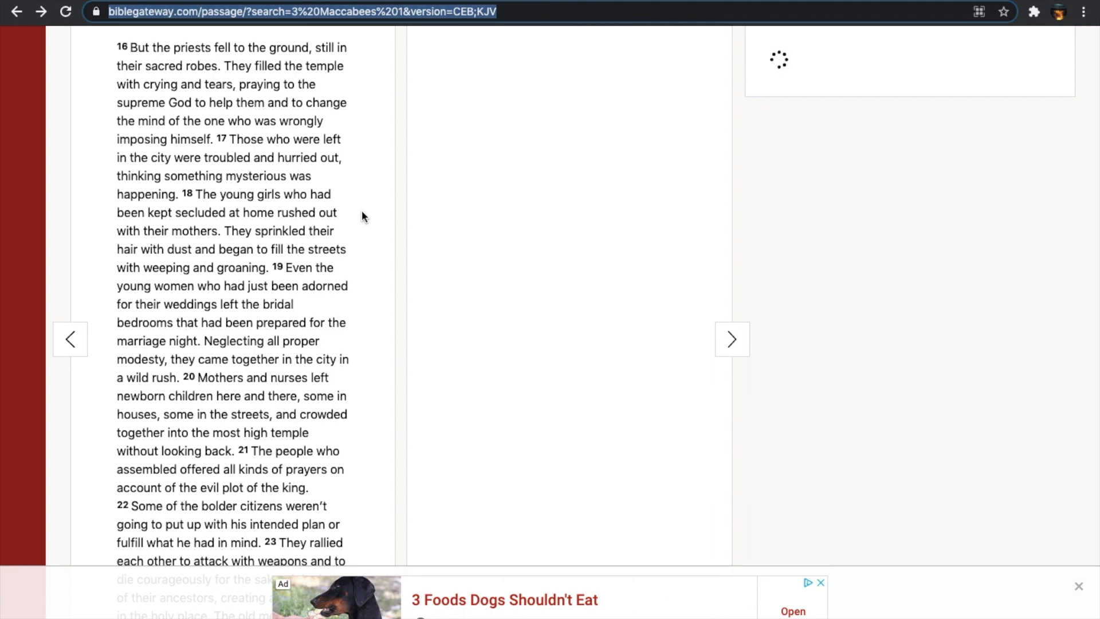
scroll(down, 3)
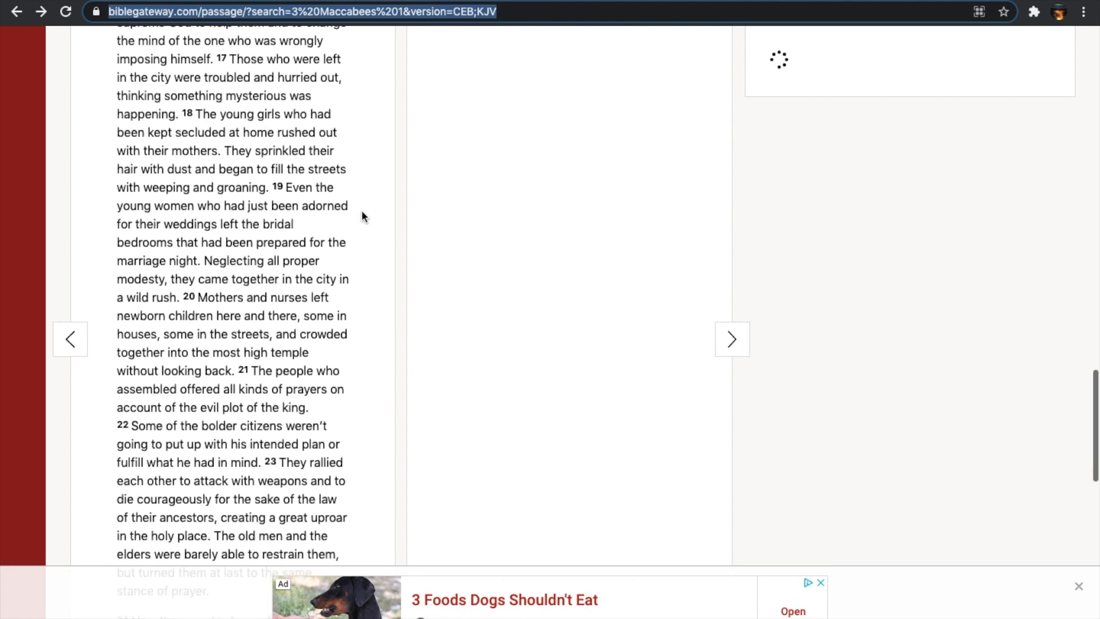
scroll(down, 3)
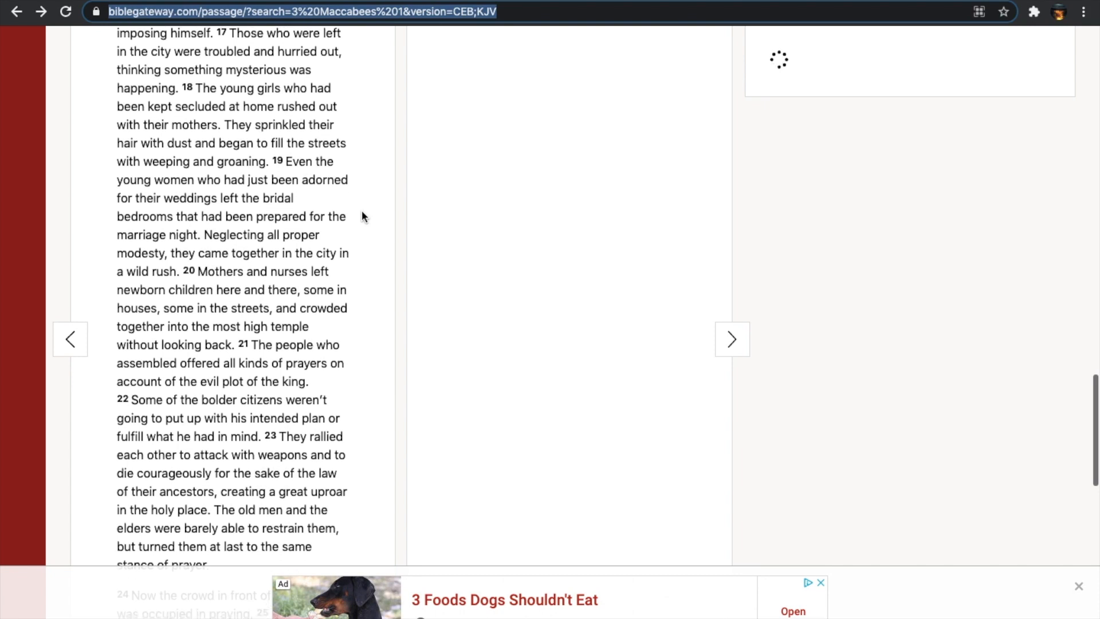
scroll(up, 3)
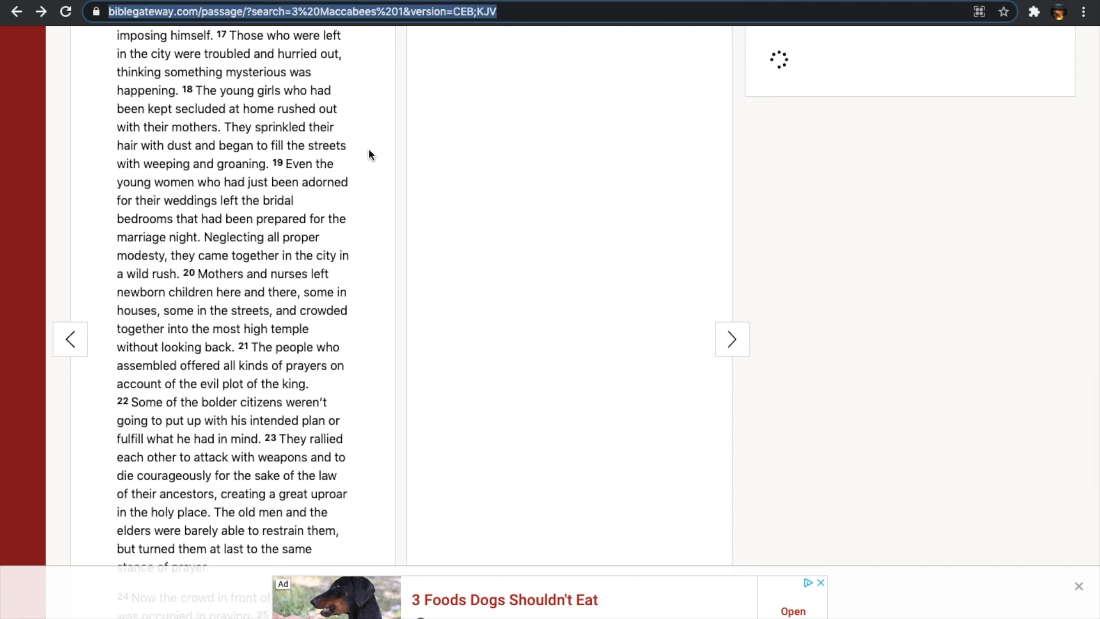
mouse_move(364, 137)
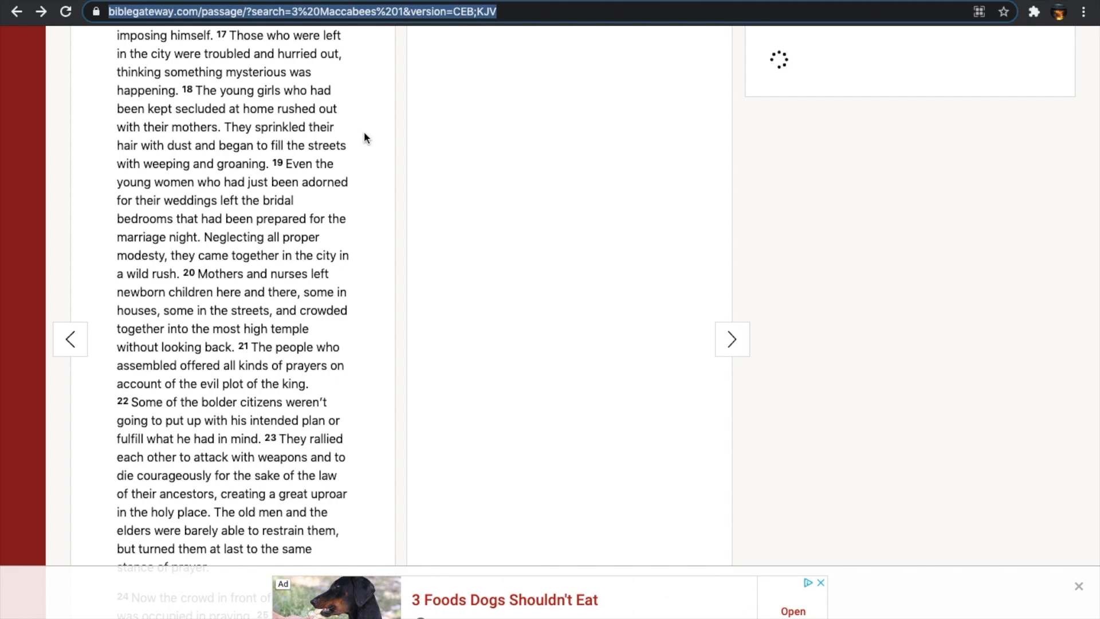
mouse_move(352, 285)
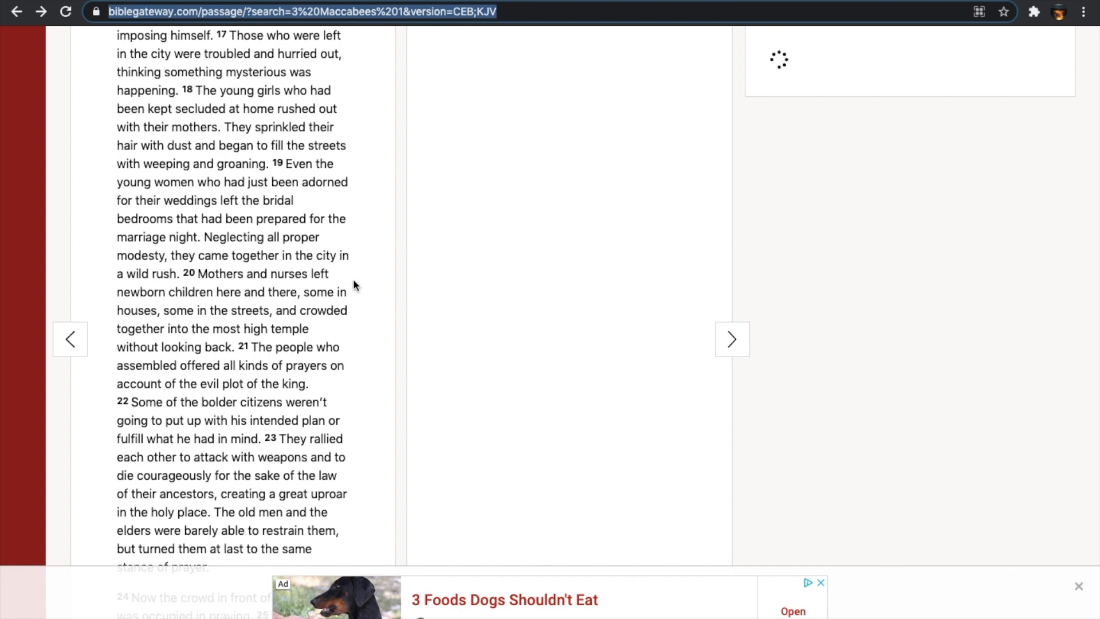
scroll(down, 3)
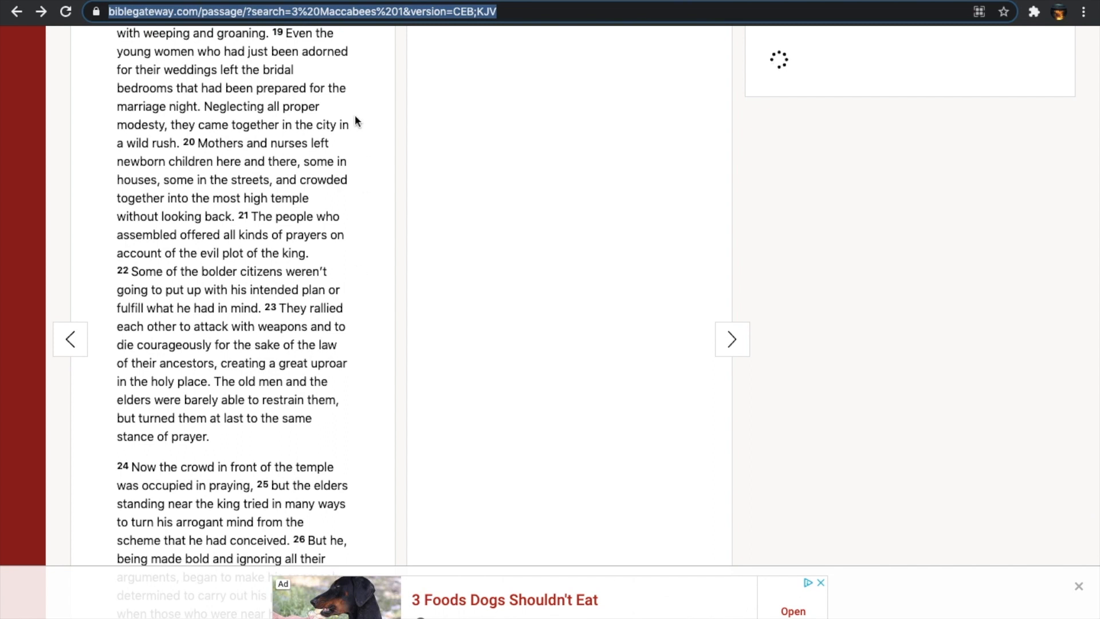
mouse_move(366, 227)
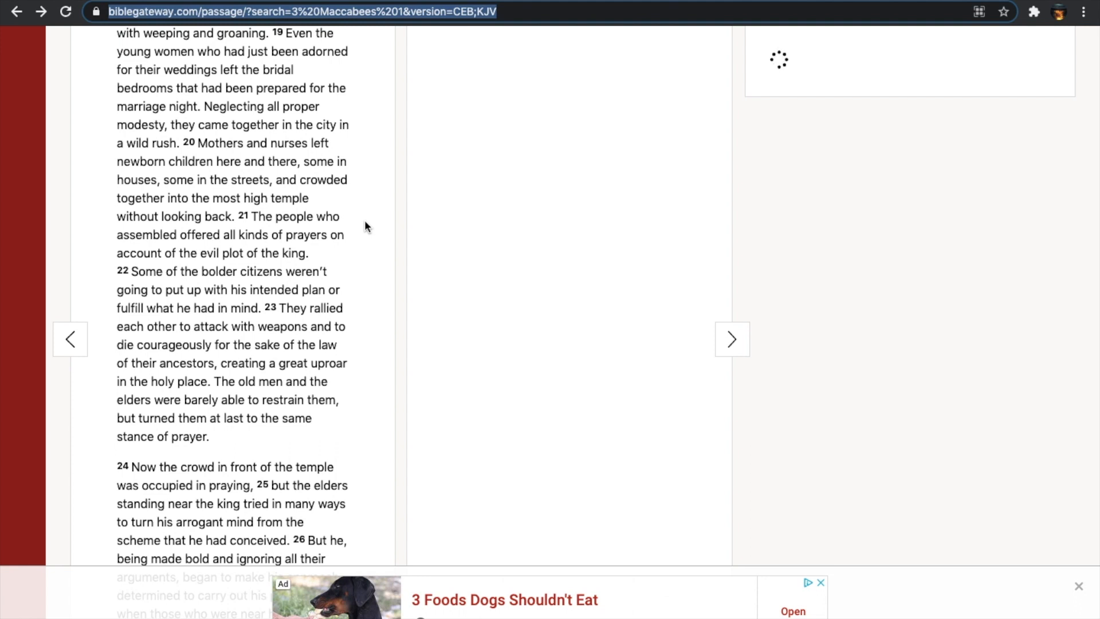
mouse_move(672, 118)
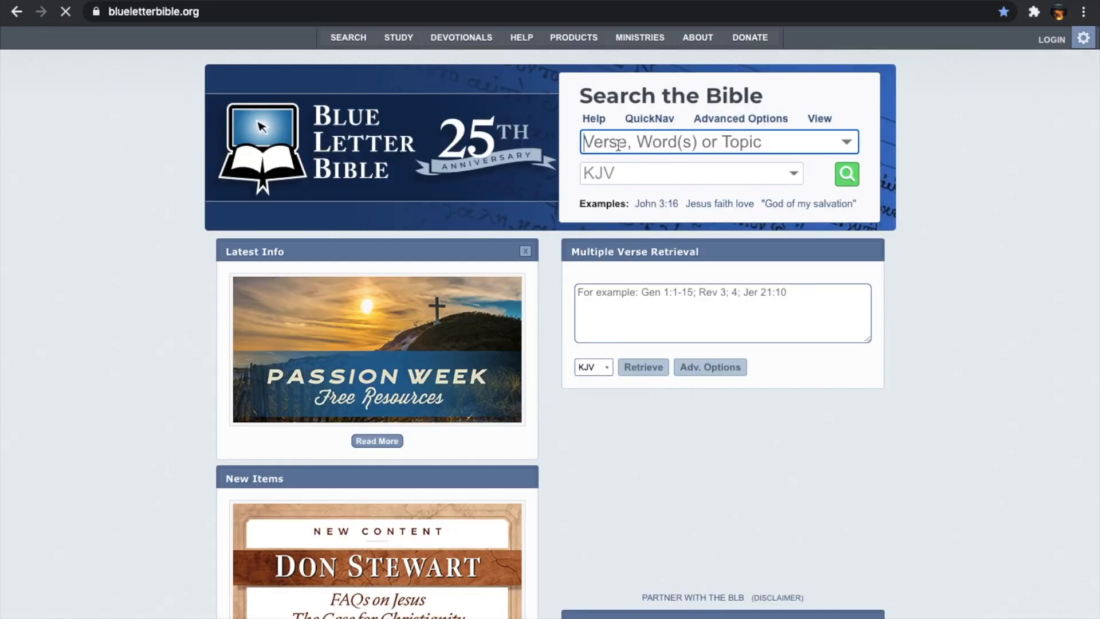
- Look up Jeremiah 17:4 in the KJV on Blue Letter Bible
text(jeremiah)
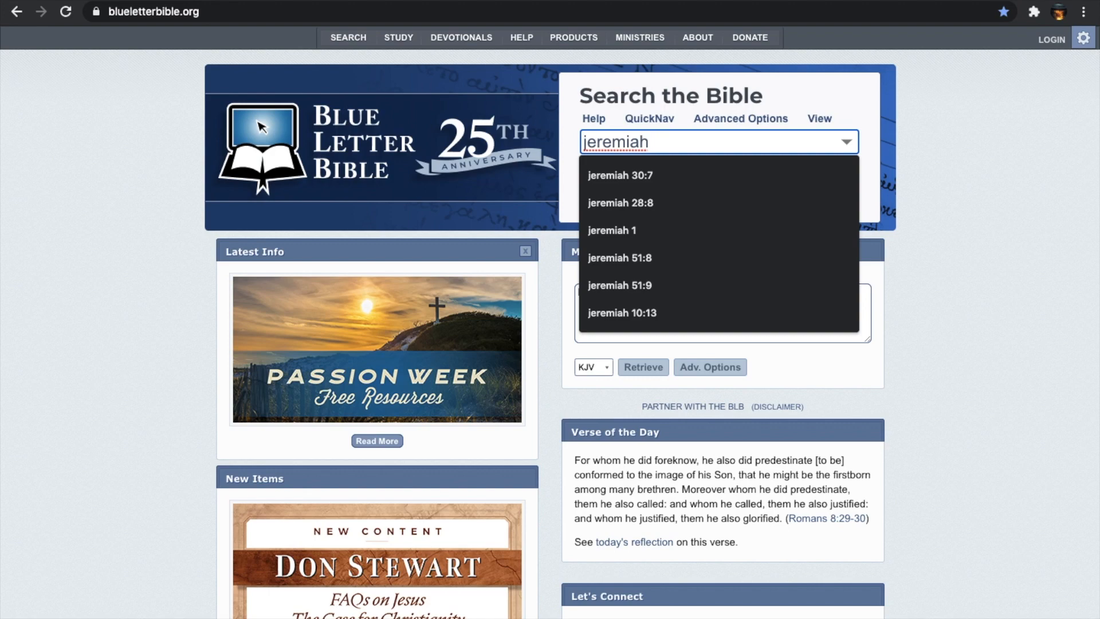
text(17:4)
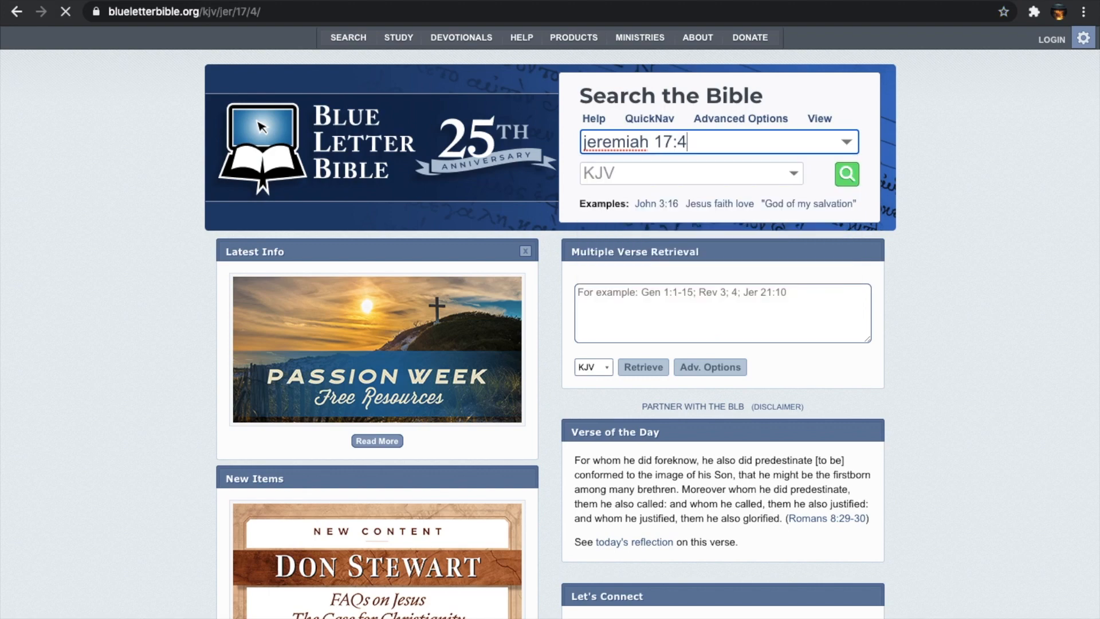
click(845, 174)
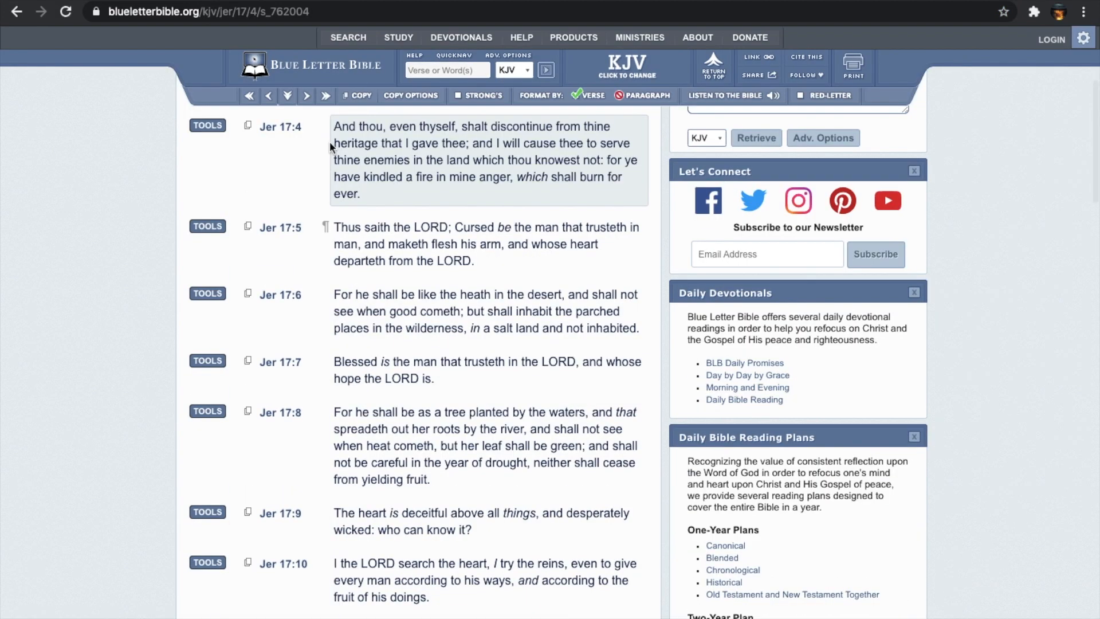
scroll(up, 3)
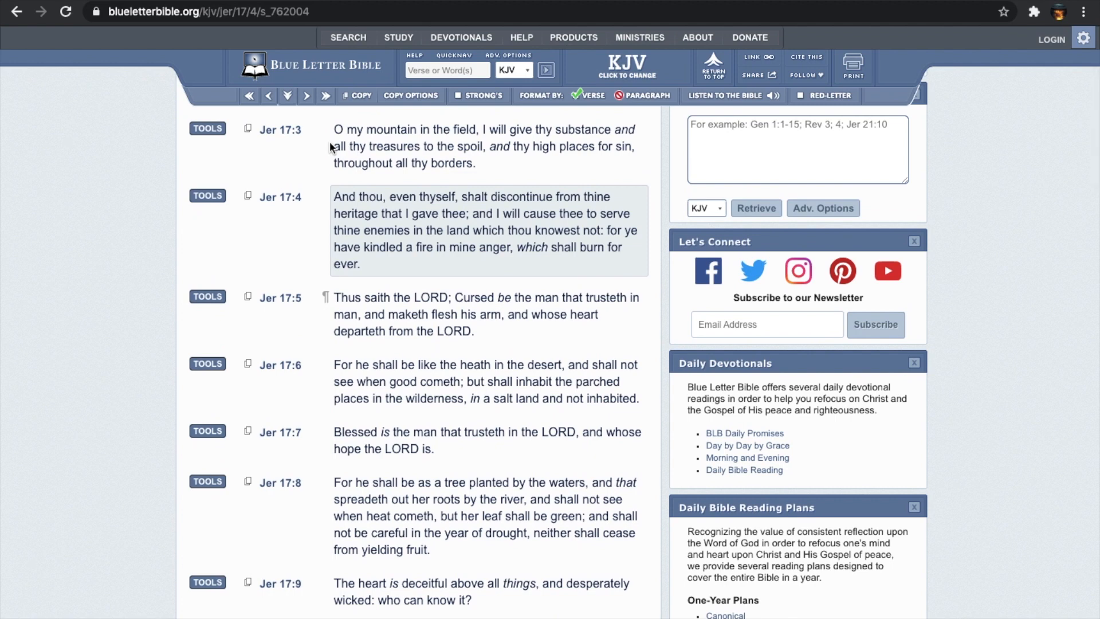
mouse_move(315, 177)
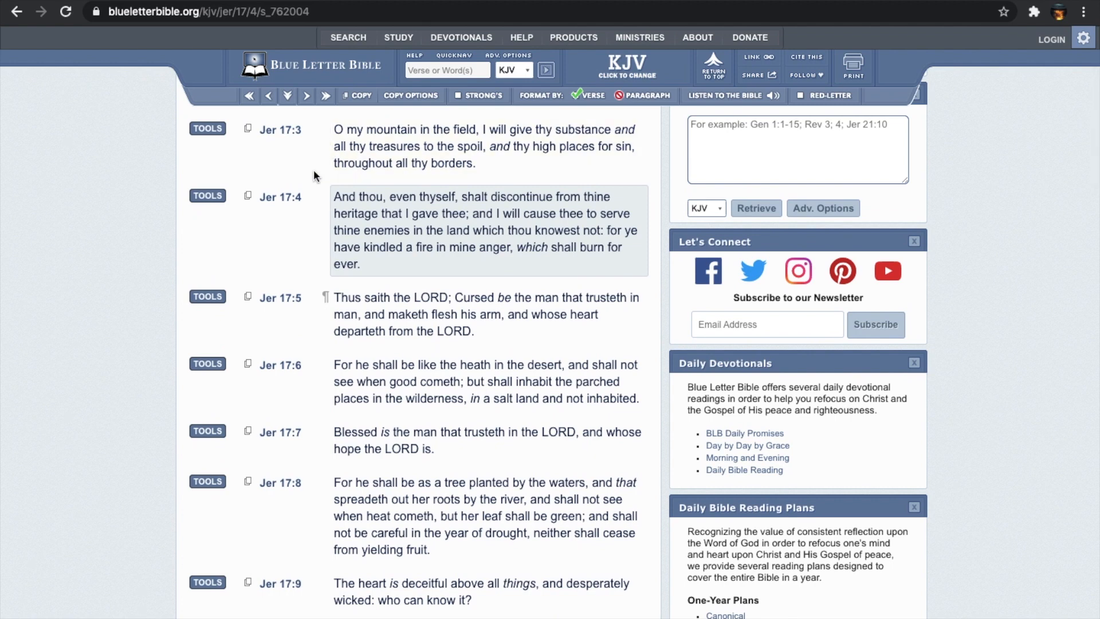
scroll(up, 3)
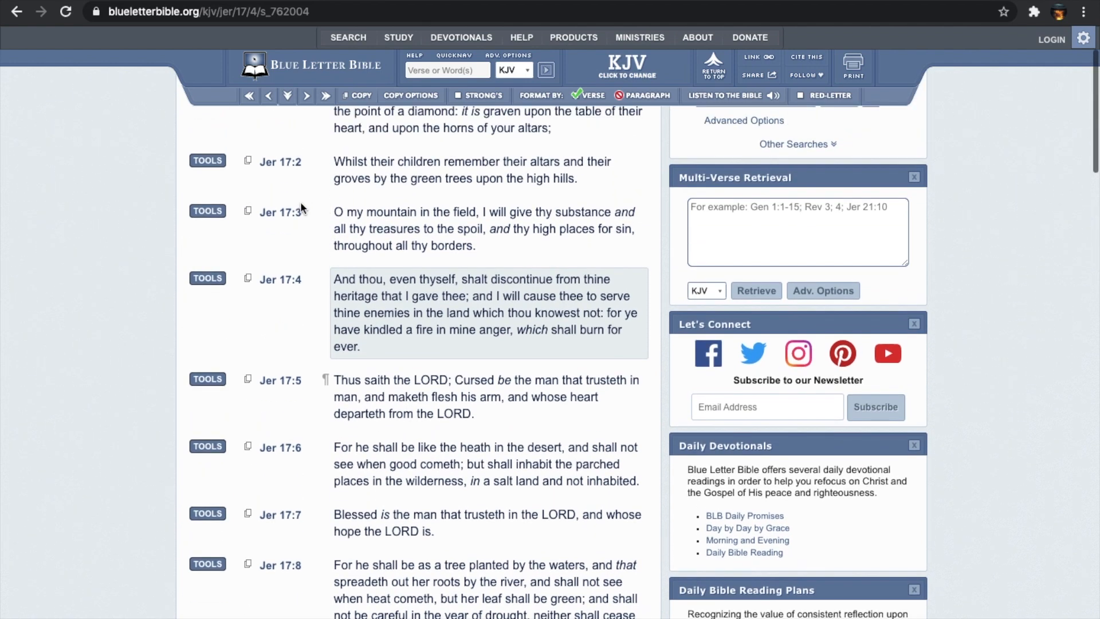
scroll(up, 3)
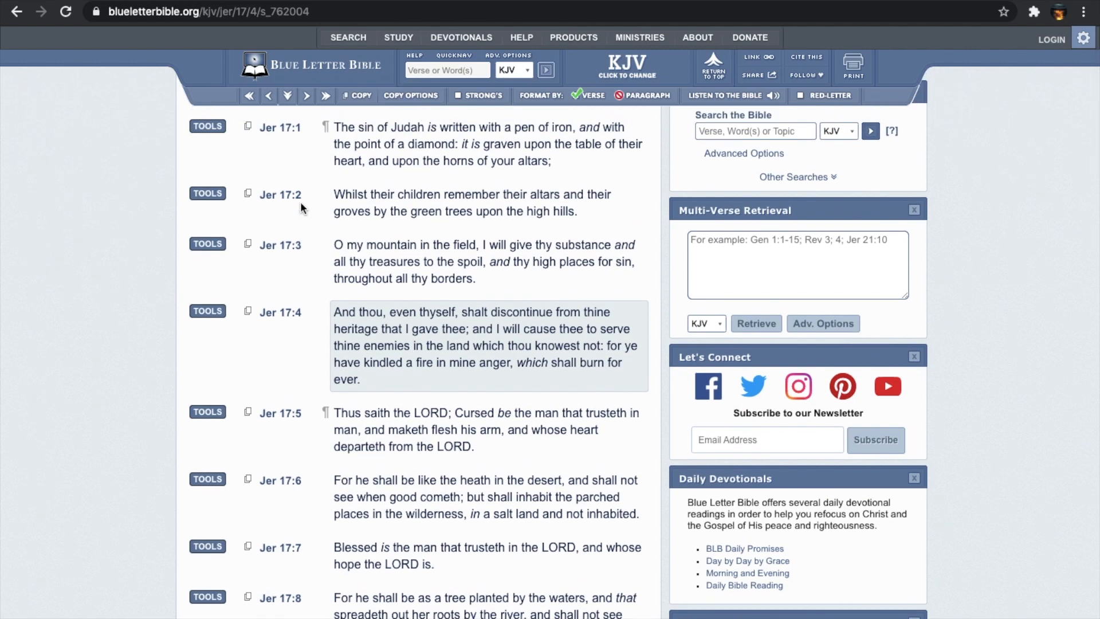
mouse_move(307, 161)
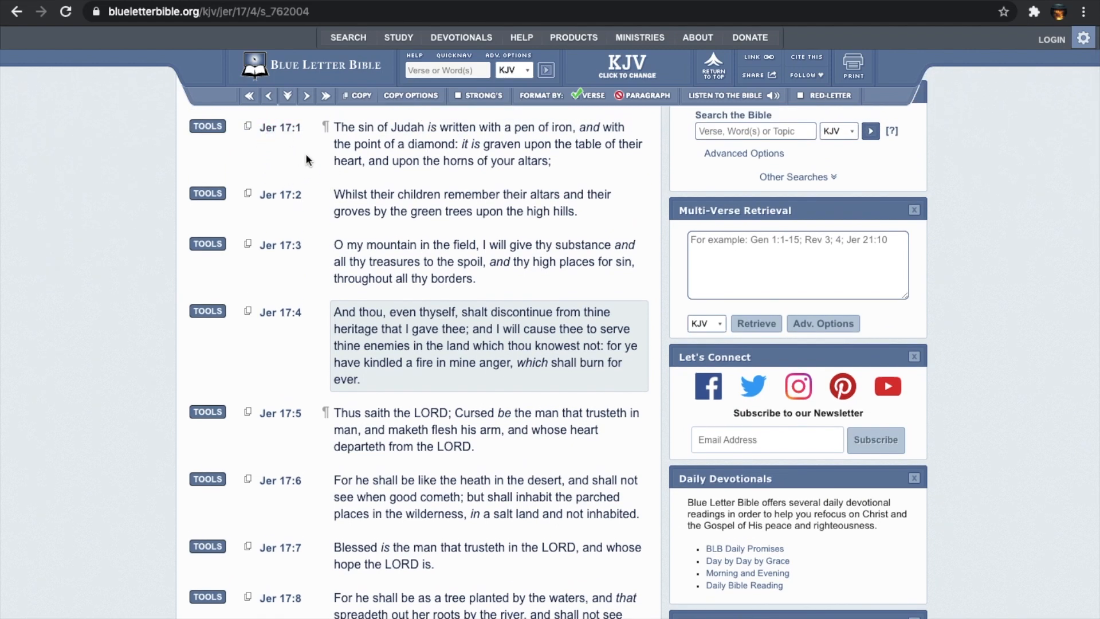
mouse_move(277, 167)
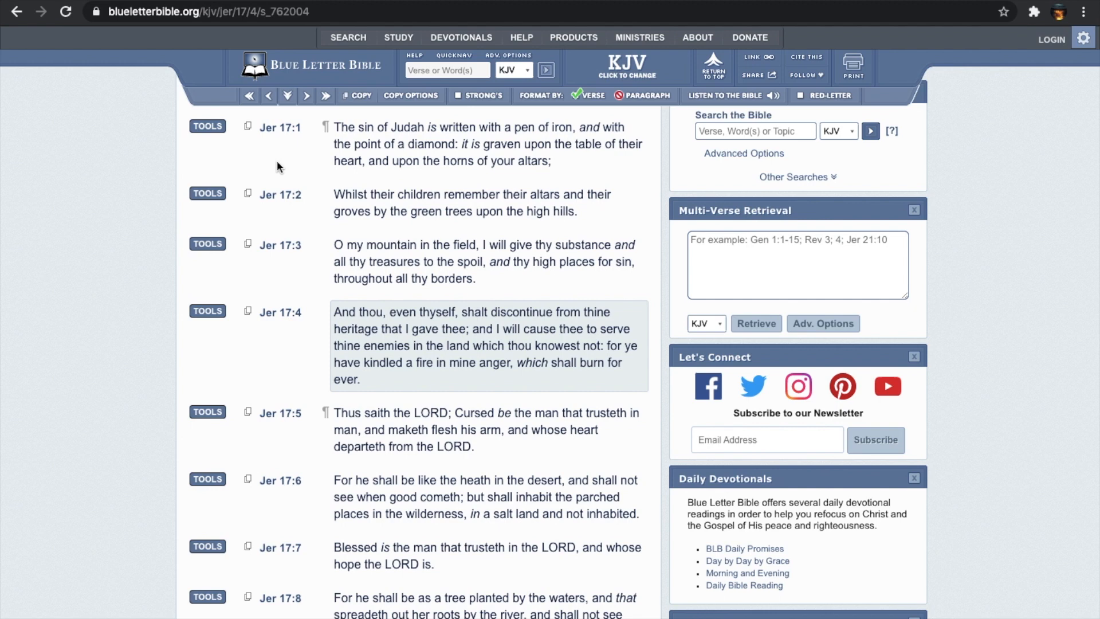
mouse_move(301, 225)
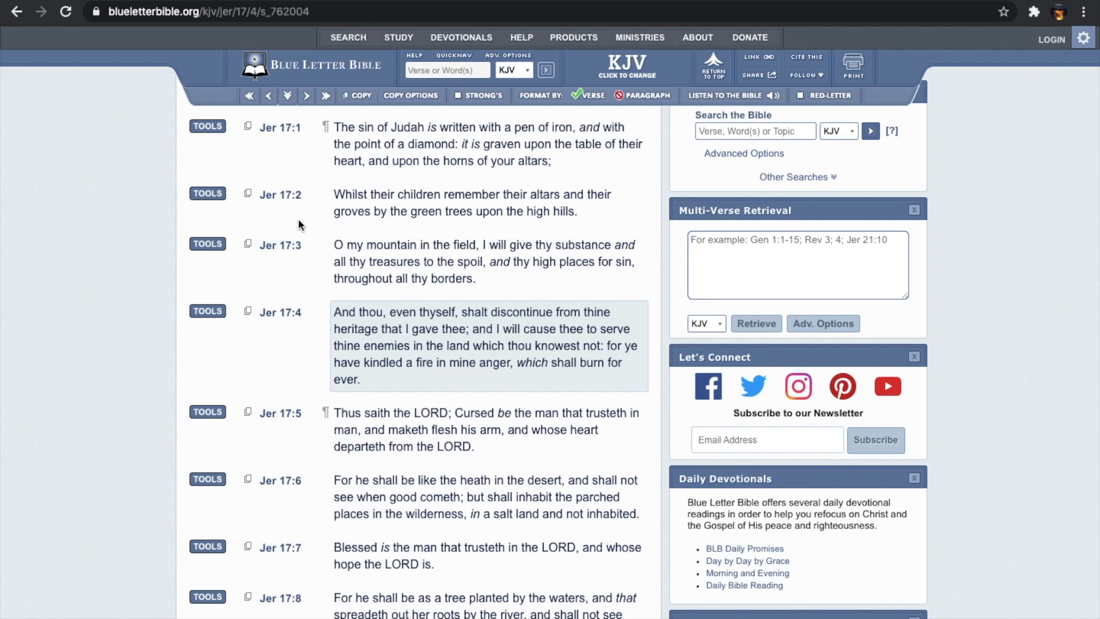
scroll(down, 3)
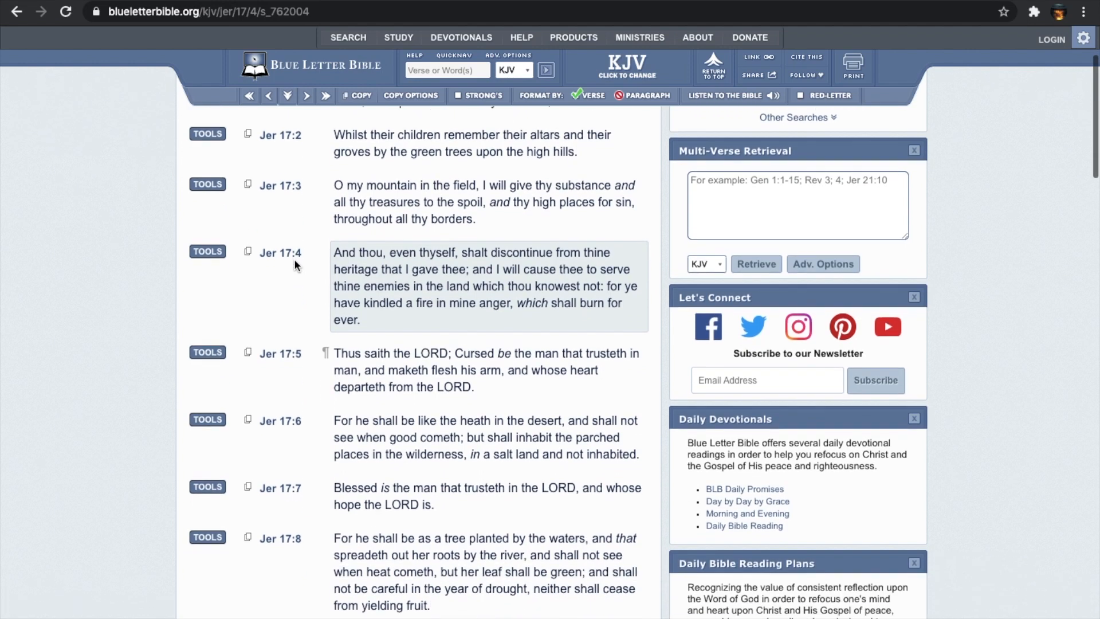
scroll(down, 3)
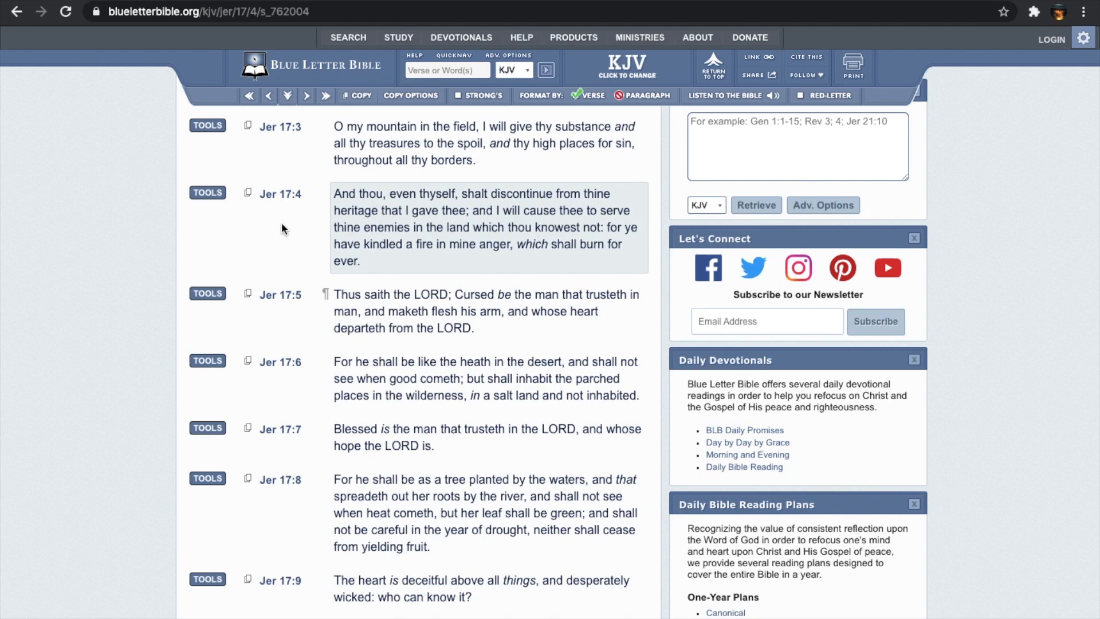
mouse_move(283, 229)
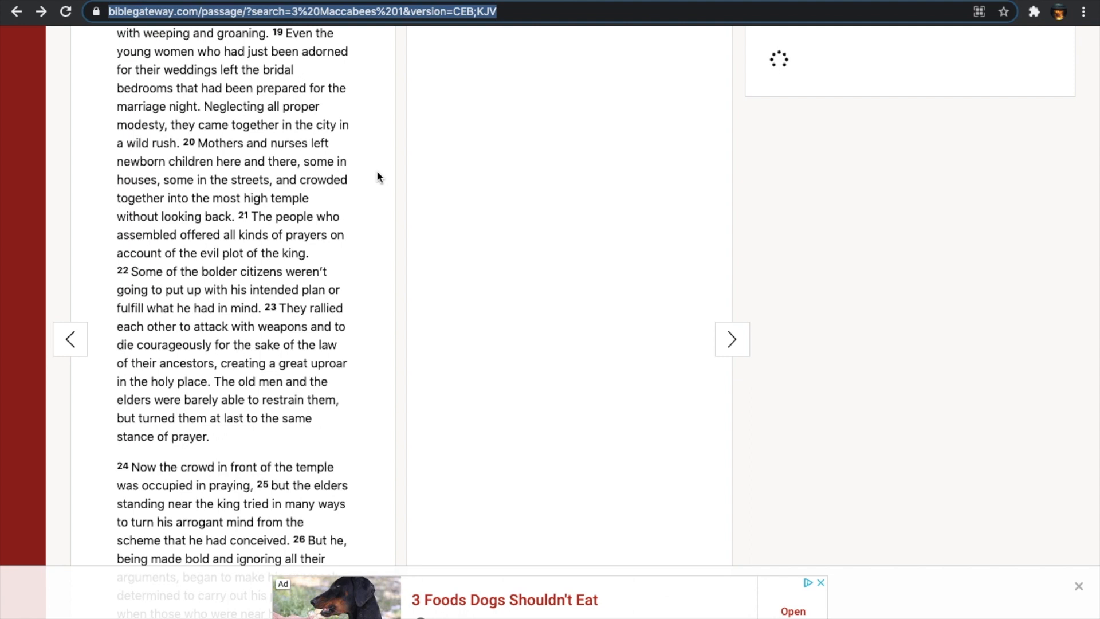
mouse_move(339, 205)
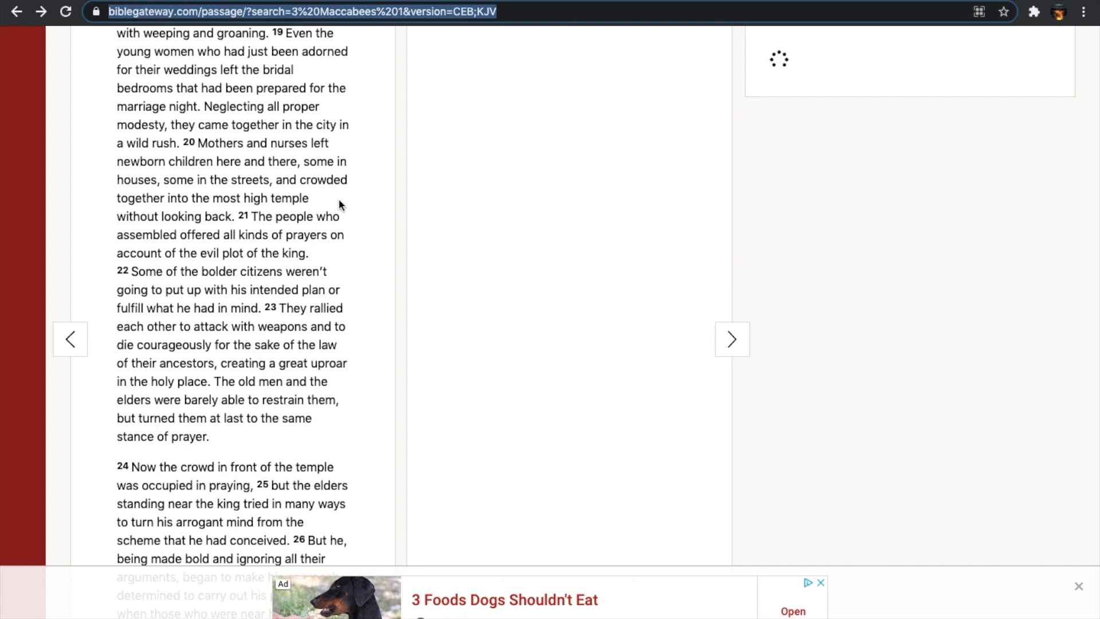
- After scrolling 3 Maccabees 1, run a KJV word search for 'uzziah' on Blue Letter Bible
scroll(down, 3)
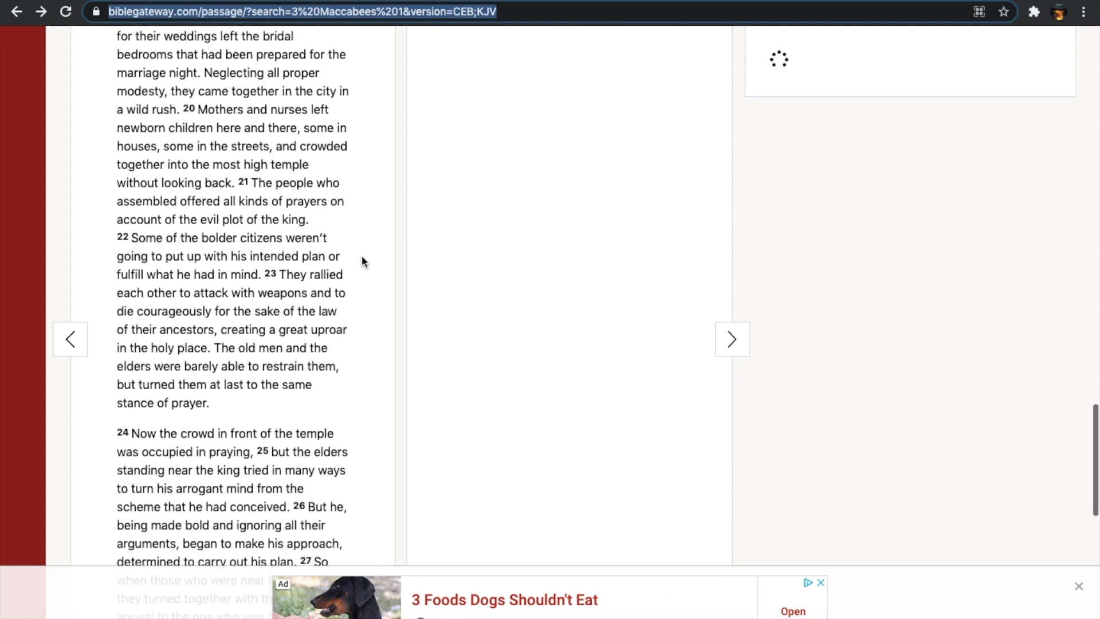
scroll(down, 3)
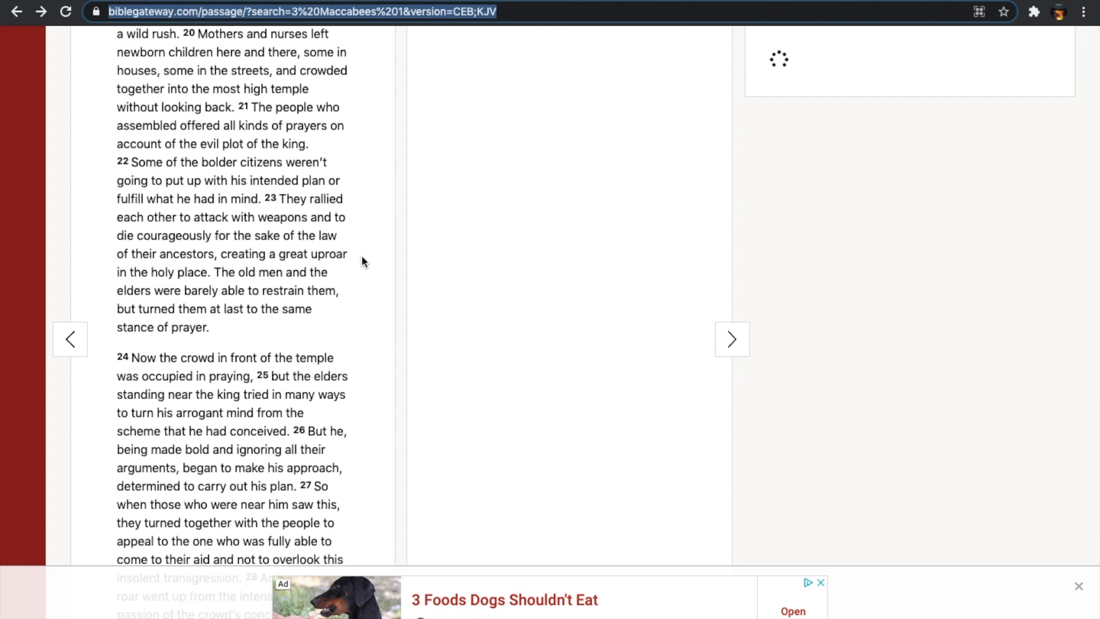
scroll(down, 3)
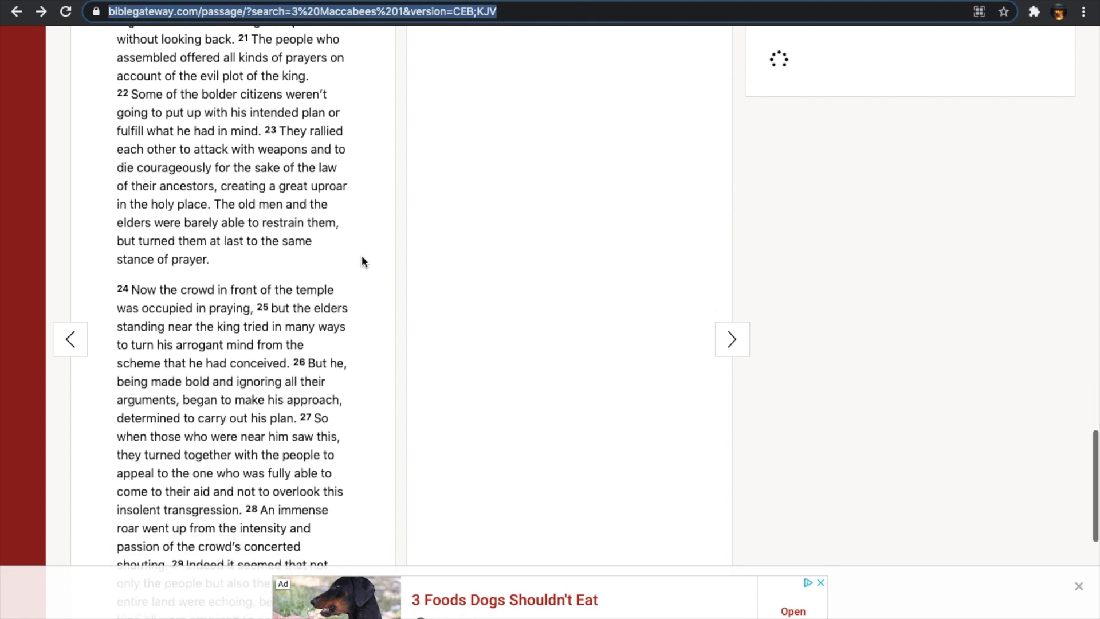
scroll(down, 3)
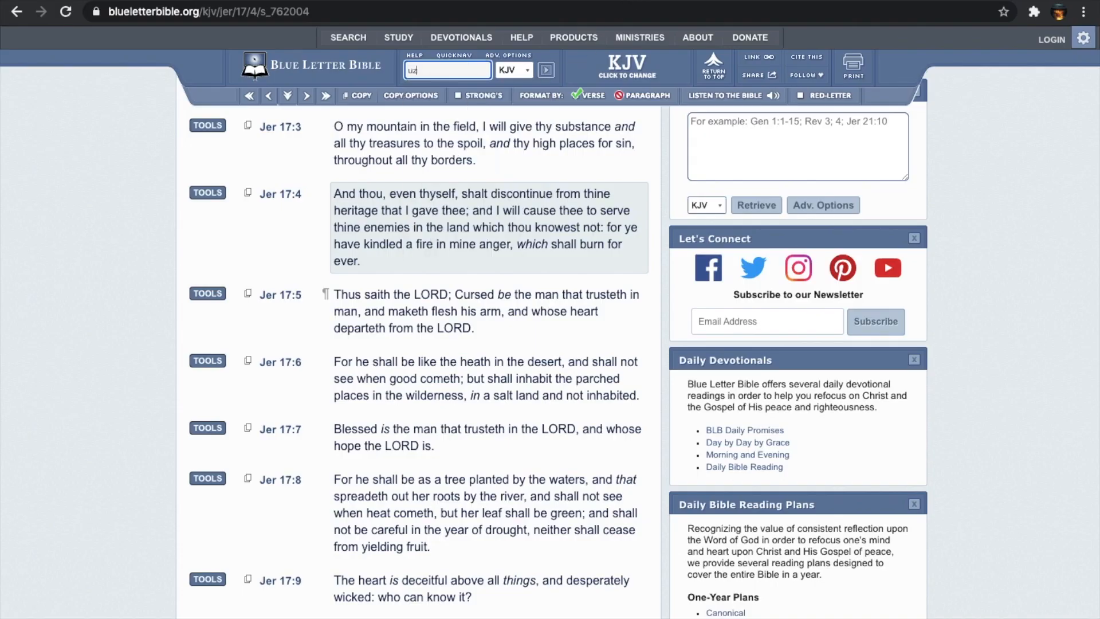
text(uzziah)
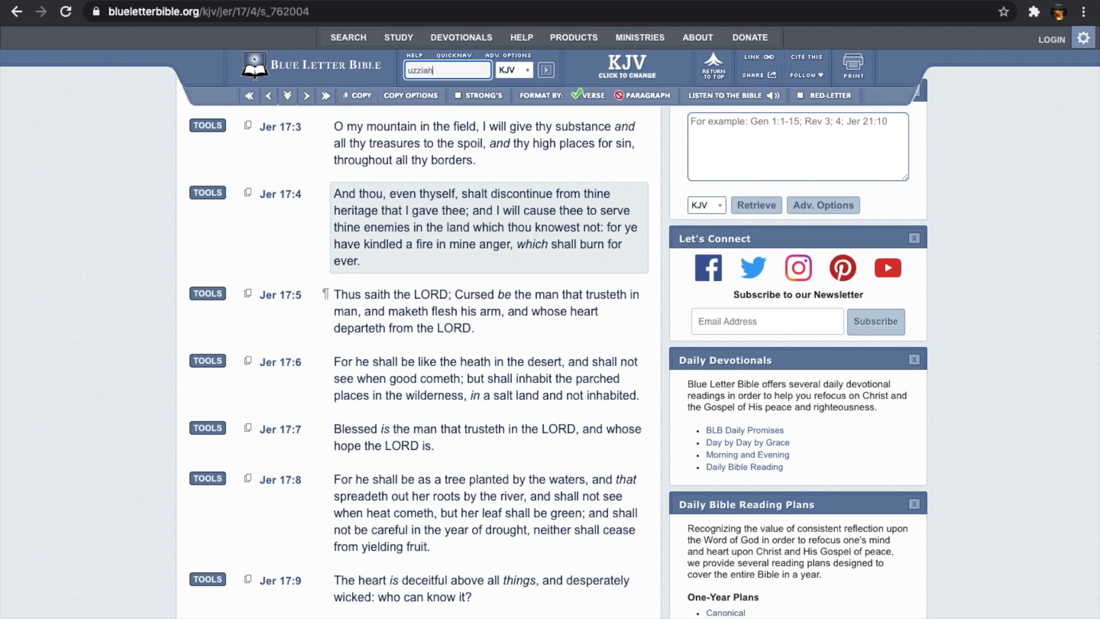
click(545, 69)
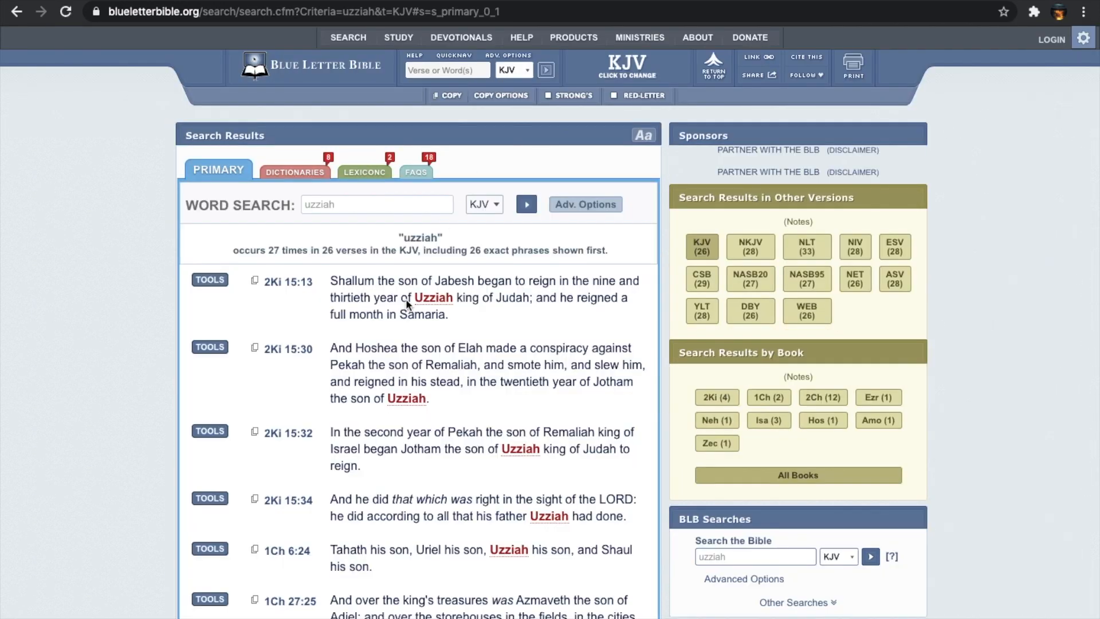
mouse_move(307, 404)
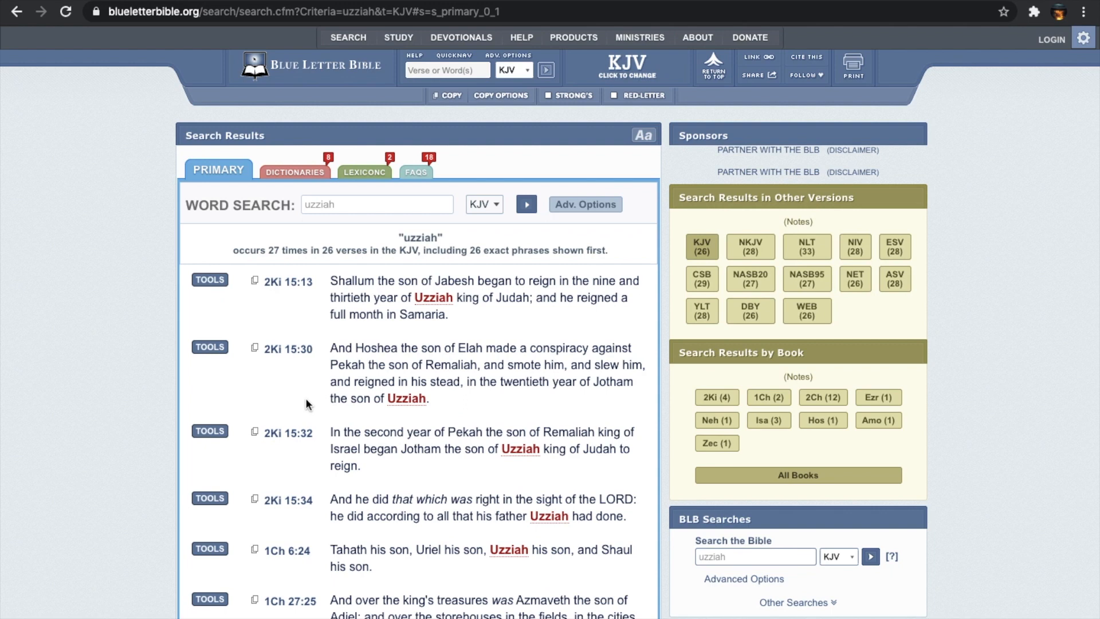
- Scroll the Uzziah results and open 2 Chronicles 26:19 in its full chapter
scroll(down, 3)
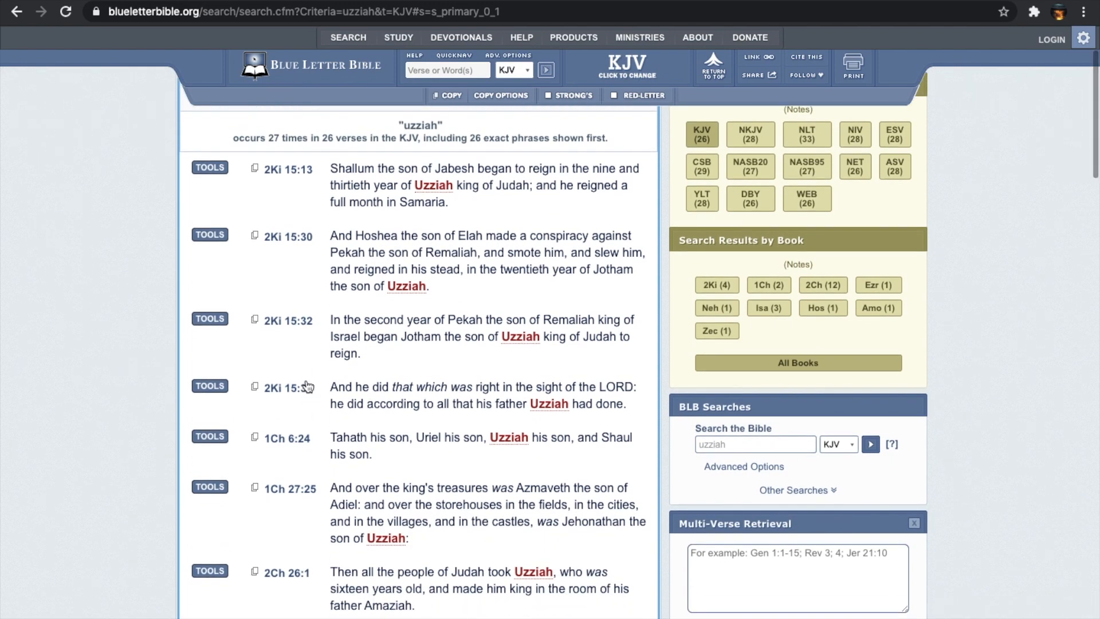
scroll(down, 3)
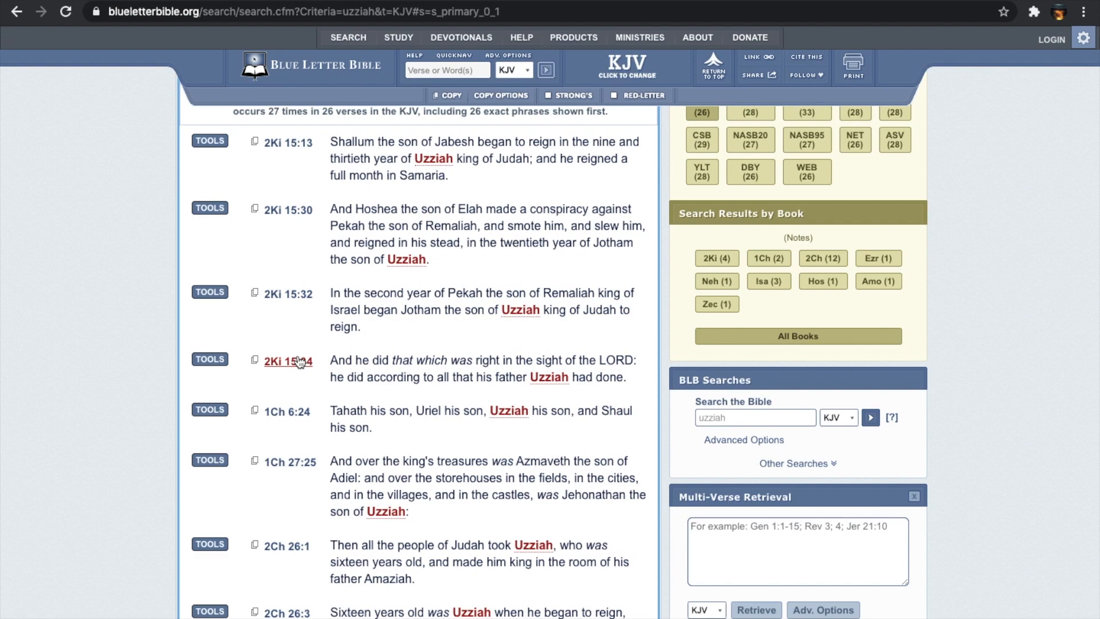
scroll(down, 3)
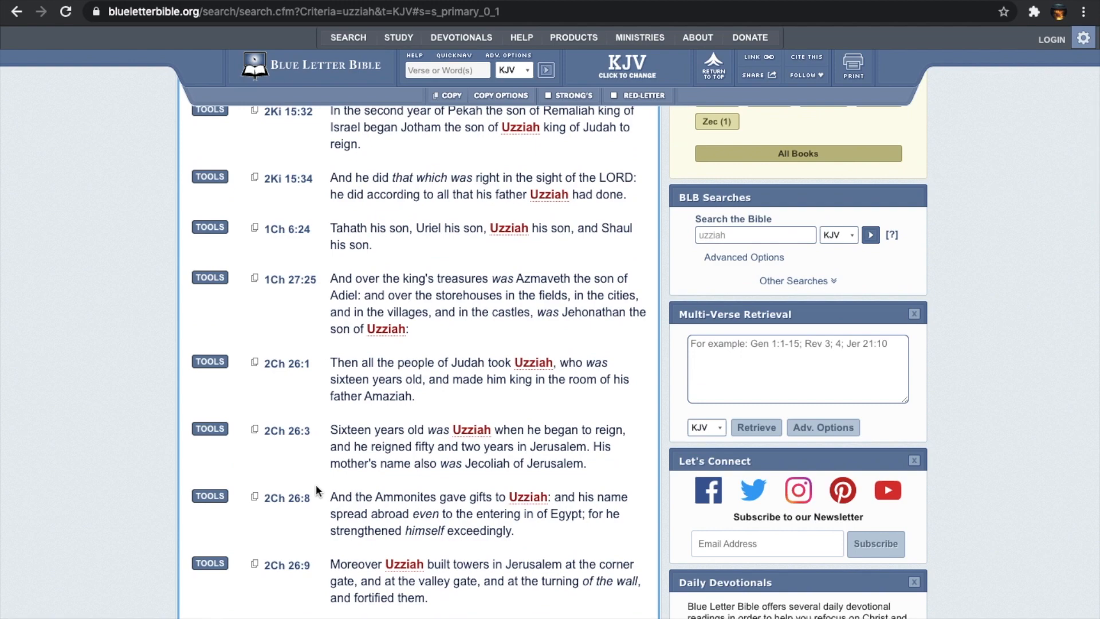
scroll(down, 3)
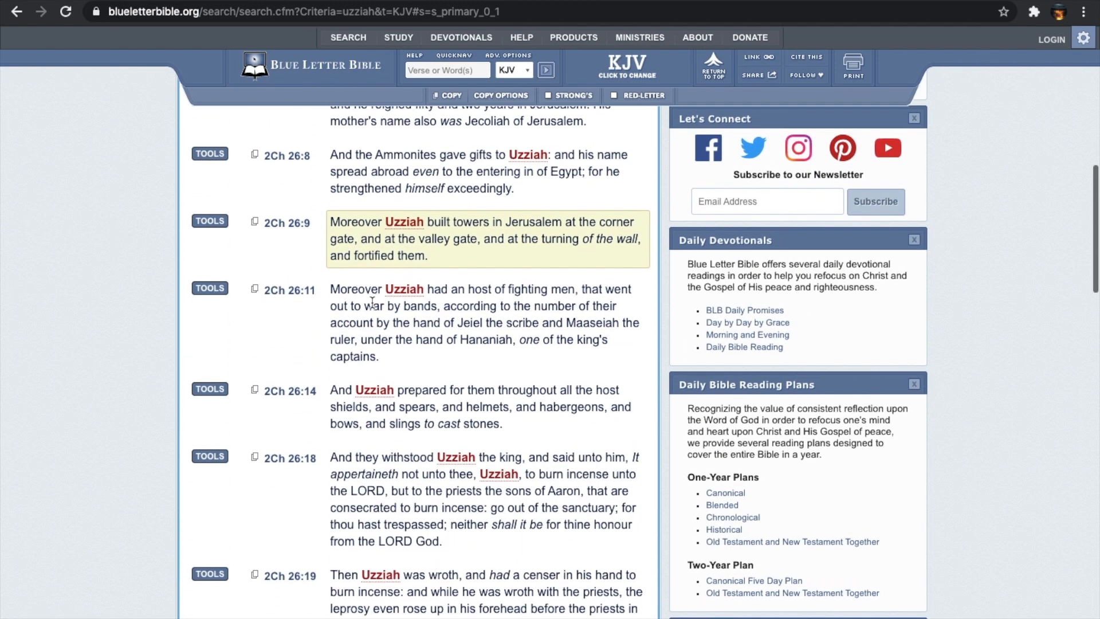
scroll(down, 3)
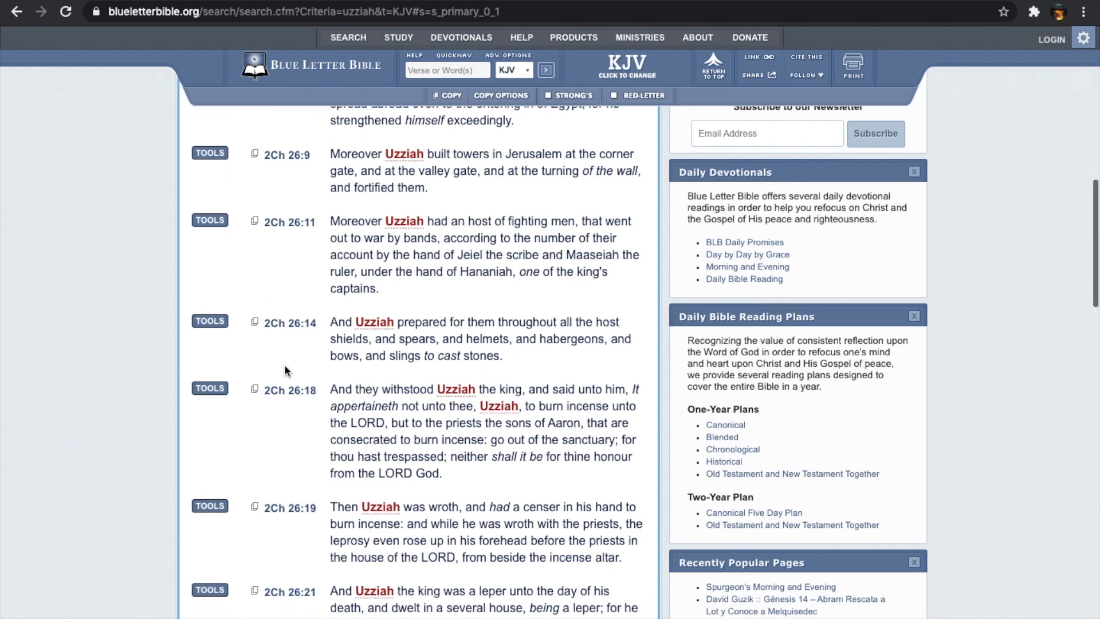
scroll(down, 3)
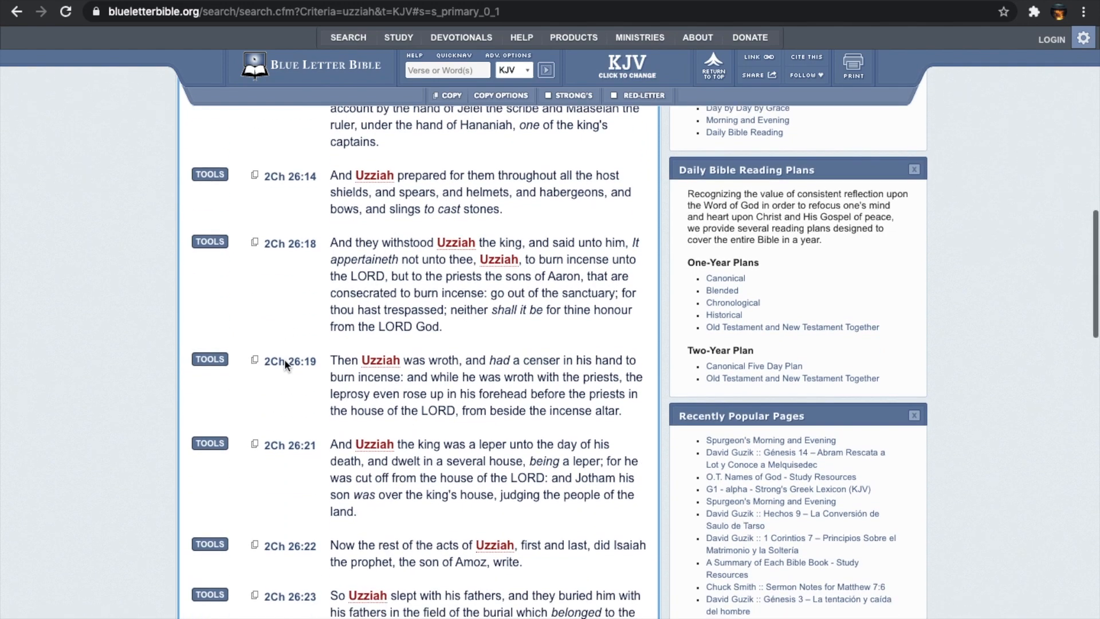
scroll(down, 3)
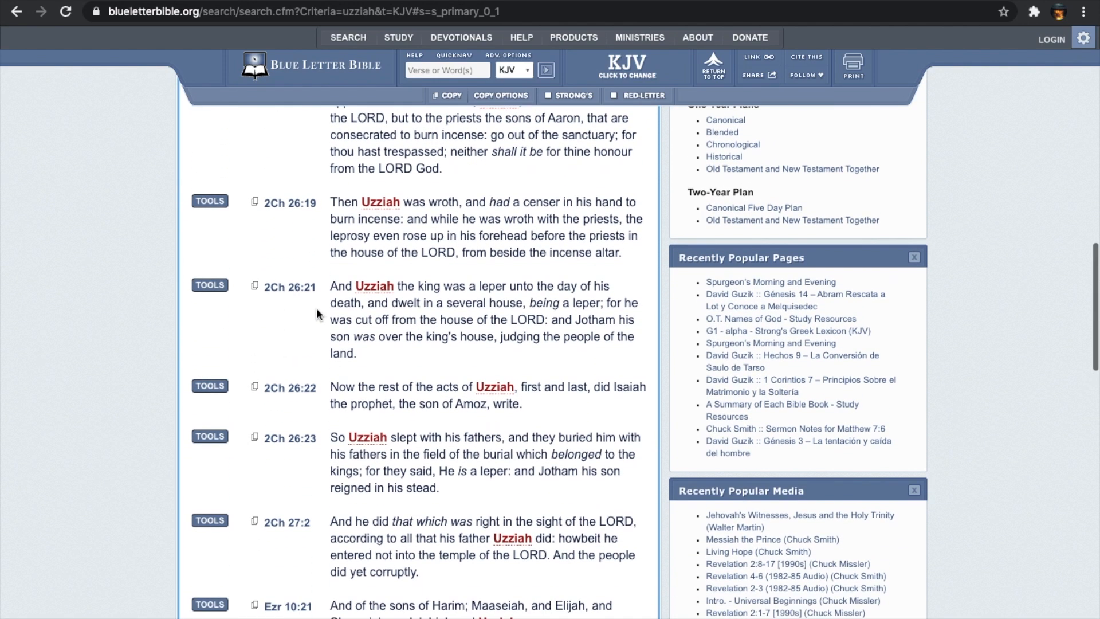
click(290, 204)
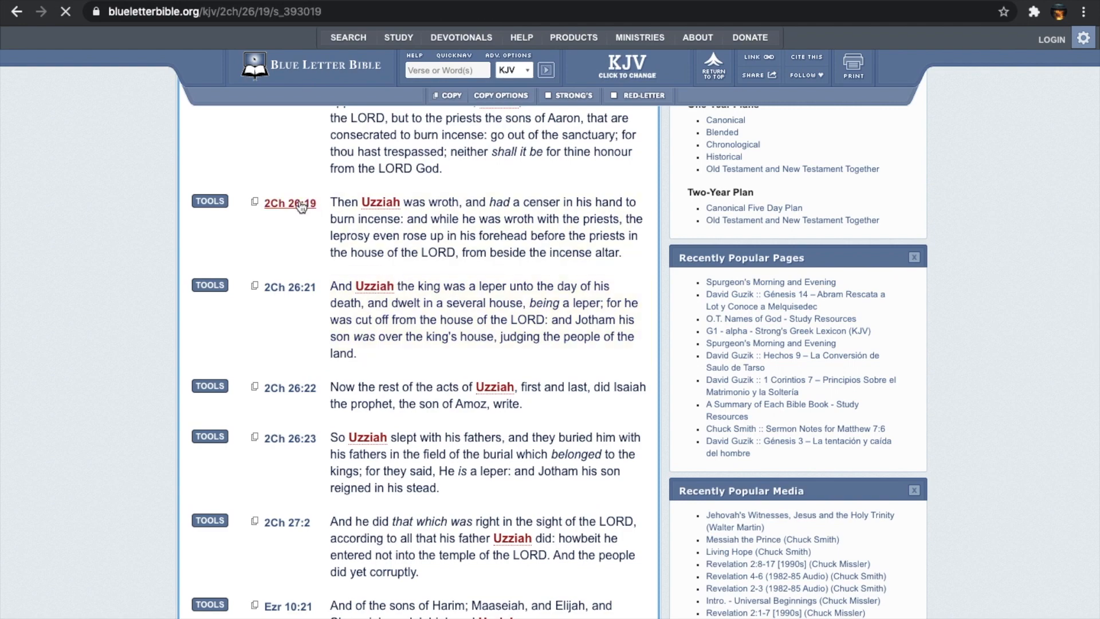
click(289, 204)
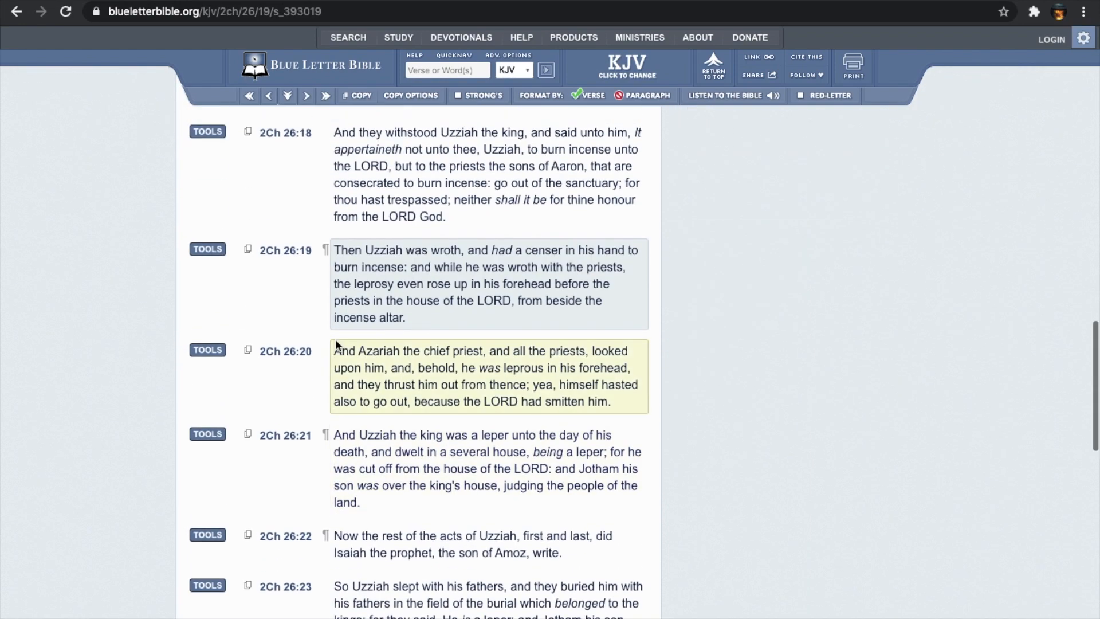
- Read 2 Chronicles 26:14–21 on Uzziah's pride and leprosy
scroll(up, 3)
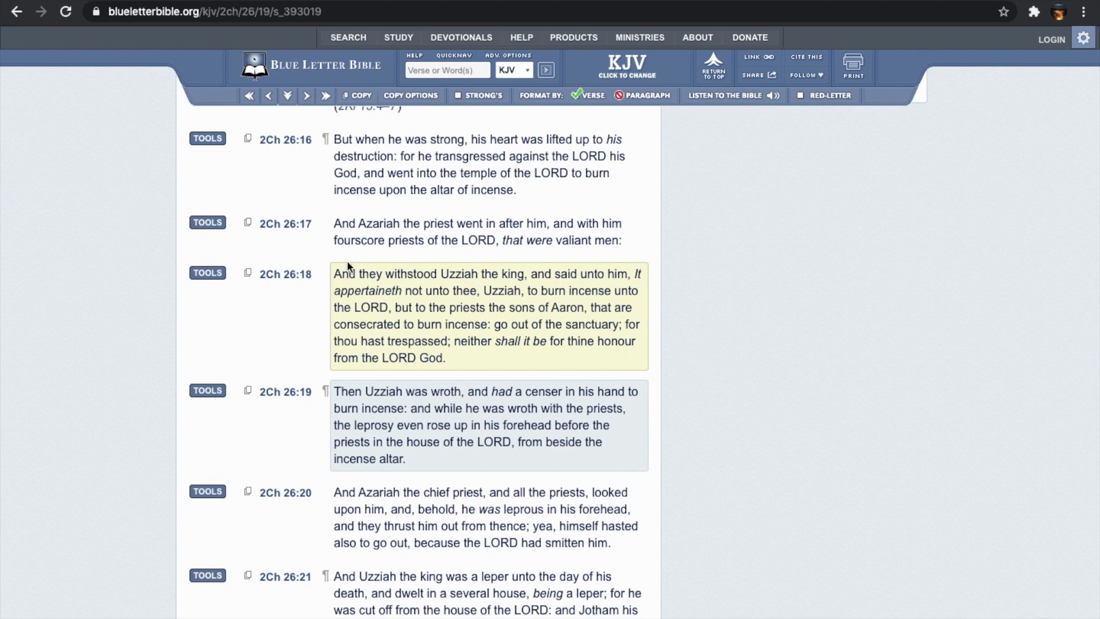
scroll(up, 3)
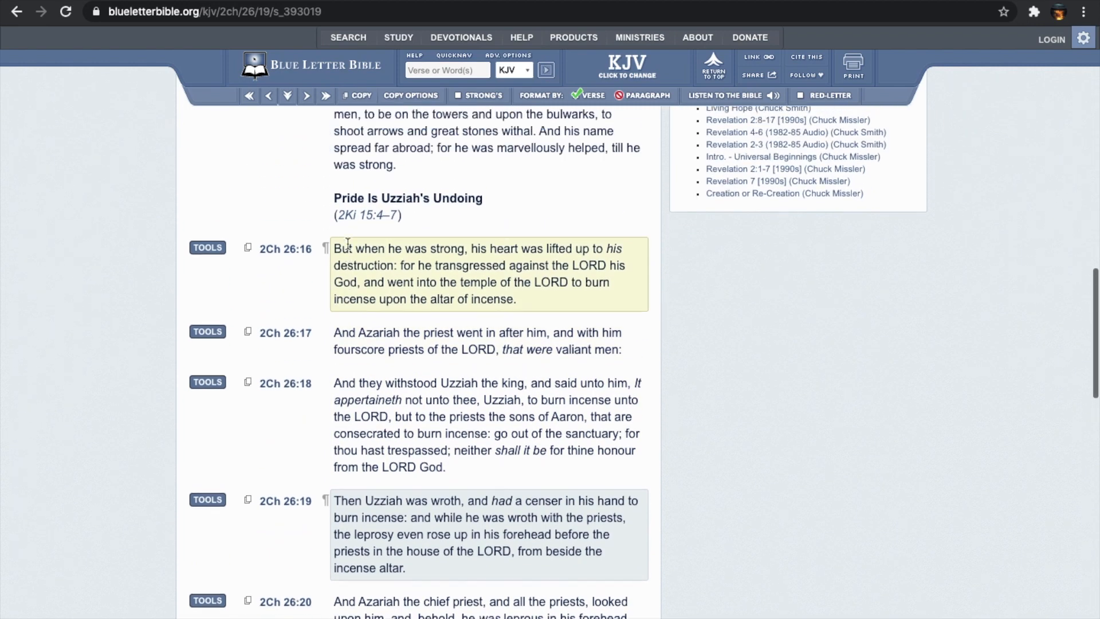
scroll(up, 3)
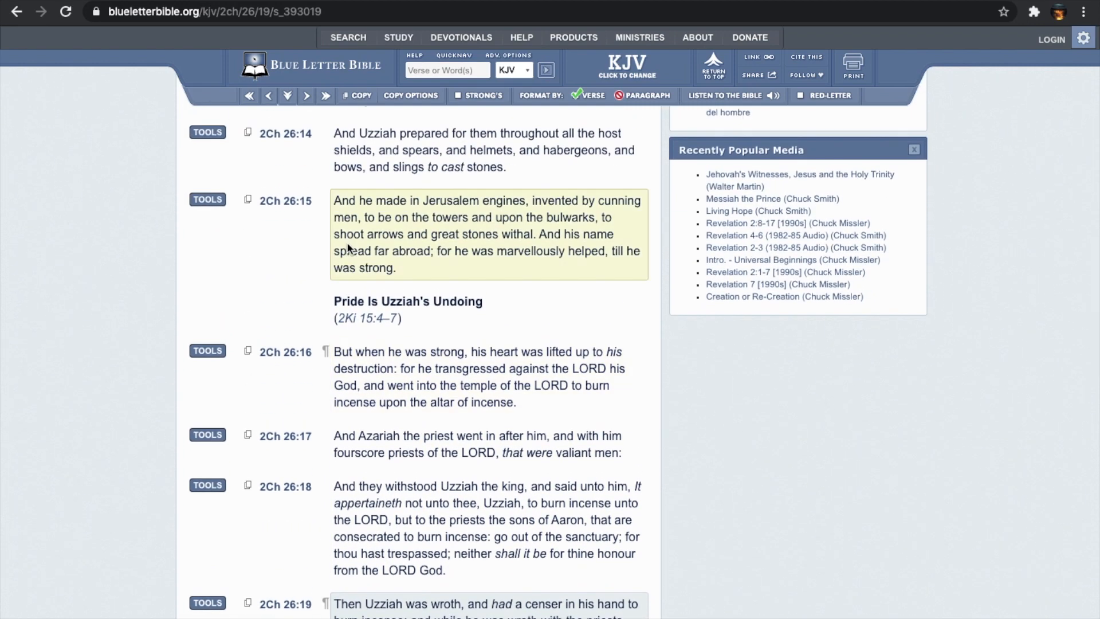
scroll(down, 3)
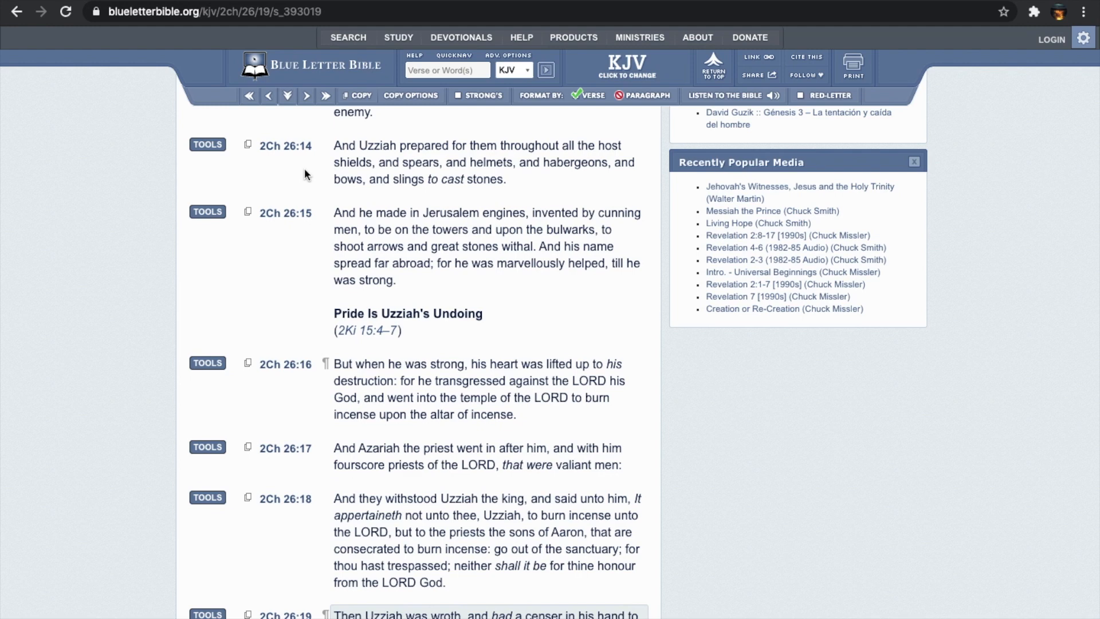
scroll(down, 3)
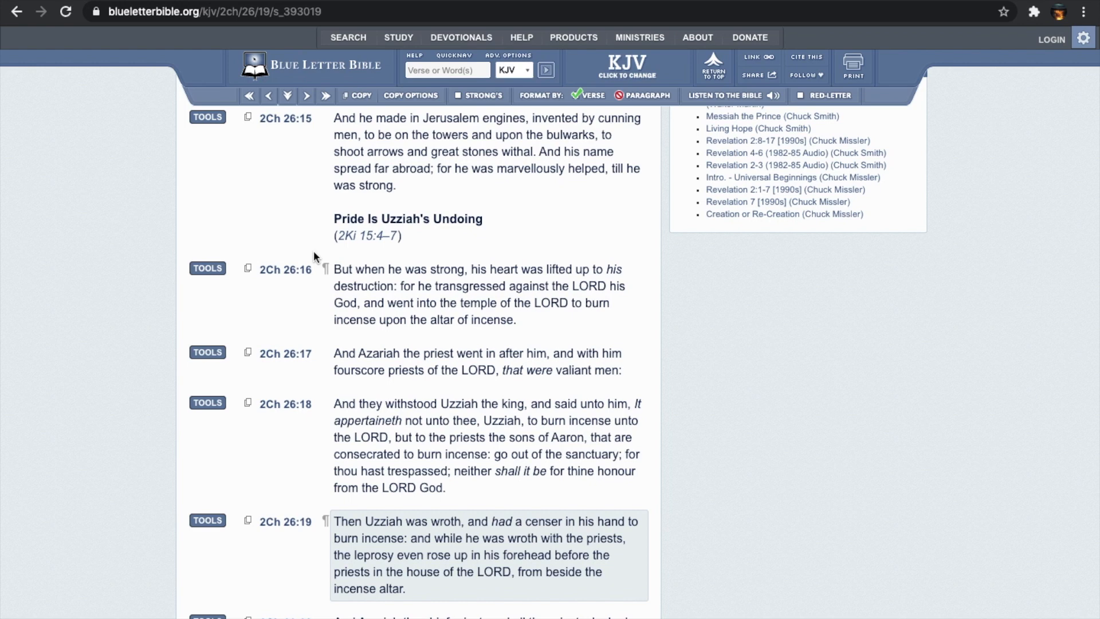
mouse_move(373, 223)
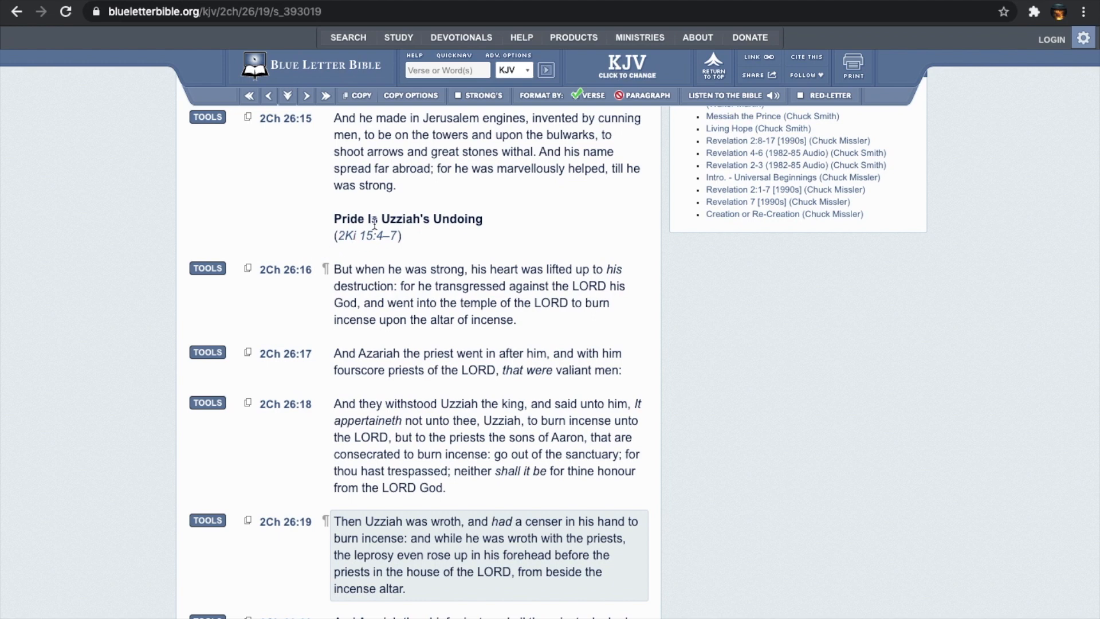
scroll(down, 3)
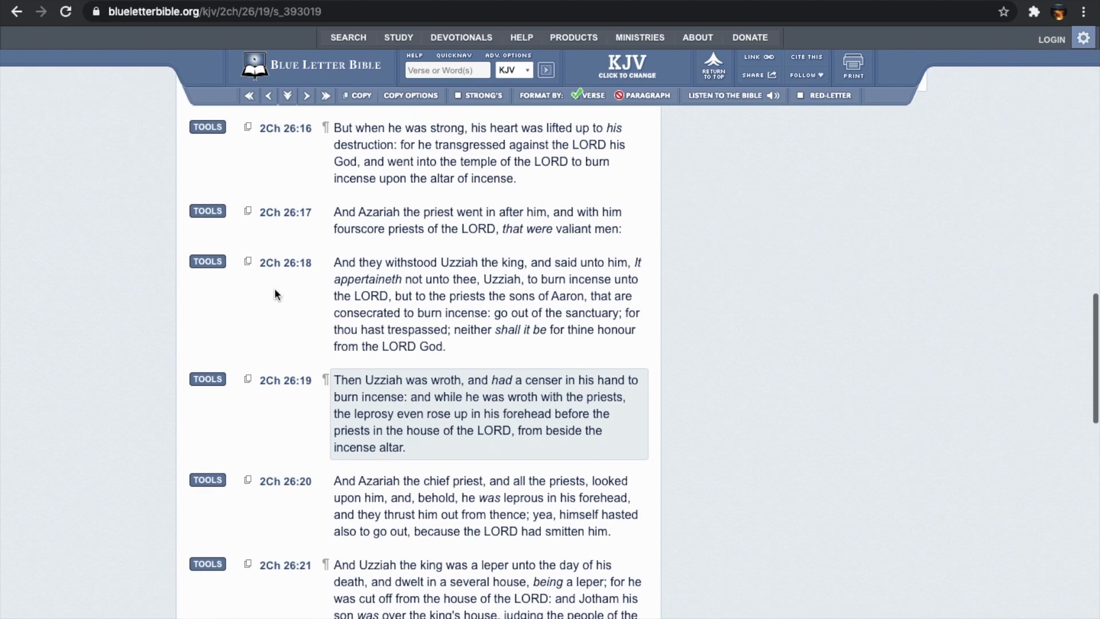
mouse_move(292, 178)
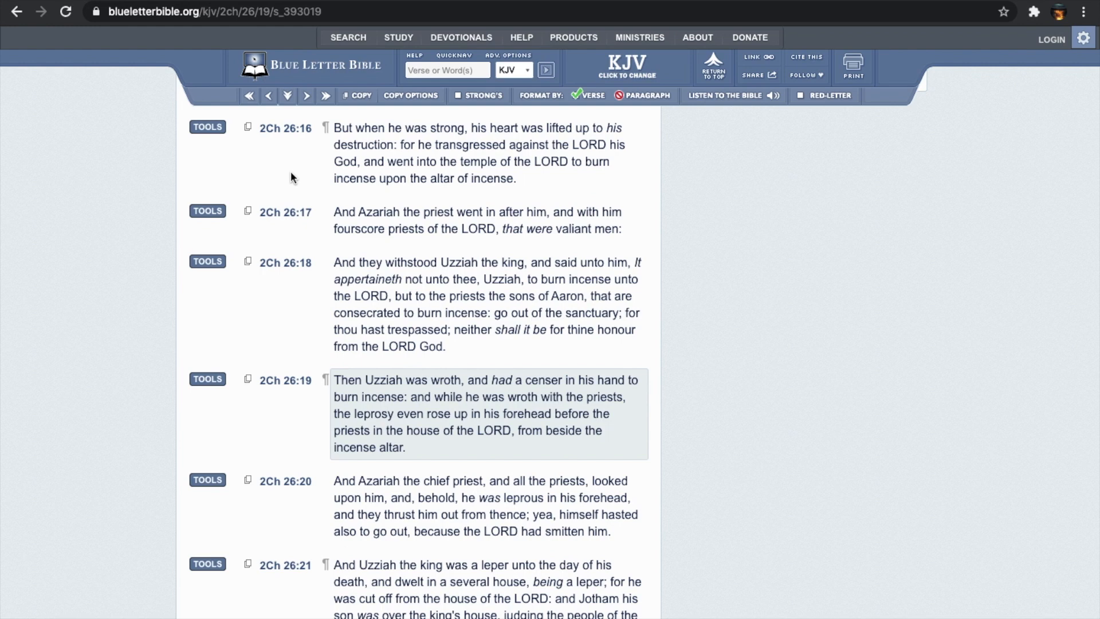
- Open the Hebrew interlinear for 2 Chronicles 26:17 and look up Strong's H2428 behind 'valiant'
click(207, 210)
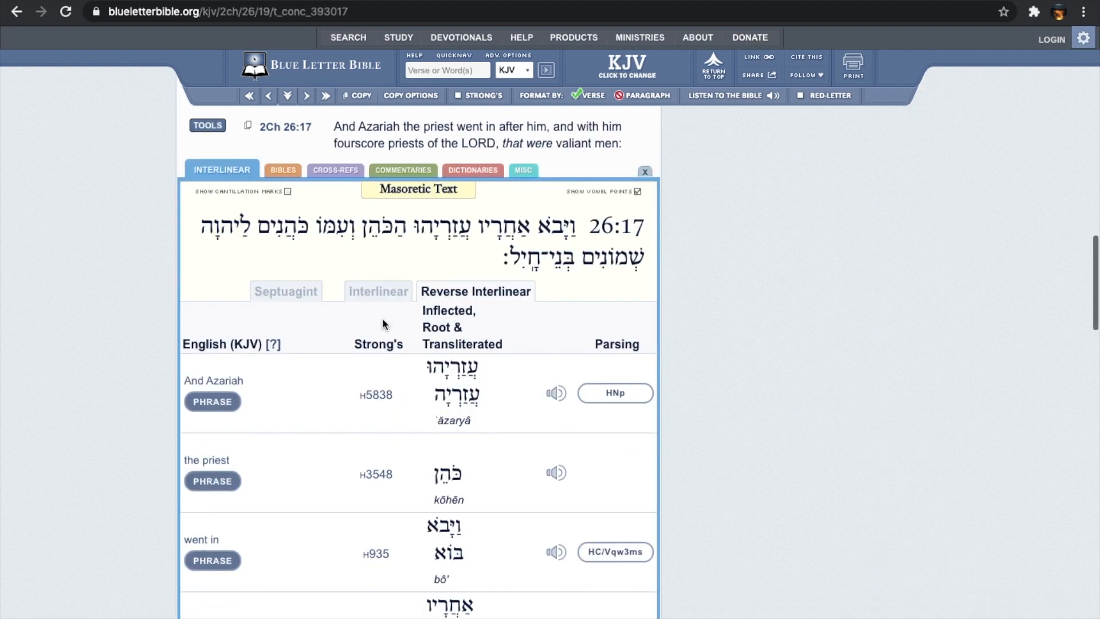
scroll(down, 3)
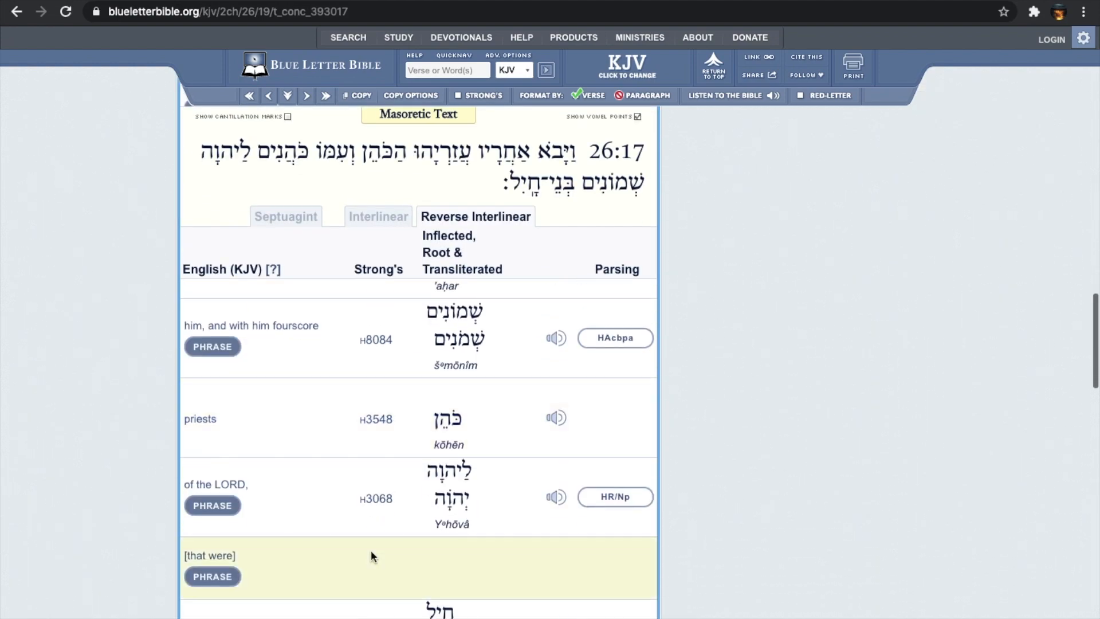
scroll(down, 3)
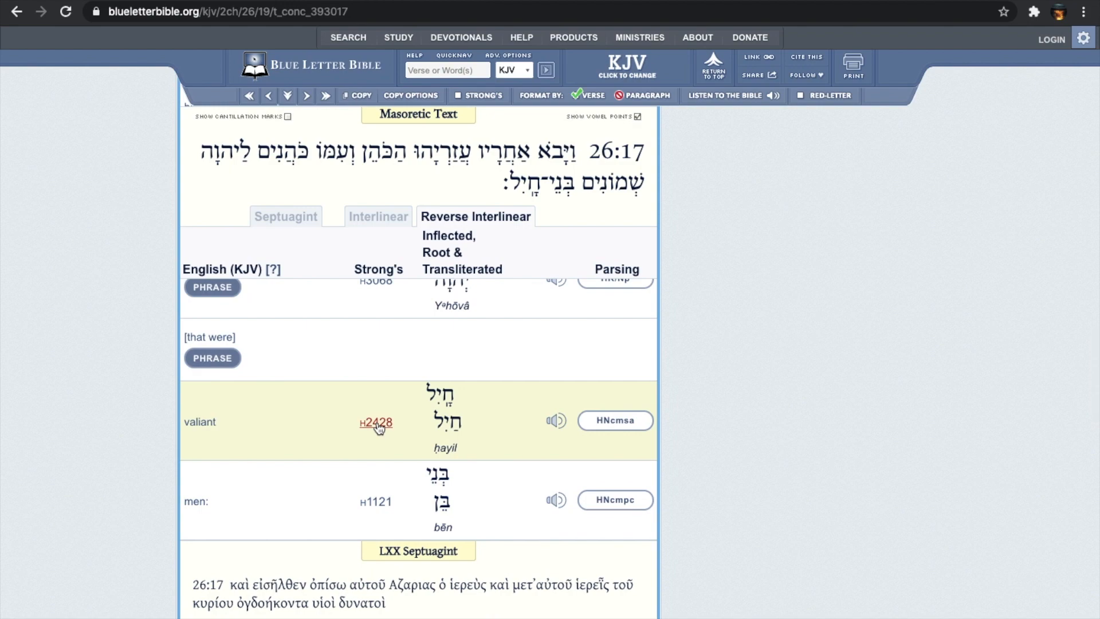
click(376, 423)
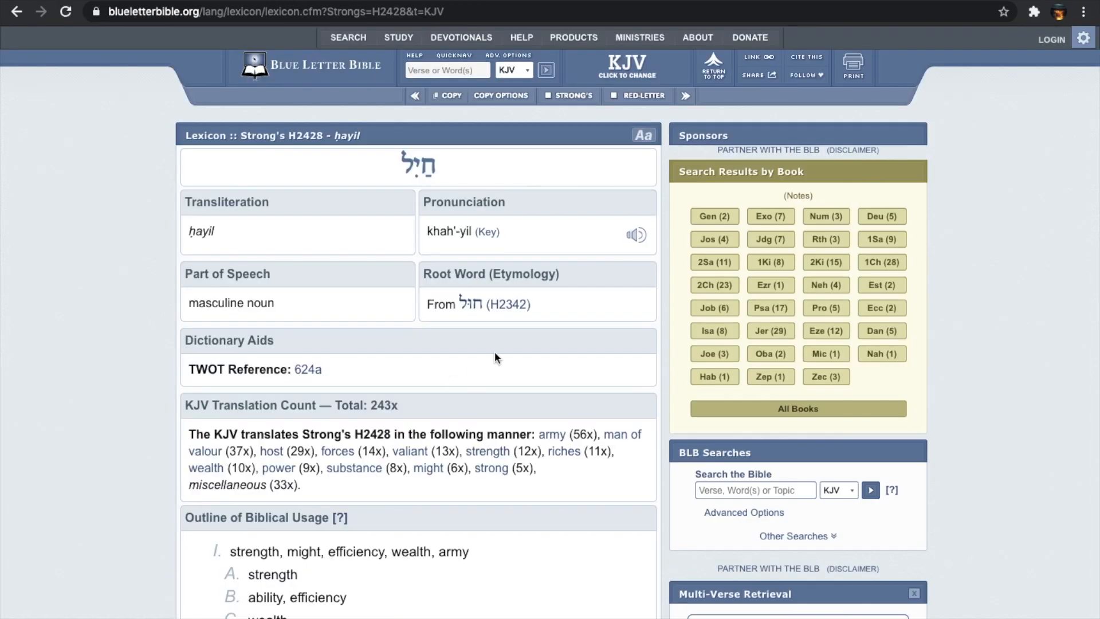
mouse_move(586, 330)
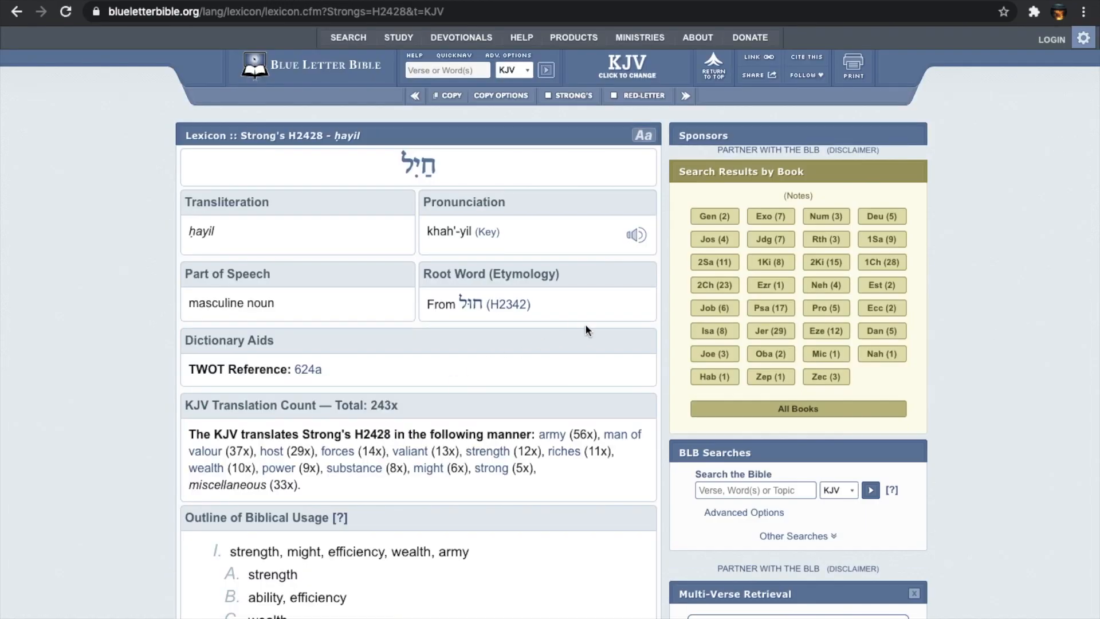
mouse_move(444, 220)
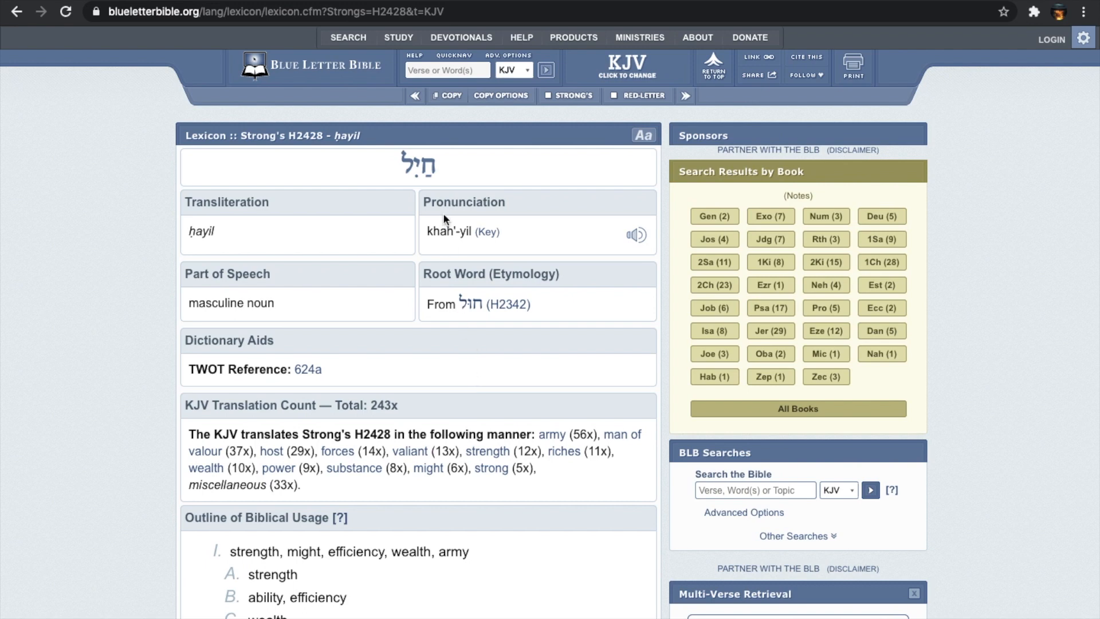
- Review the 'chayil' lexicon entry and return to the verse's interlinear breakdown
scroll(down, 3)
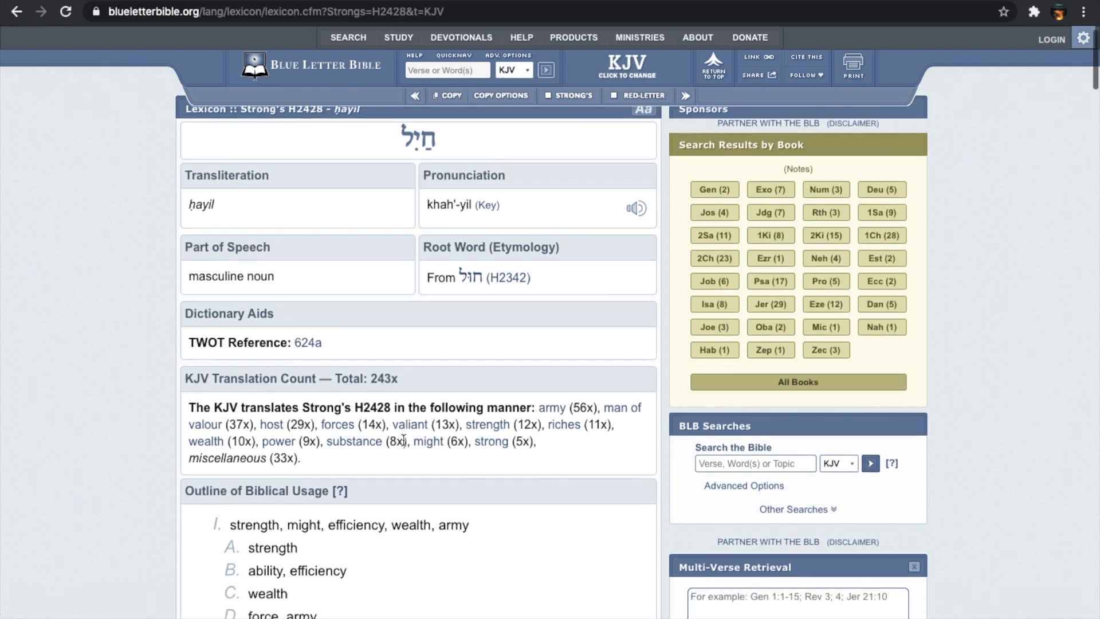
scroll(down, 3)
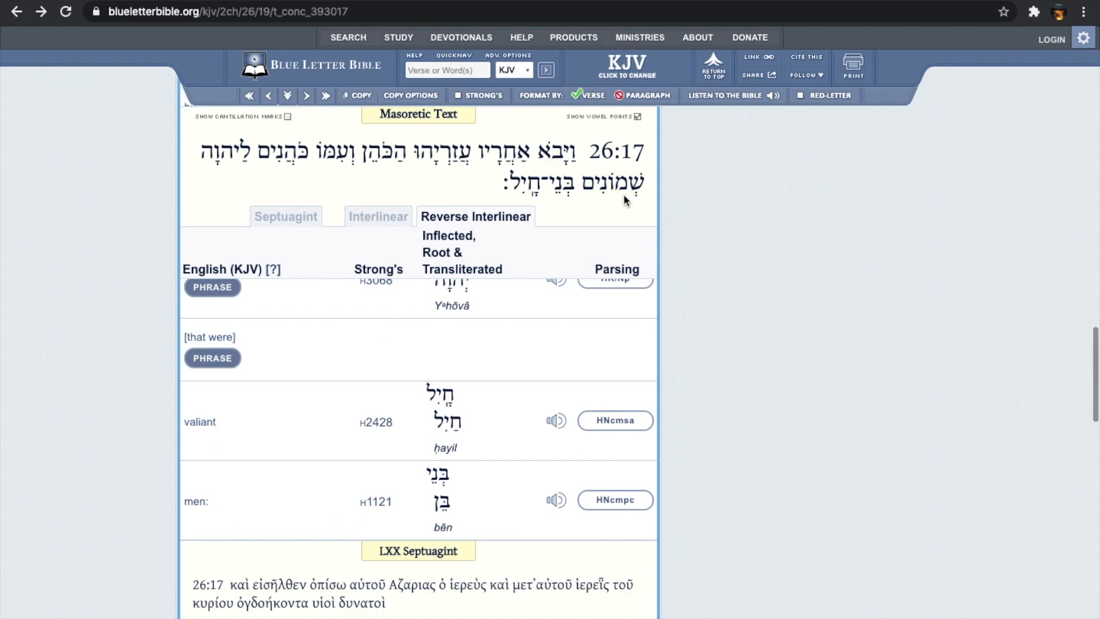
scroll(up, 3)
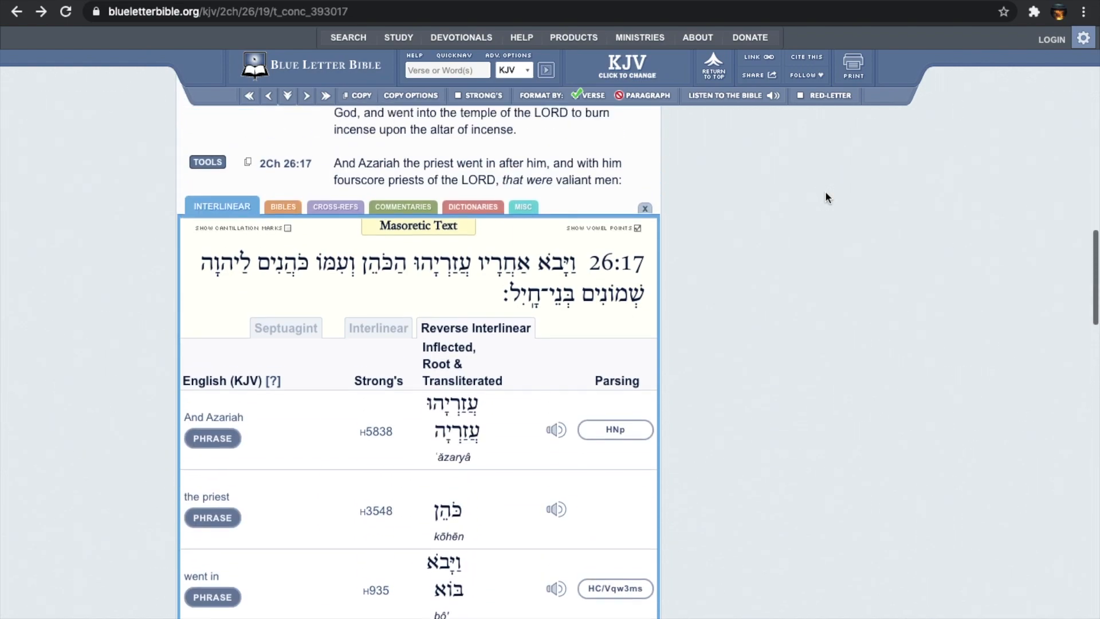
- Switch the interlinear from verse 26:17 to 26:18 and look up the Hebrew word for 'withstood' (Strong's H5975)
click(643, 209)
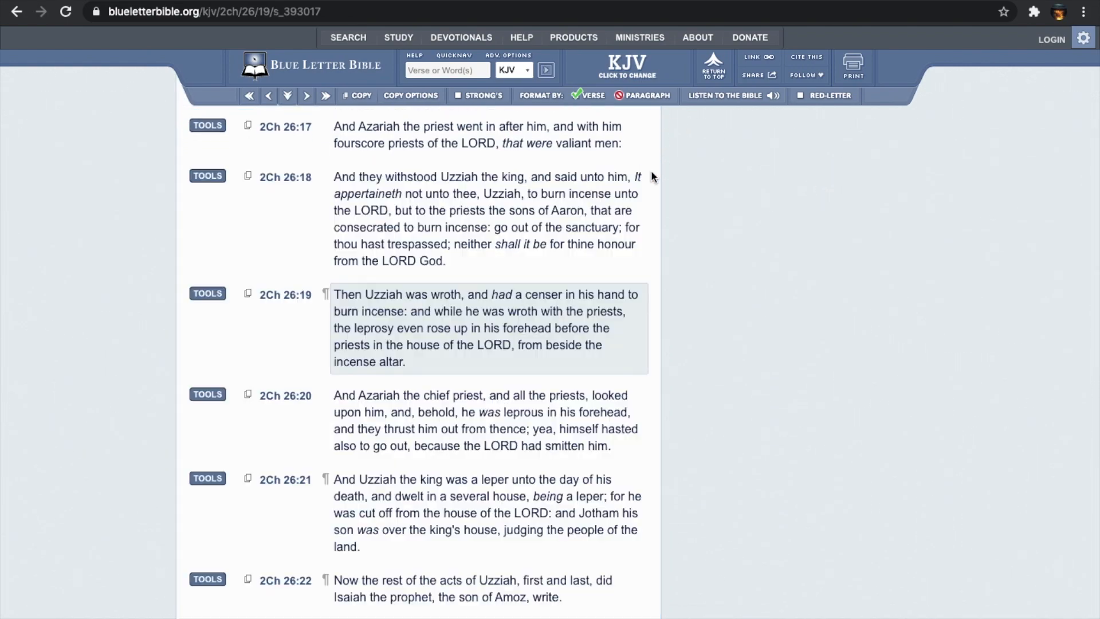
mouse_move(761, 245)
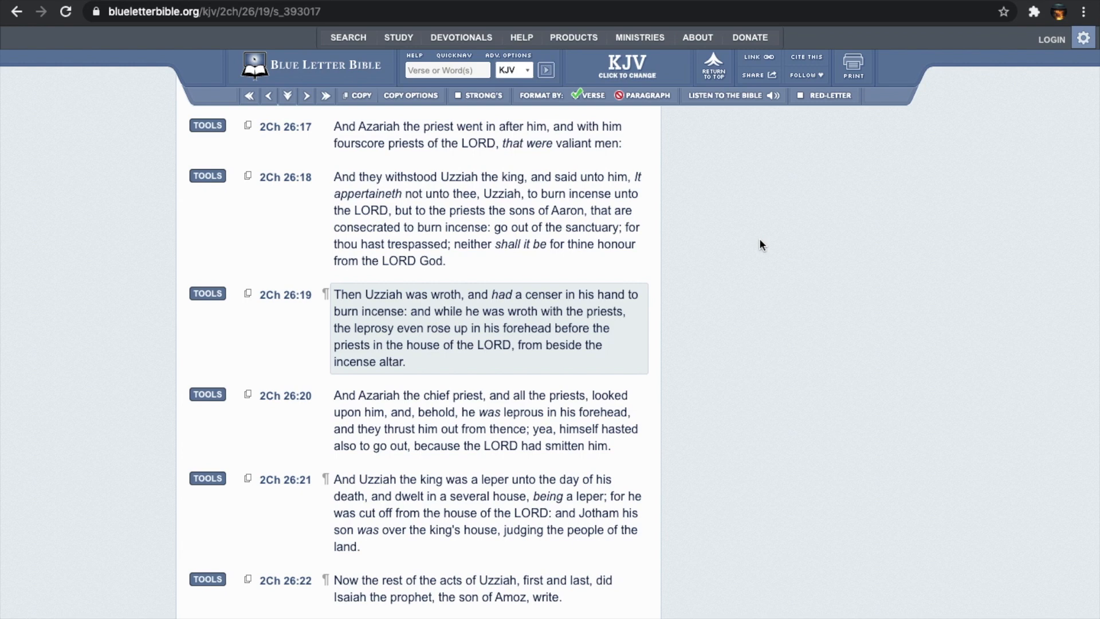
mouse_move(207, 177)
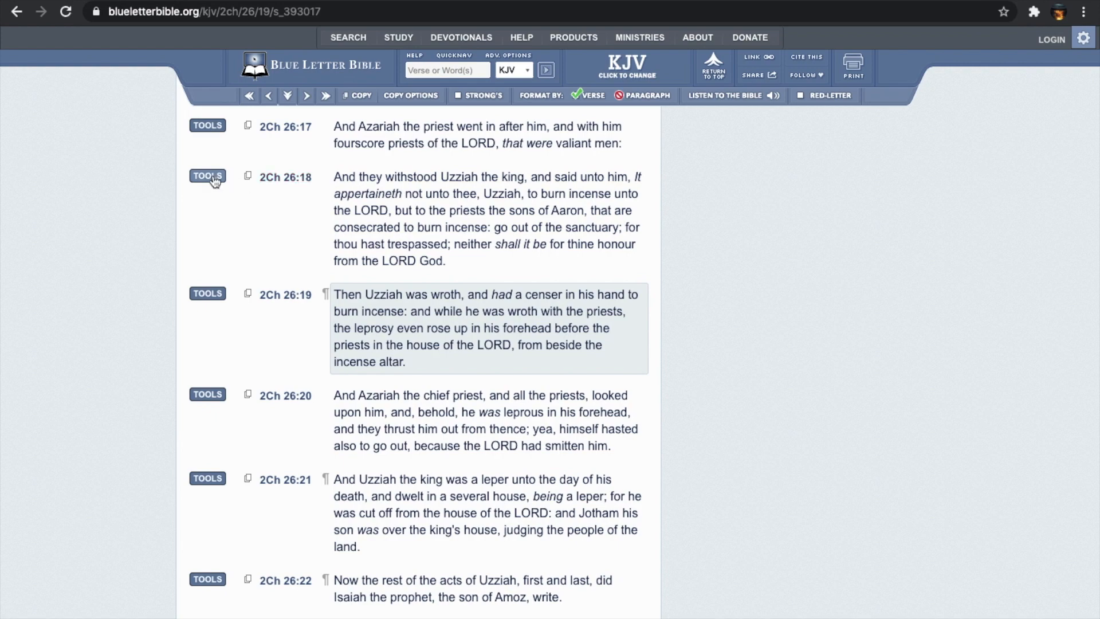
click(207, 176)
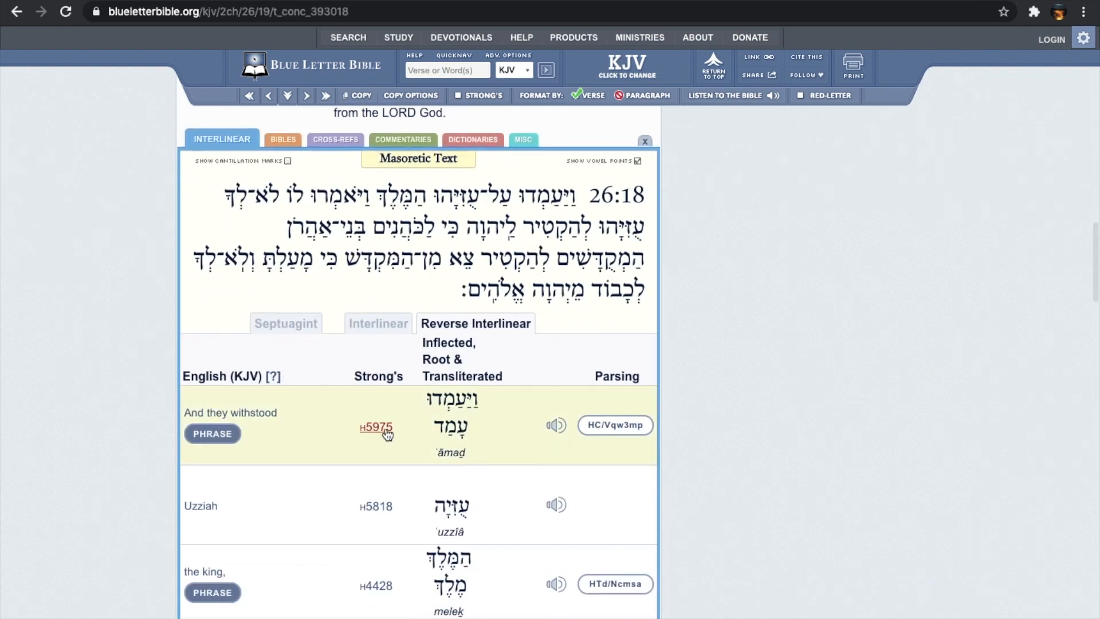
click(376, 428)
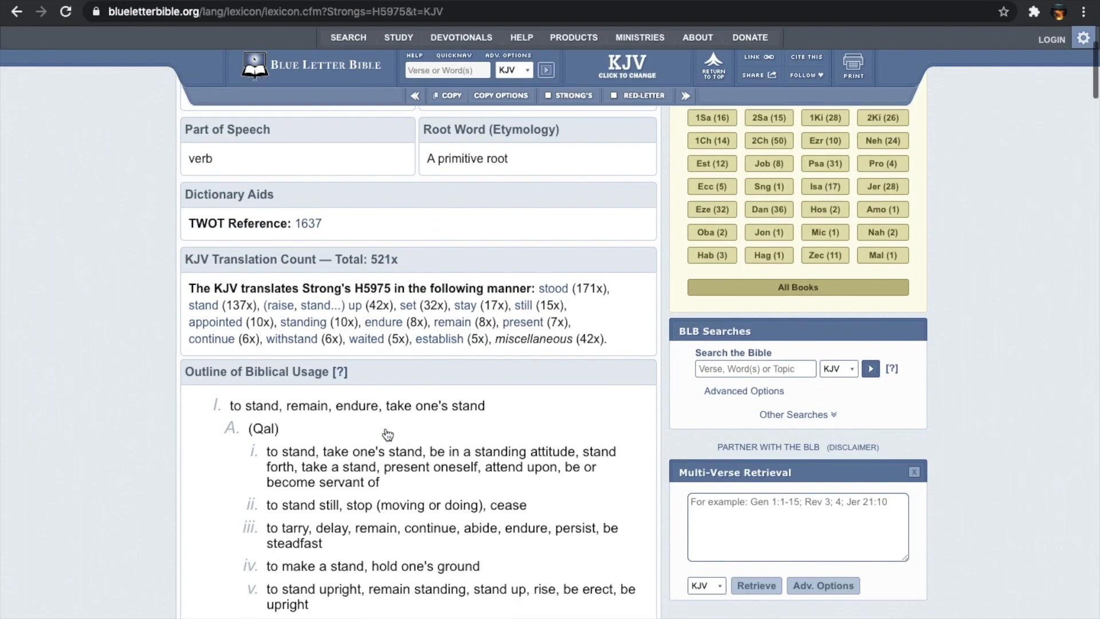
- Read down the H5975 'amad' lexicon entry through its Outline of Biblical Usage
scroll(down, 3)
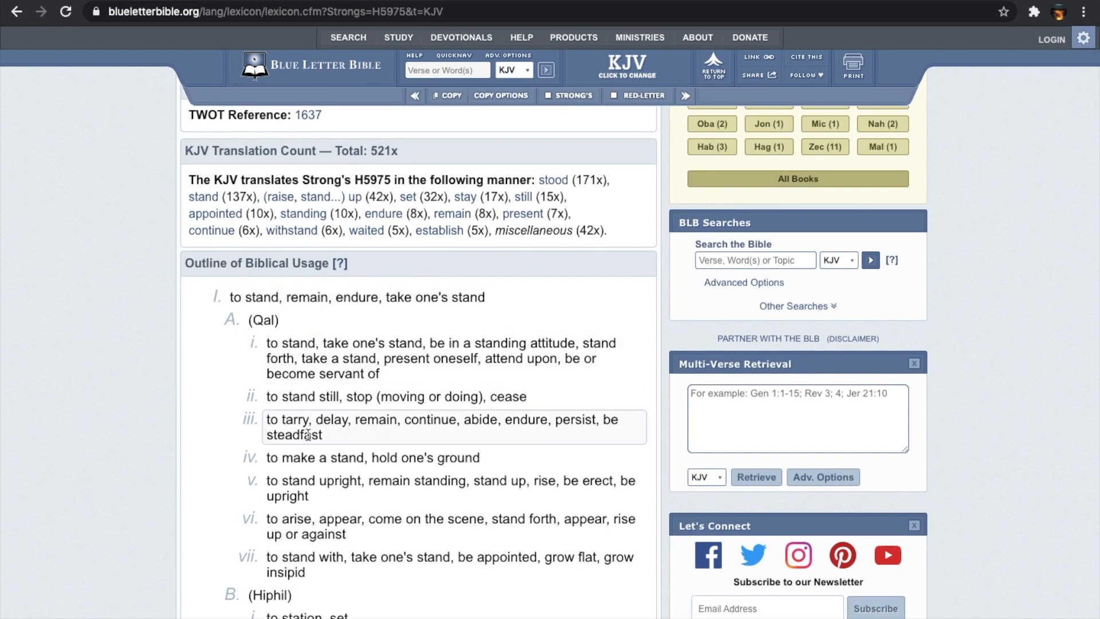
mouse_move(322, 457)
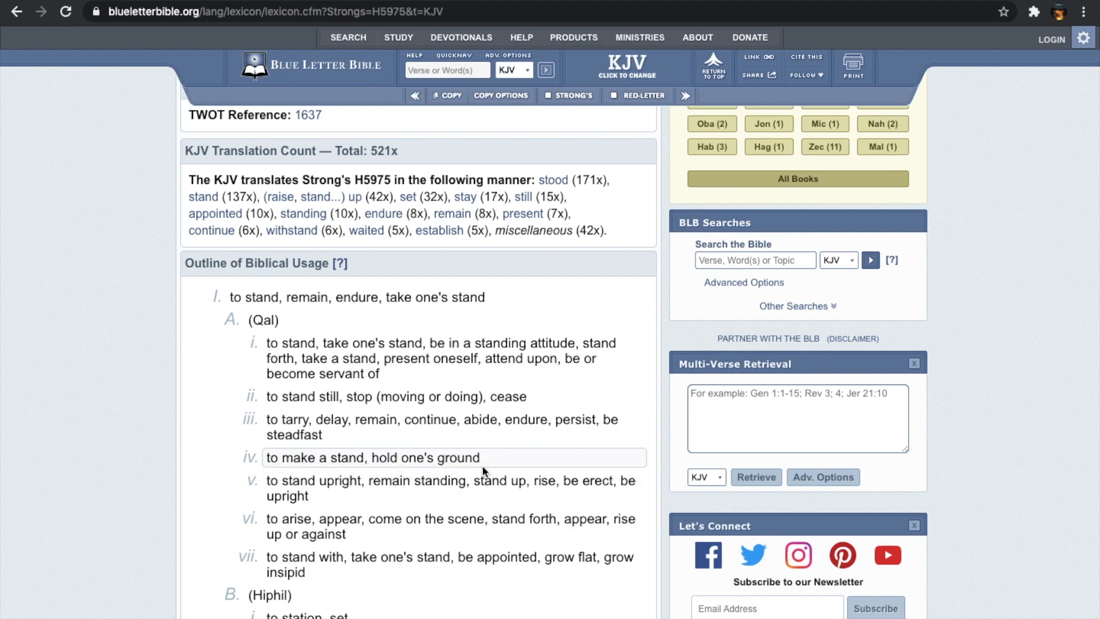
scroll(down, 3)
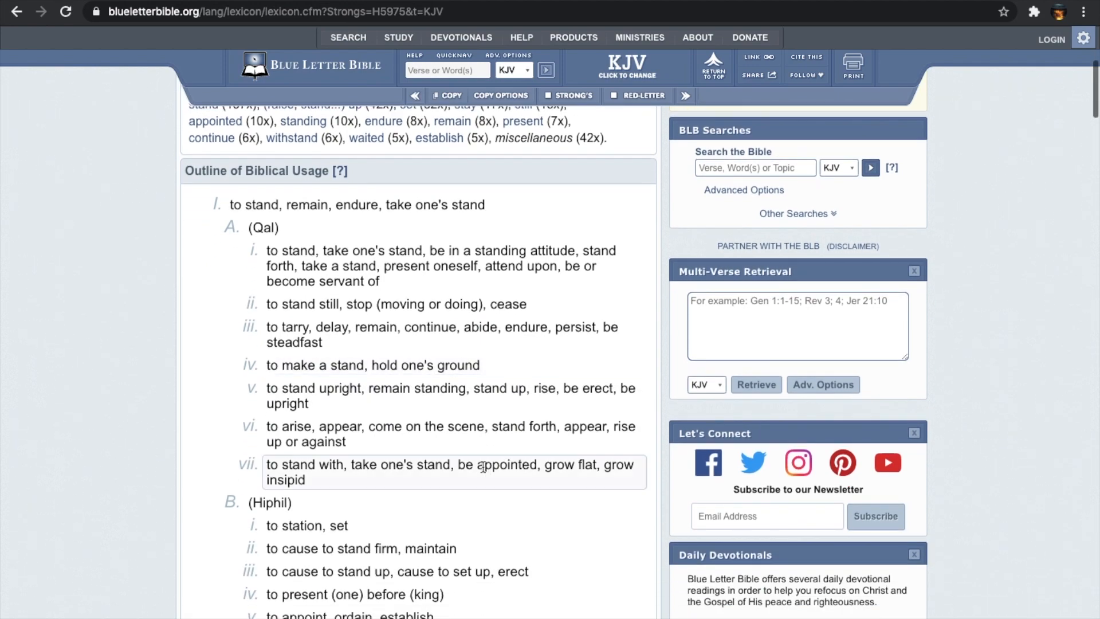
scroll(down, 3)
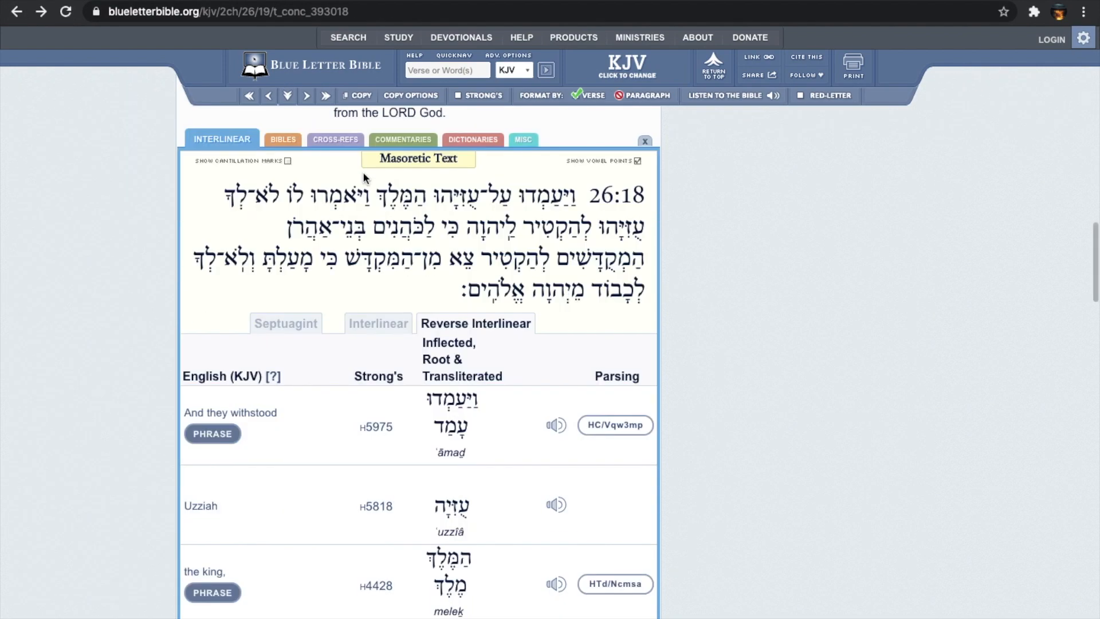
- Go to the Blue Letter Bible home page to search for 'delight in burnt'
click(643, 140)
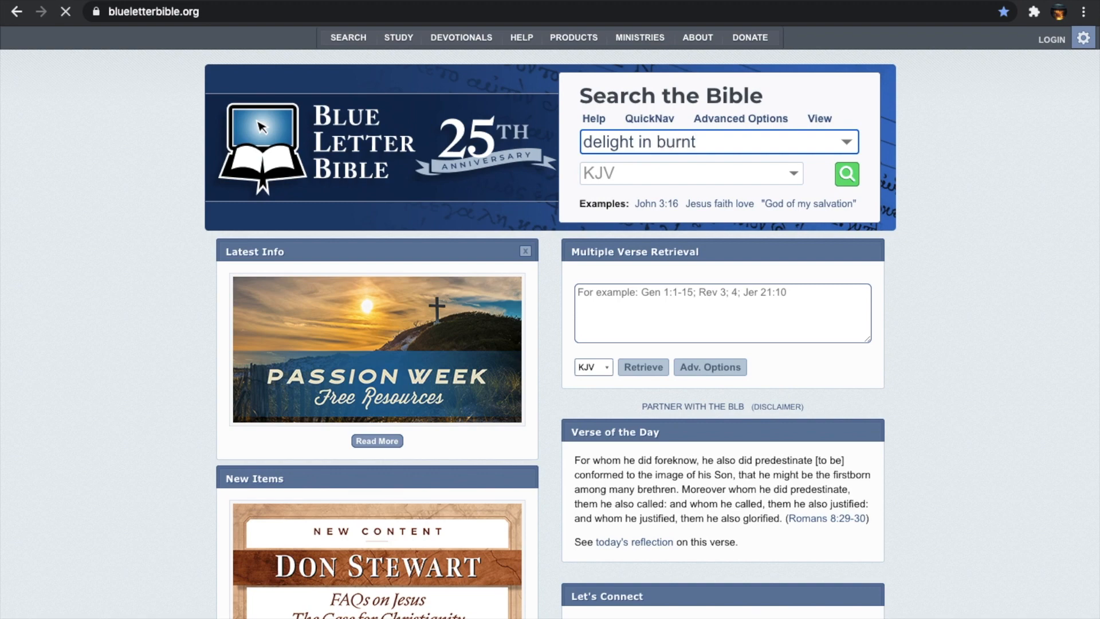
- View the KJV results 1Sa 15:22 and Isa 1:11, then return to the 2 Chronicles 26 verse list
click(845, 174)
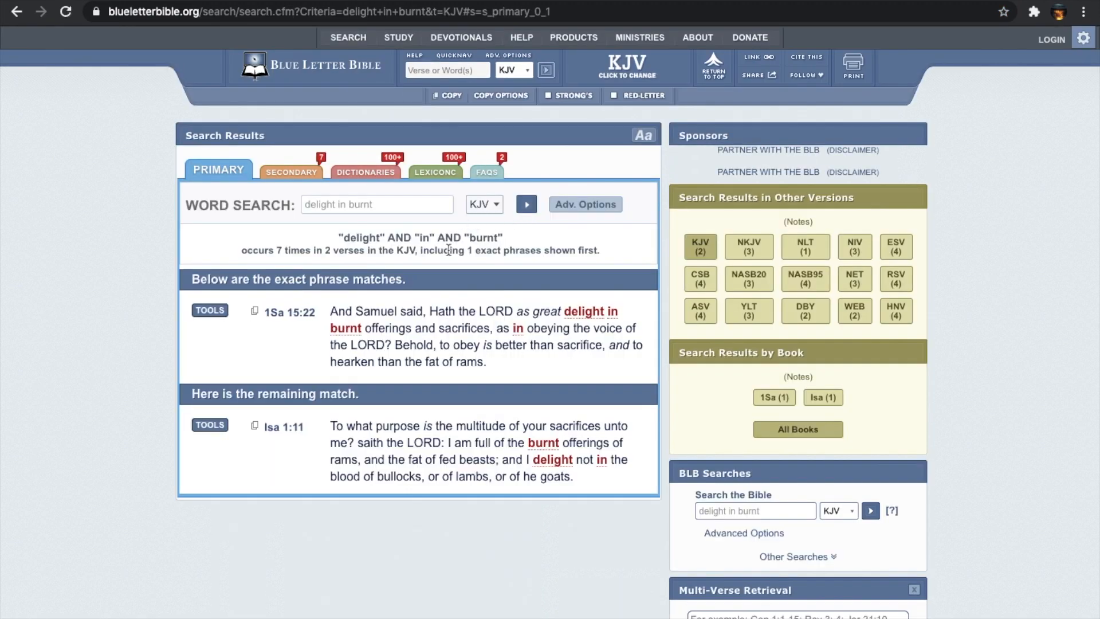
click(285, 311)
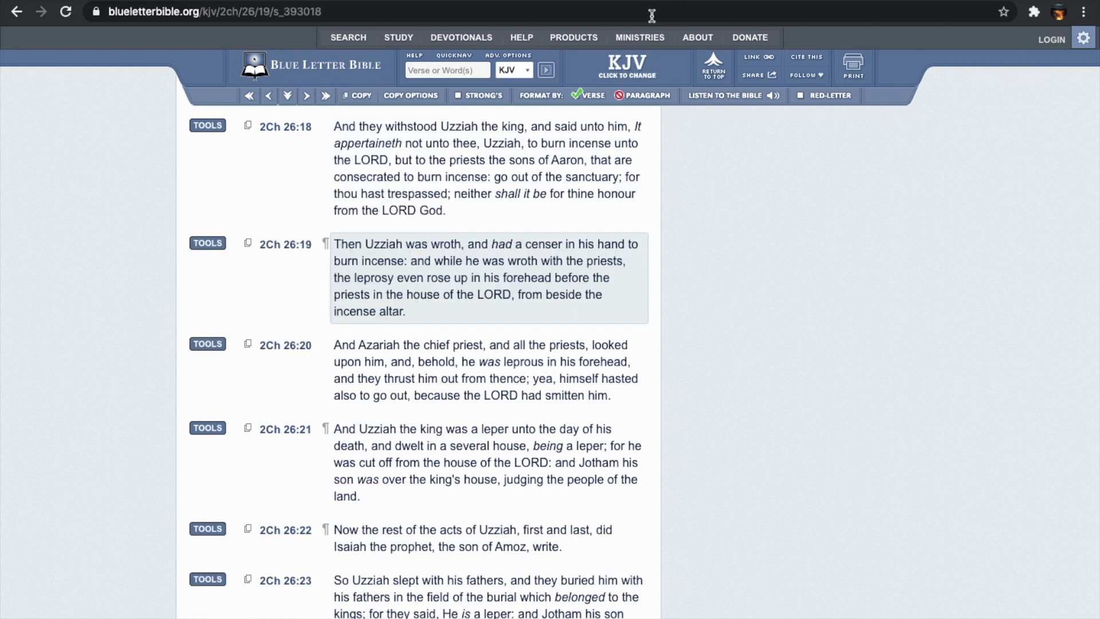
mouse_move(763, 249)
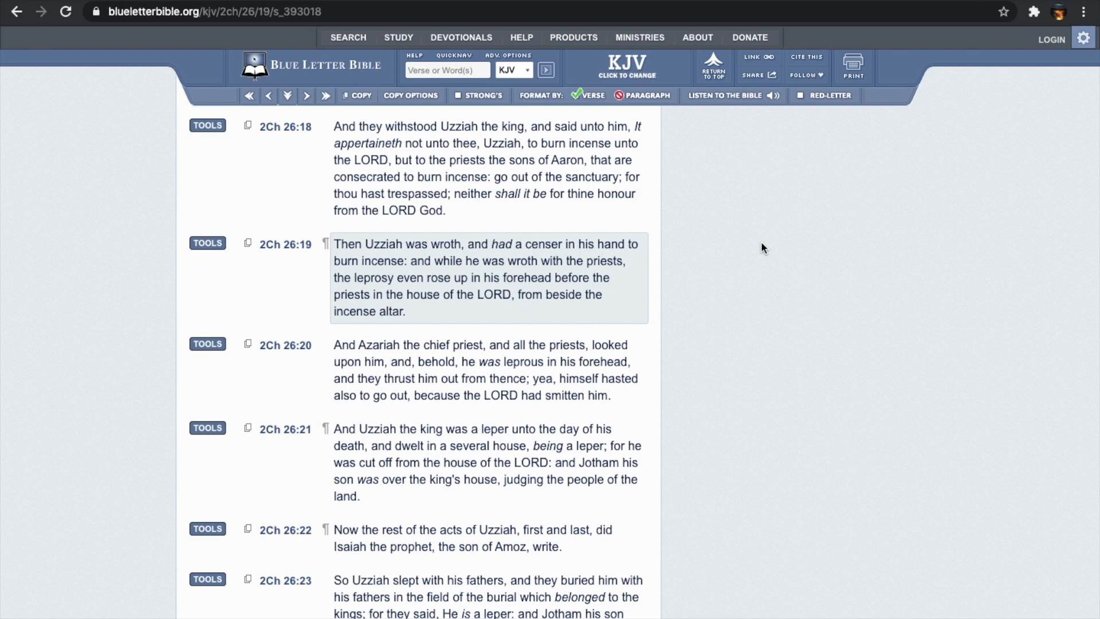
mouse_move(764, 482)
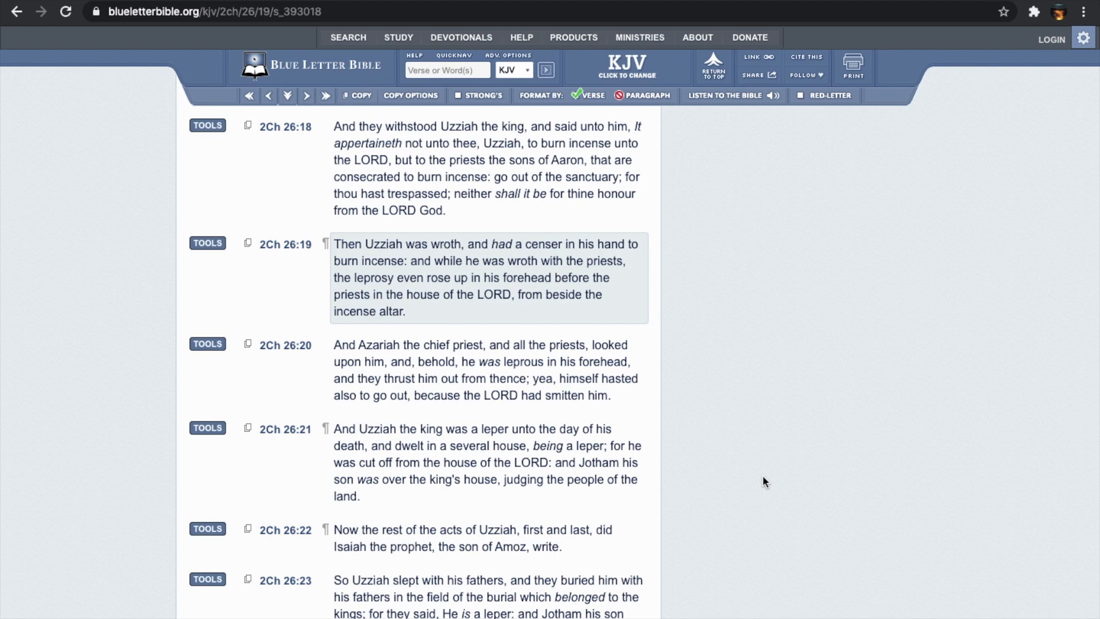
mouse_move(467, 262)
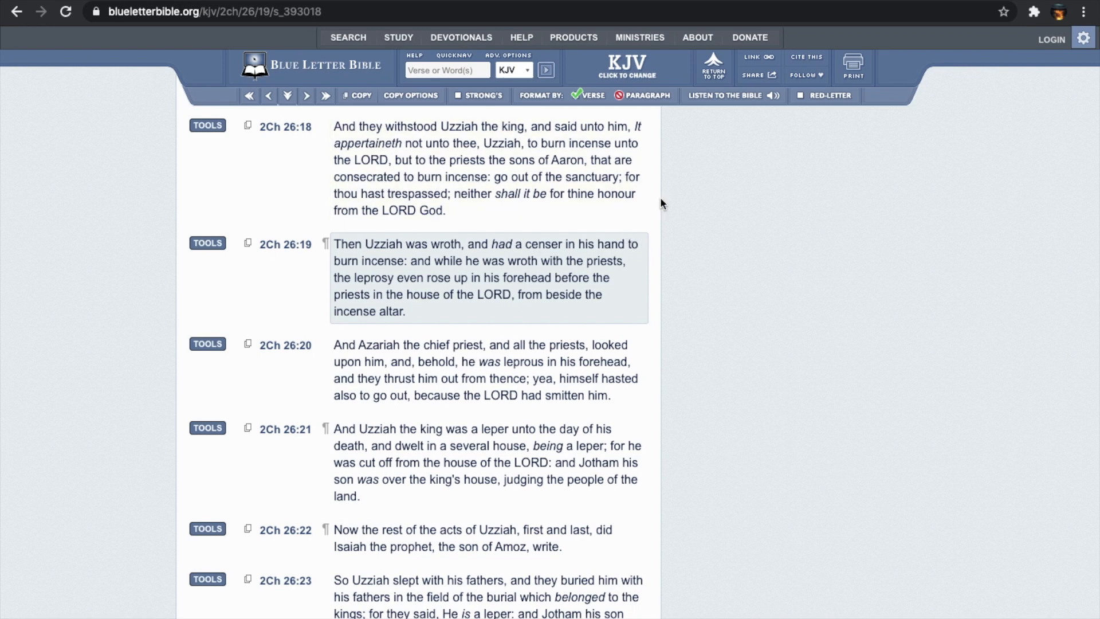
mouse_move(766, 227)
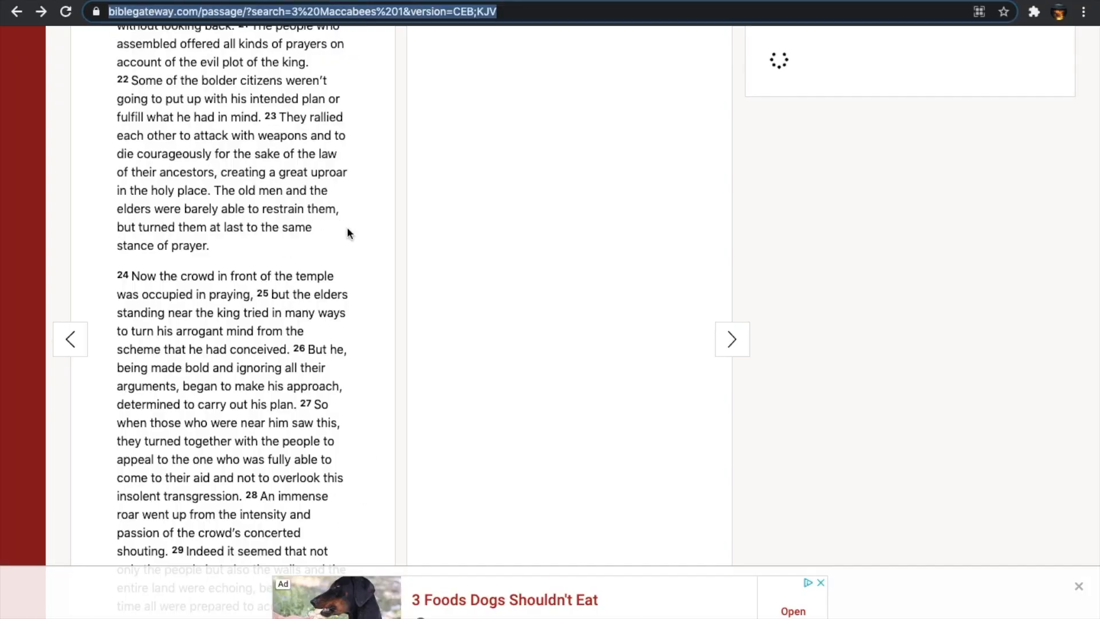
mouse_move(359, 313)
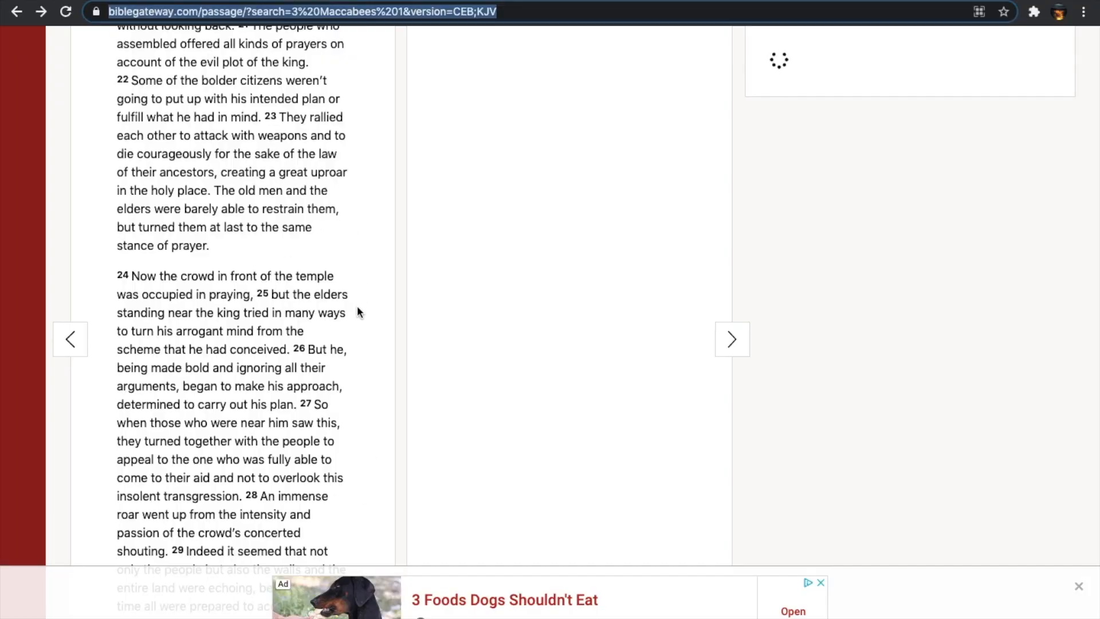
mouse_move(323, 191)
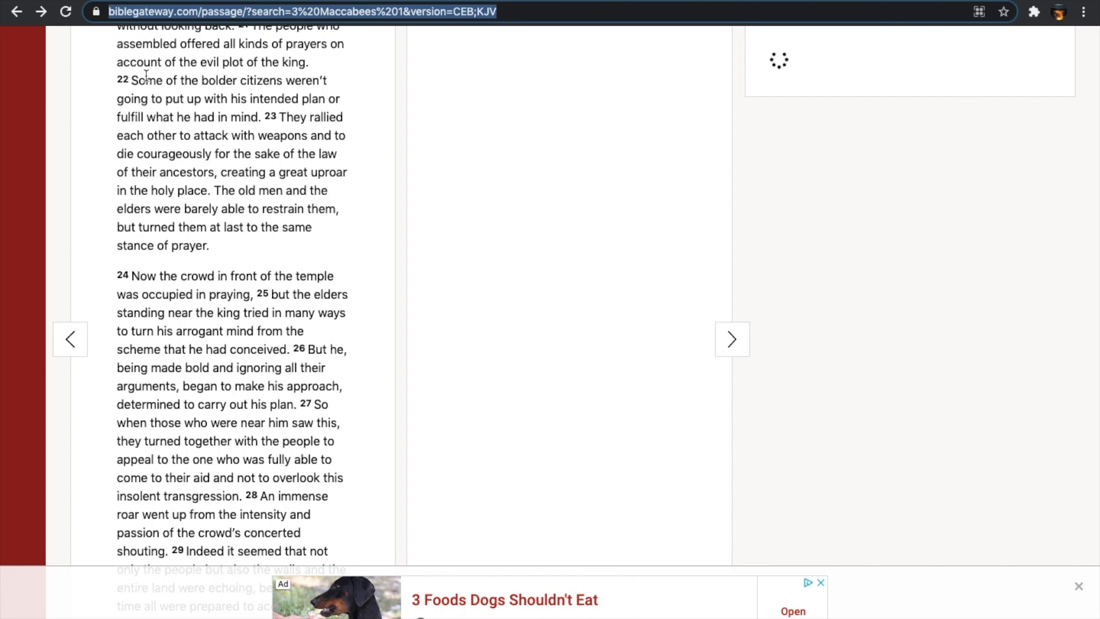
- Read 3 Maccabees 1 in the CEB down to verse 29 and the copyright notices
scroll(up, 3)
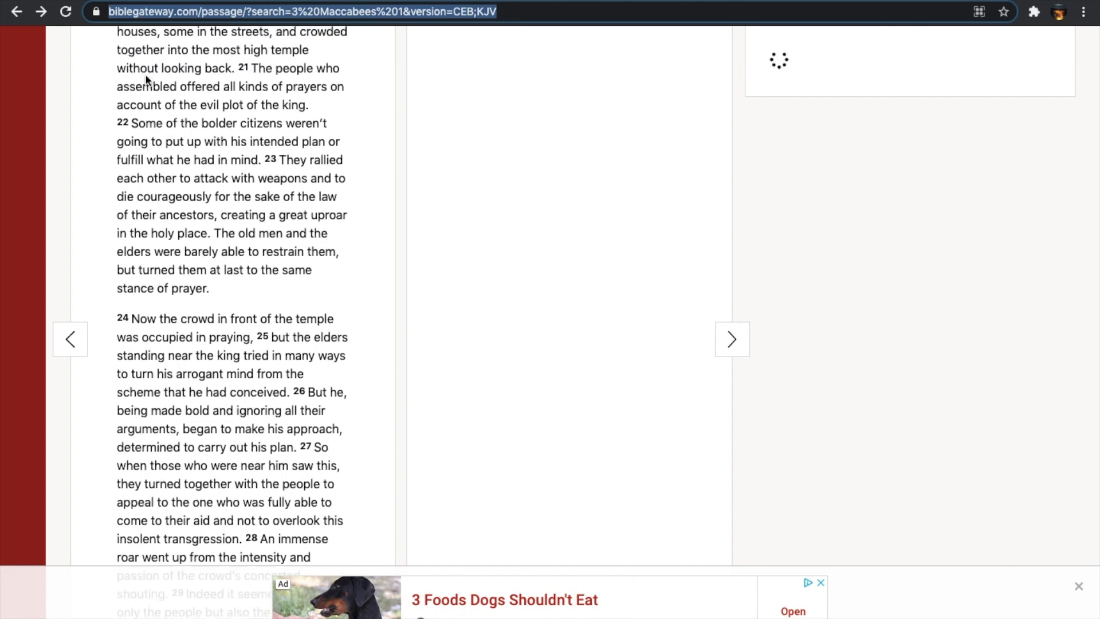
scroll(up, 3)
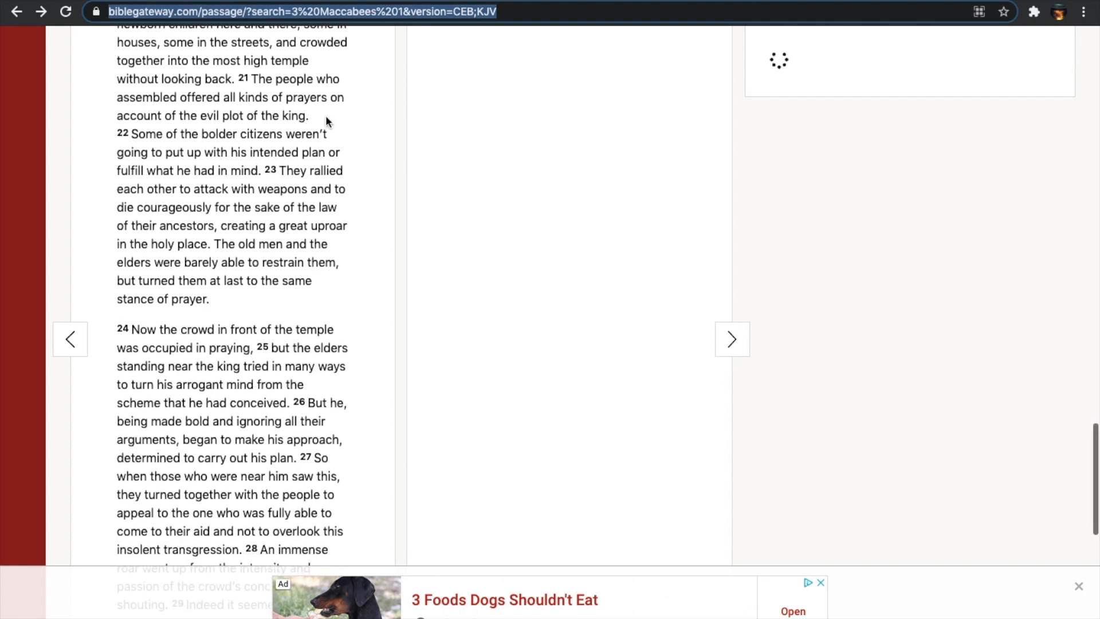
scroll(down, 3)
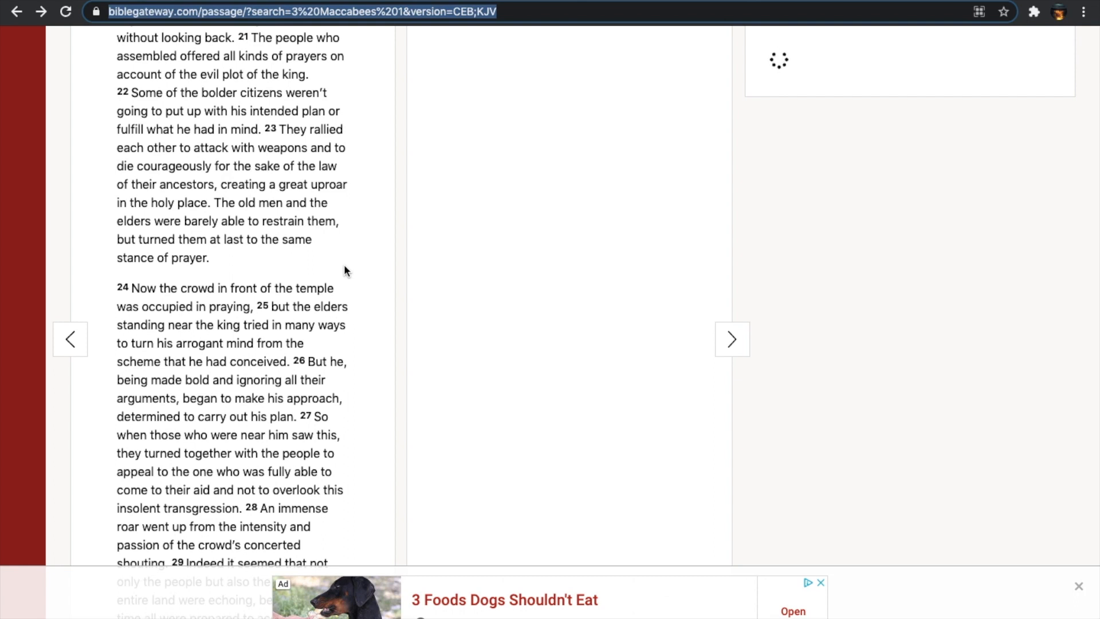
scroll(down, 3)
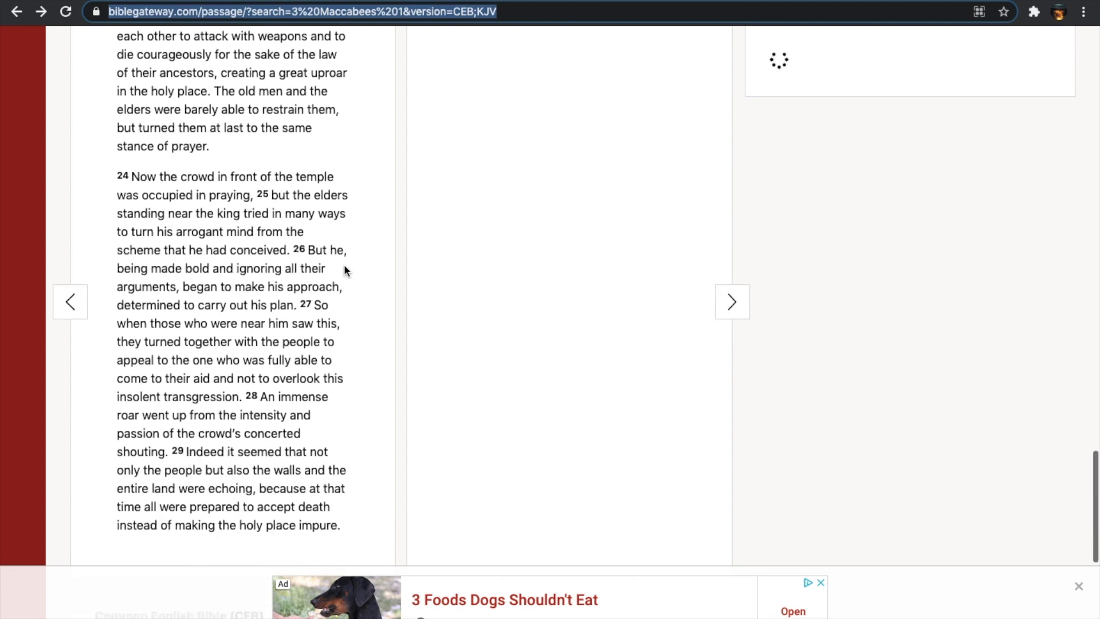
scroll(down, 3)
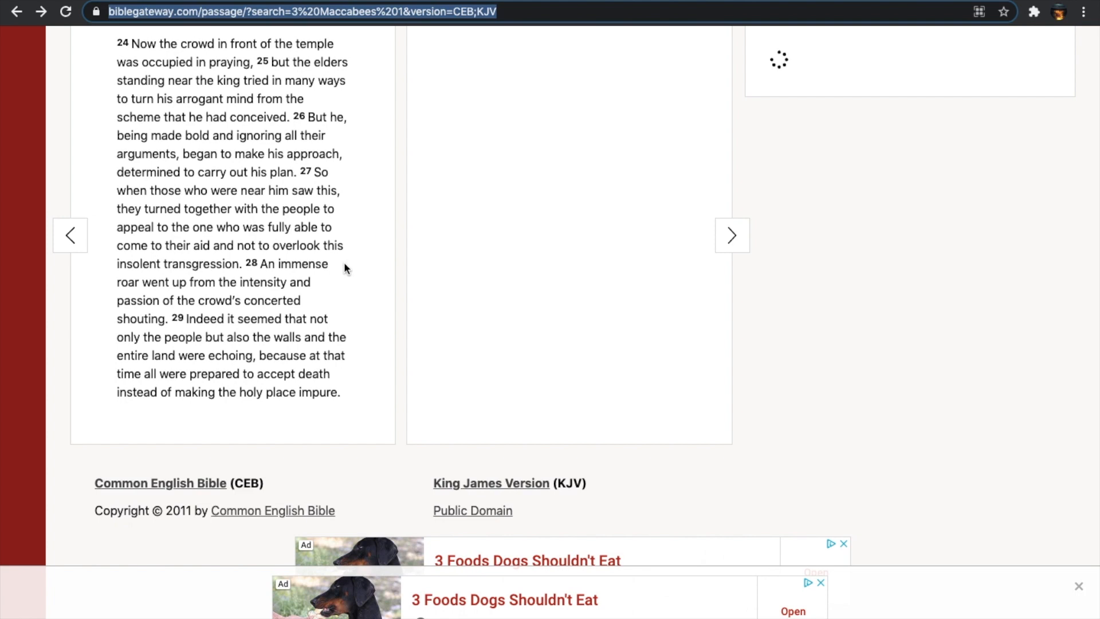
mouse_move(328, 379)
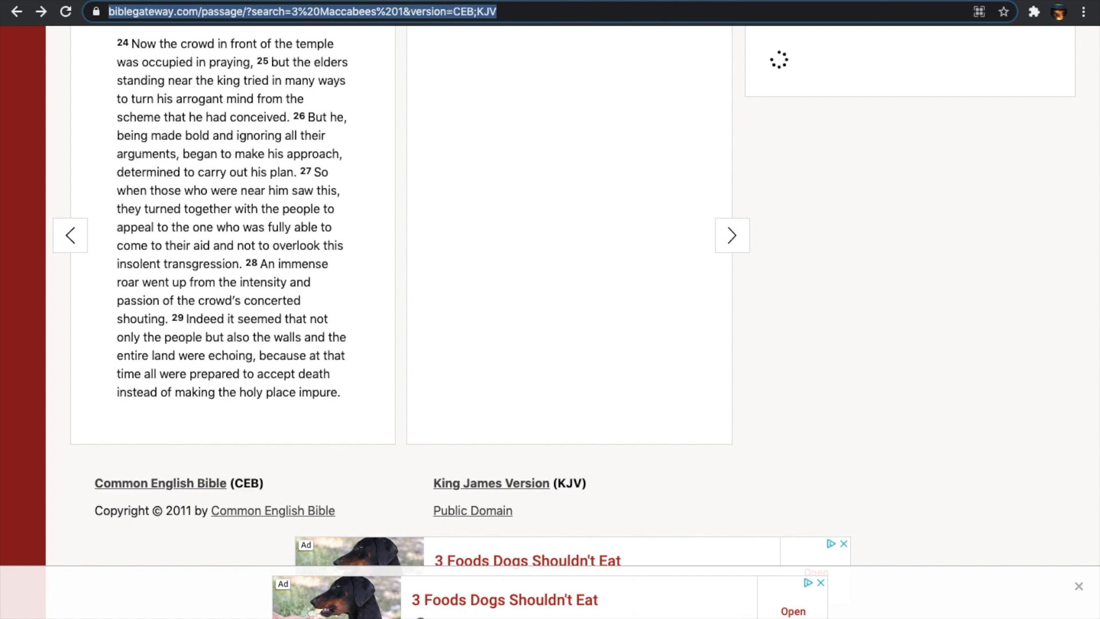
- Advance to 3 Maccabees 2 and read from Simon's prayer down to verses 21–25 on Ptolemy Philopator's punishment
click(733, 235)
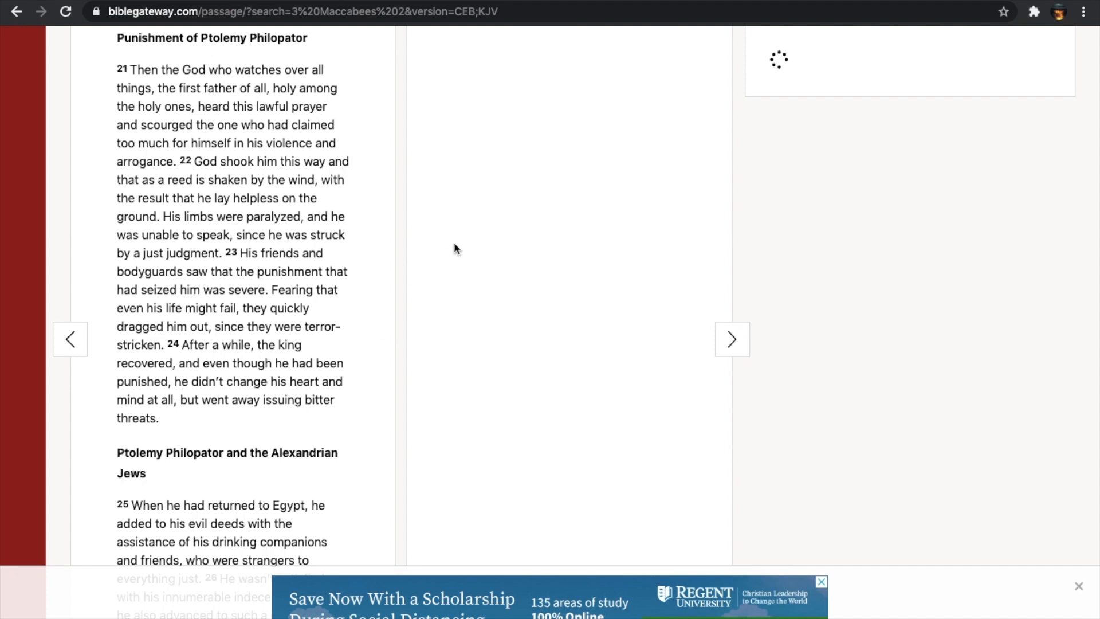
mouse_move(375, 98)
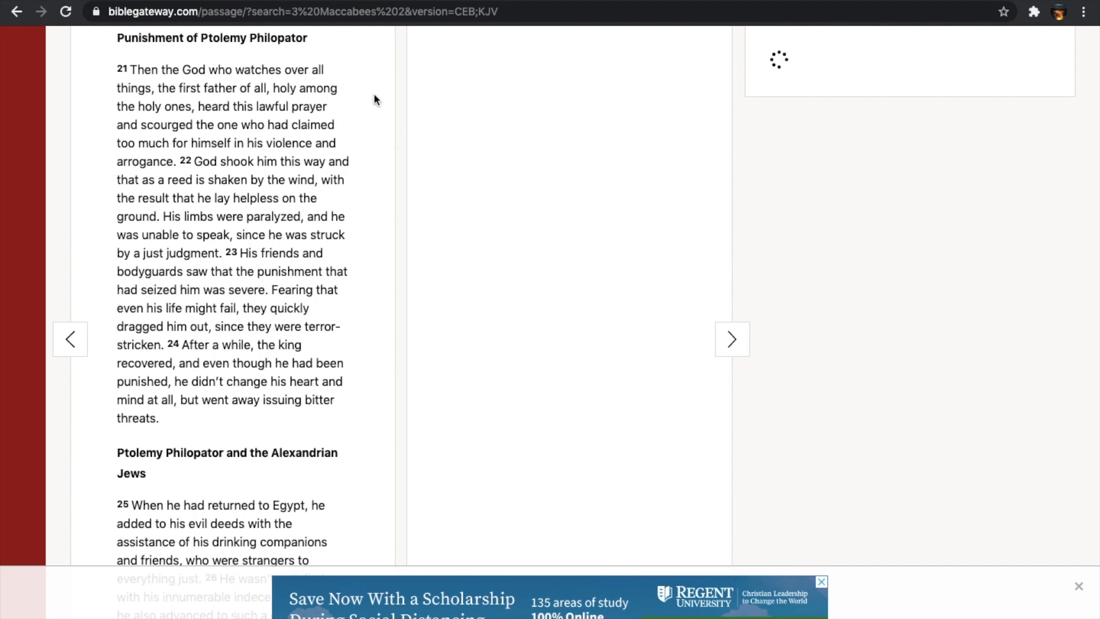
mouse_move(392, 37)
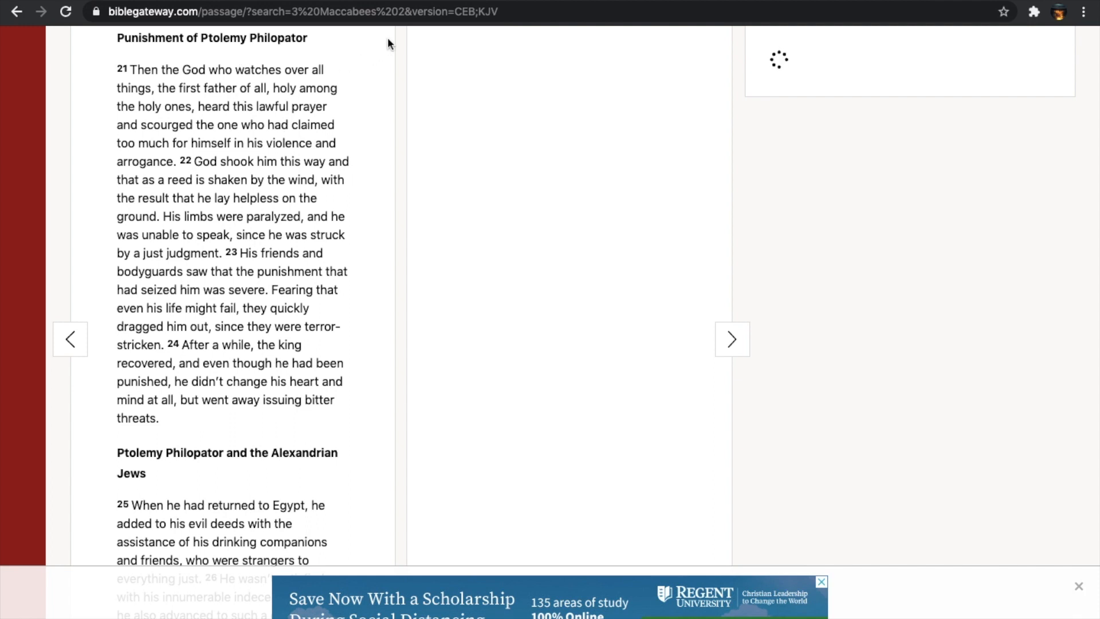
mouse_move(473, 18)
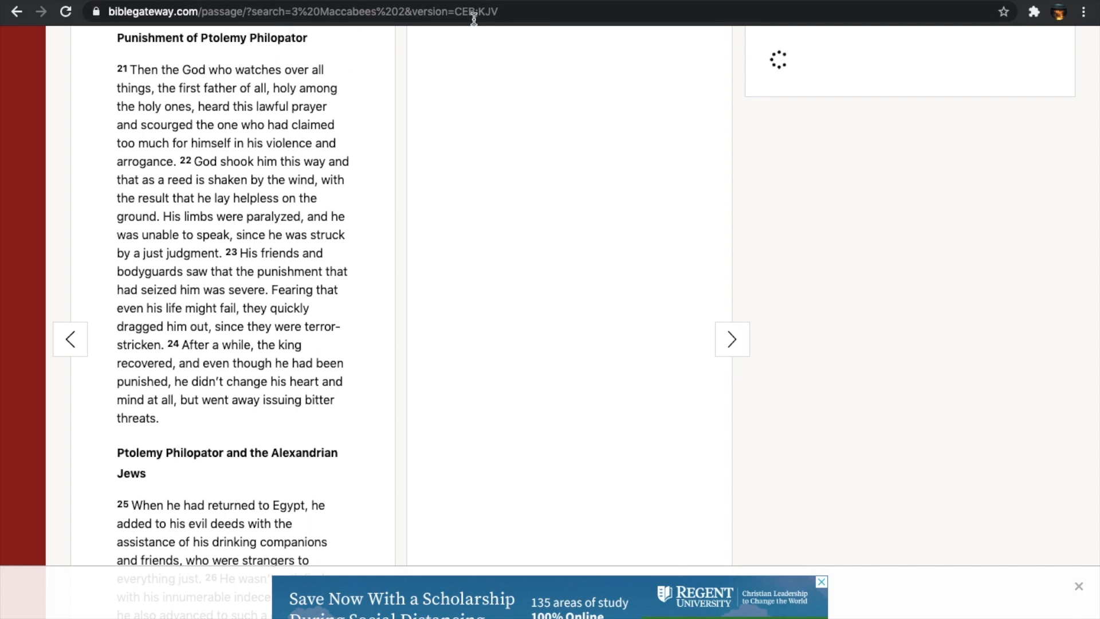
mouse_move(119, 63)
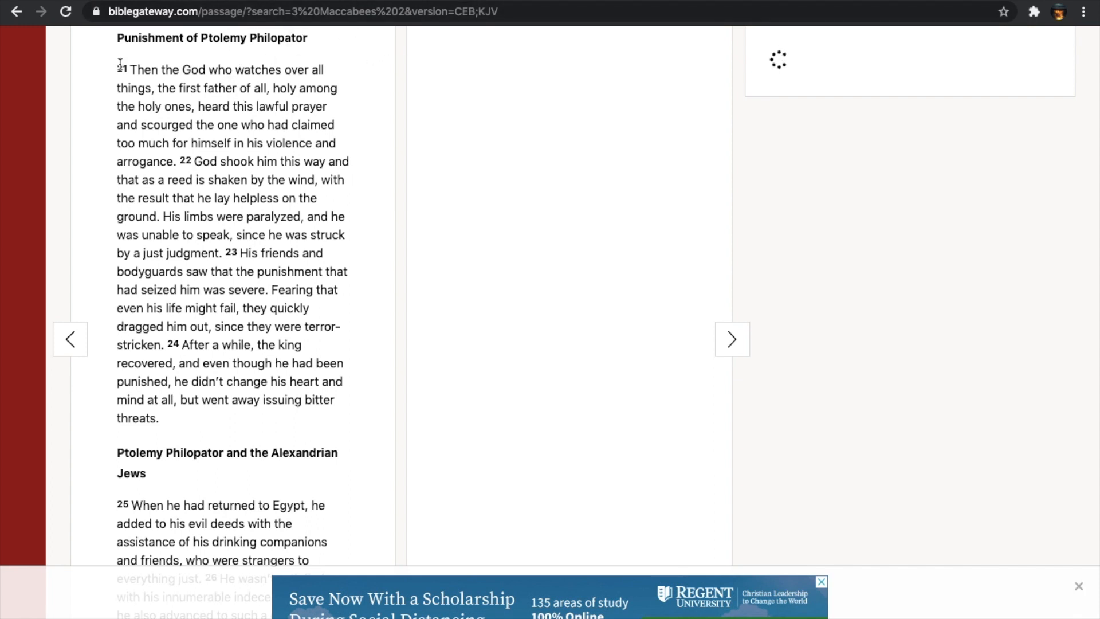
scroll(up, 3)
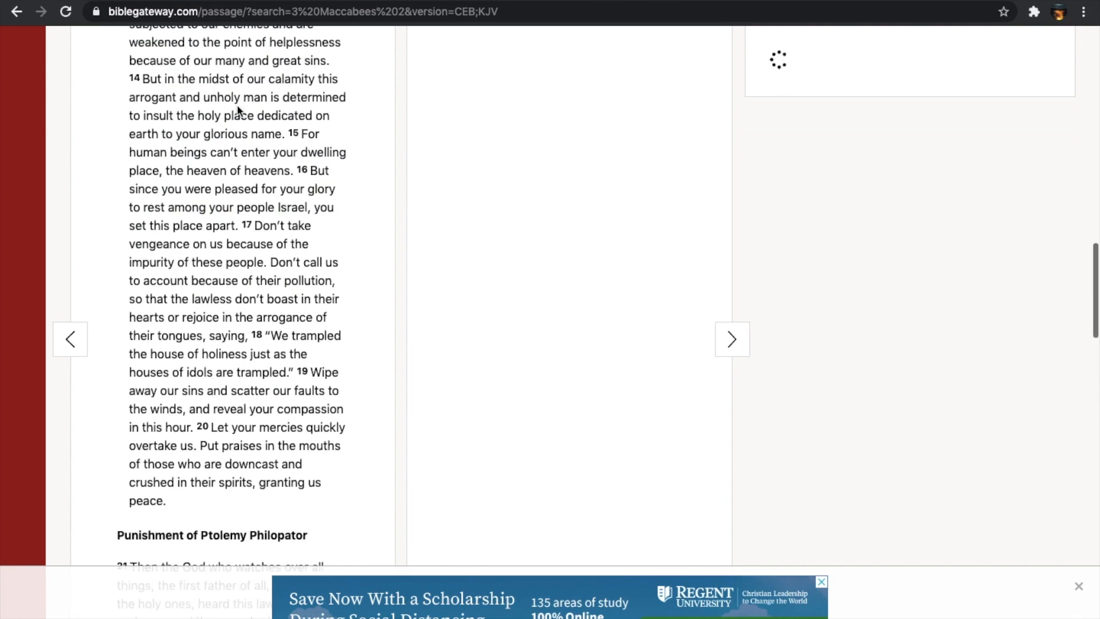
scroll(up, 3)
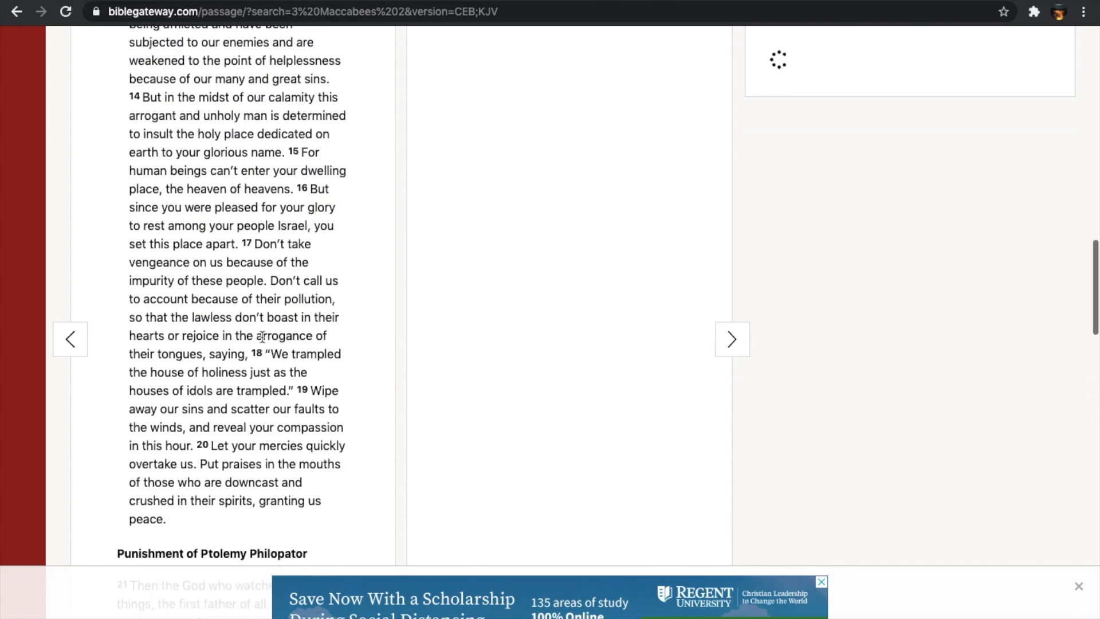
scroll(up, 3)
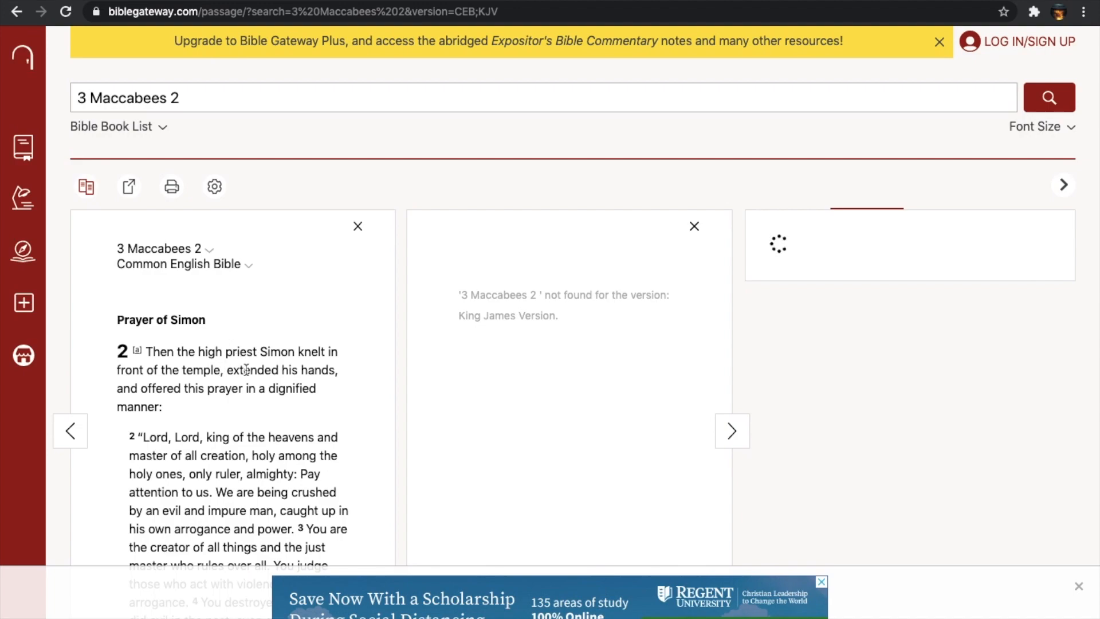
scroll(down, 3)
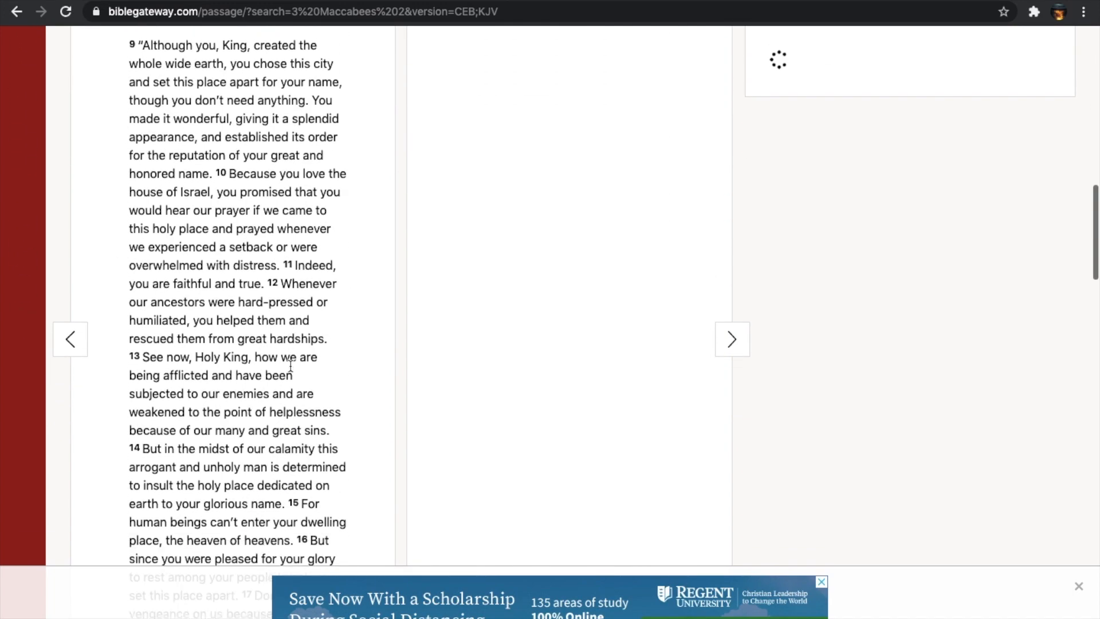
scroll(down, 3)
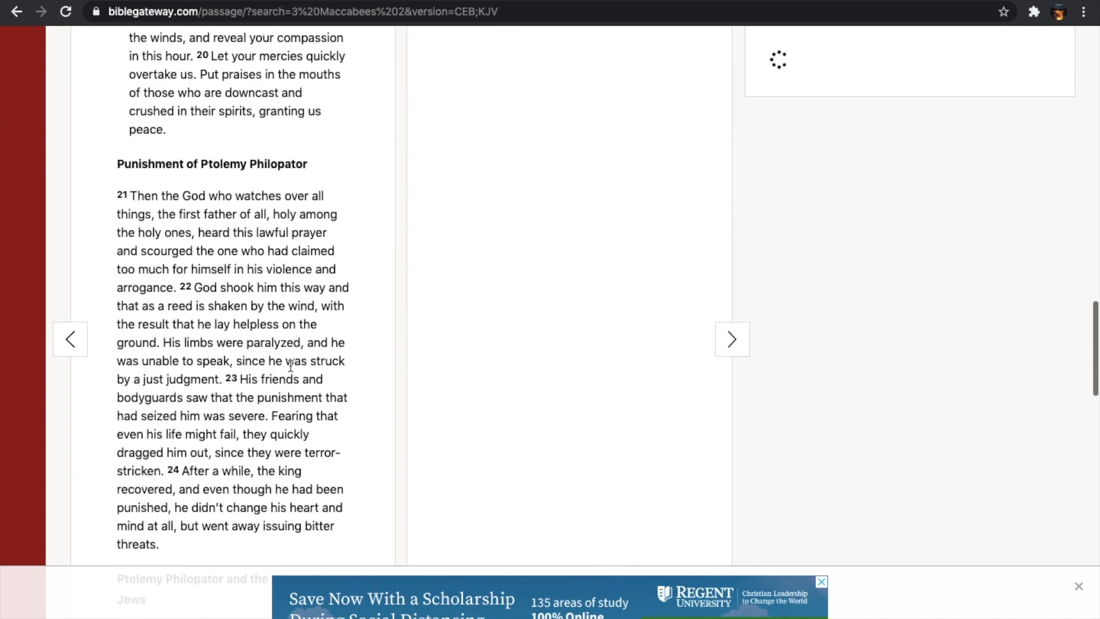
scroll(down, 3)
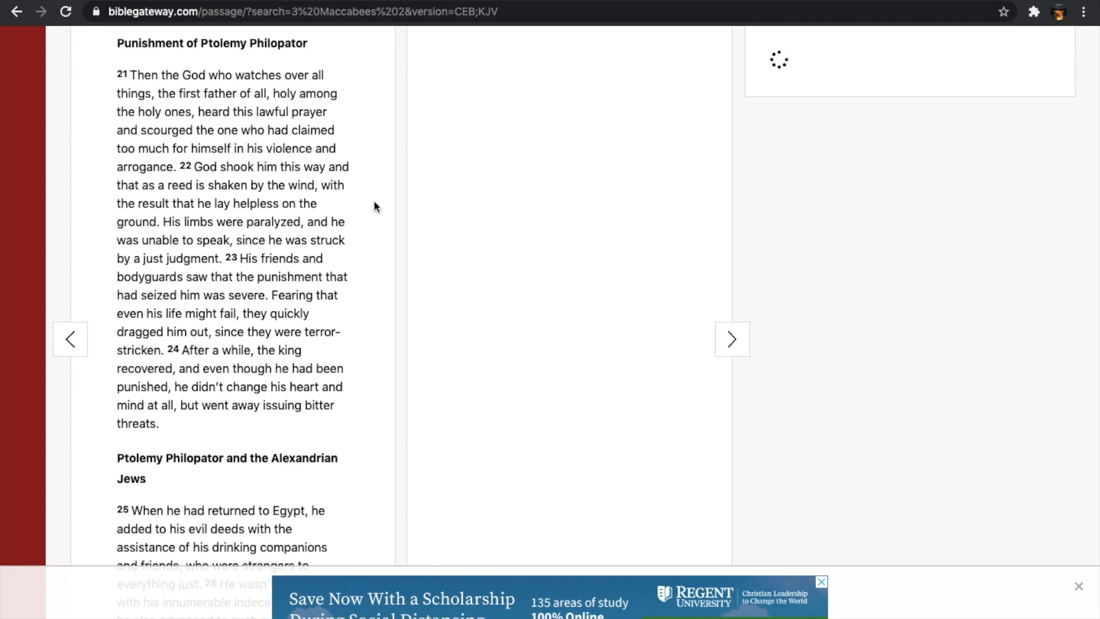
mouse_move(370, 333)
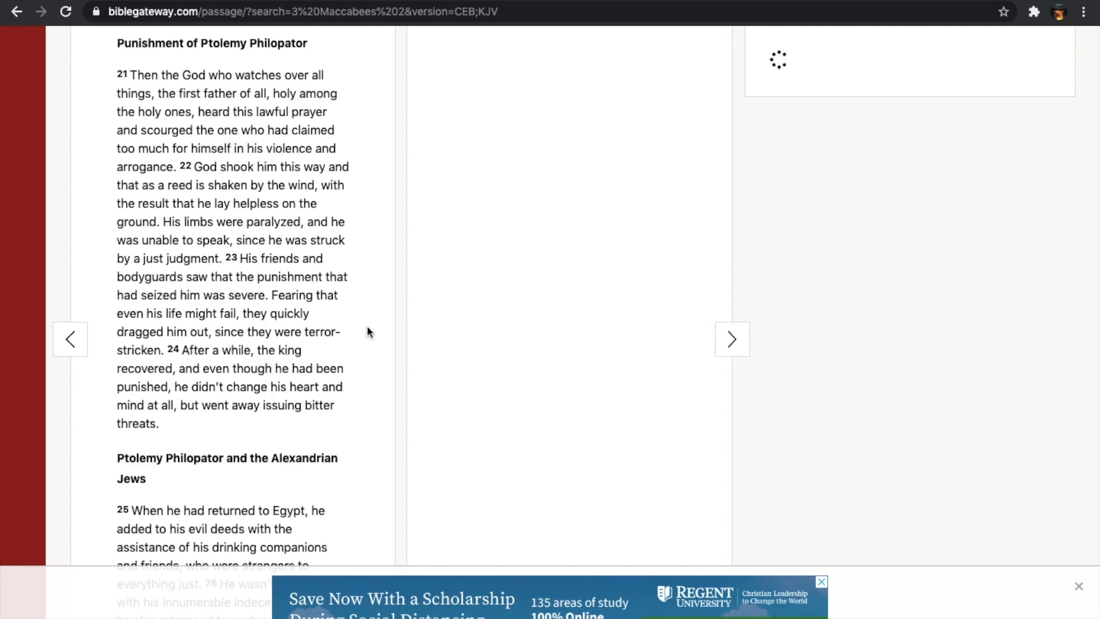
- Read the rest of 3 Maccabees 2 through verse 33 and the footnotes
scroll(down, 3)
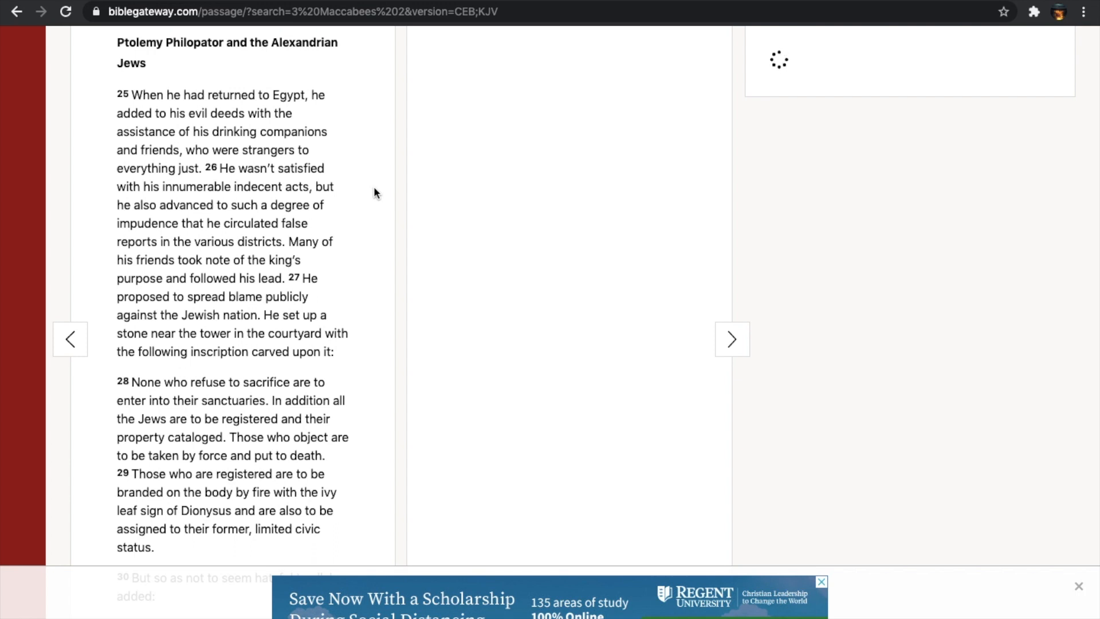
scroll(down, 3)
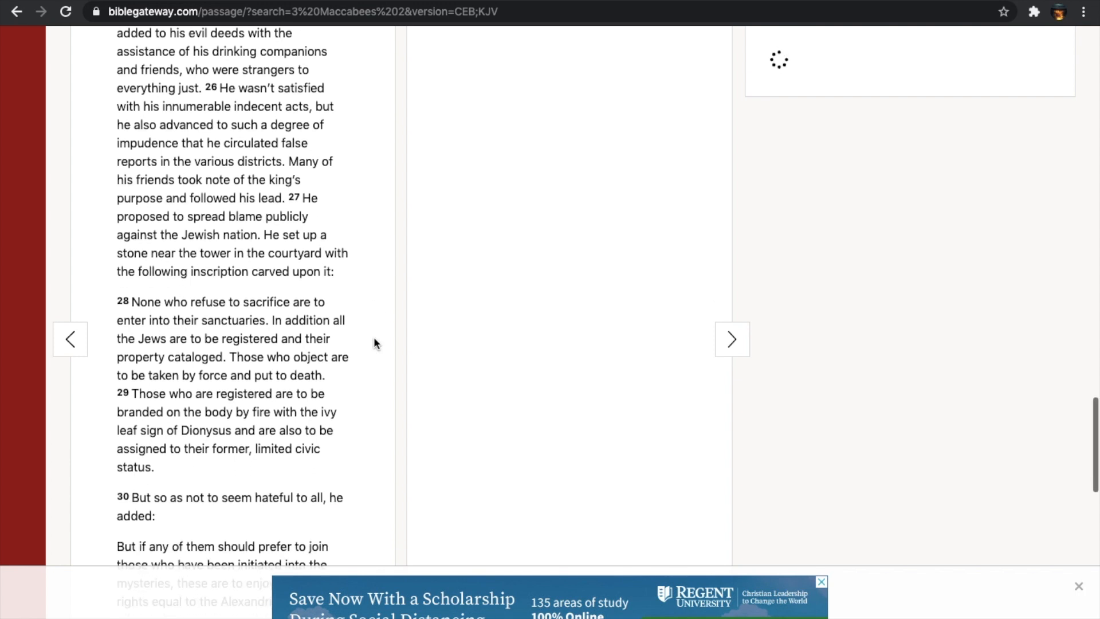
scroll(down, 3)
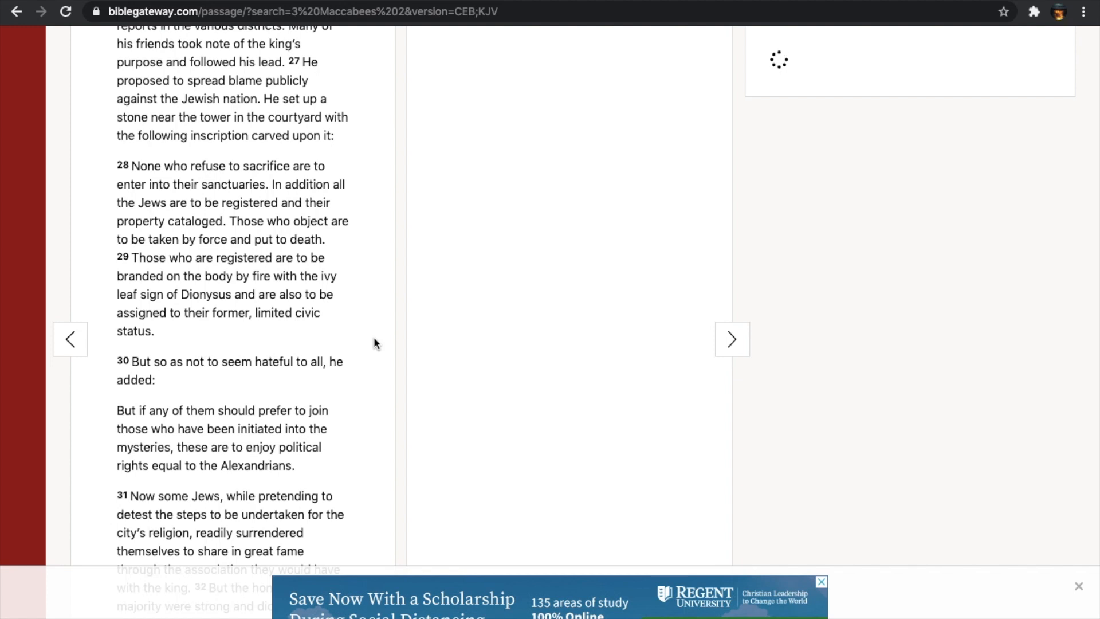
scroll(down, 3)
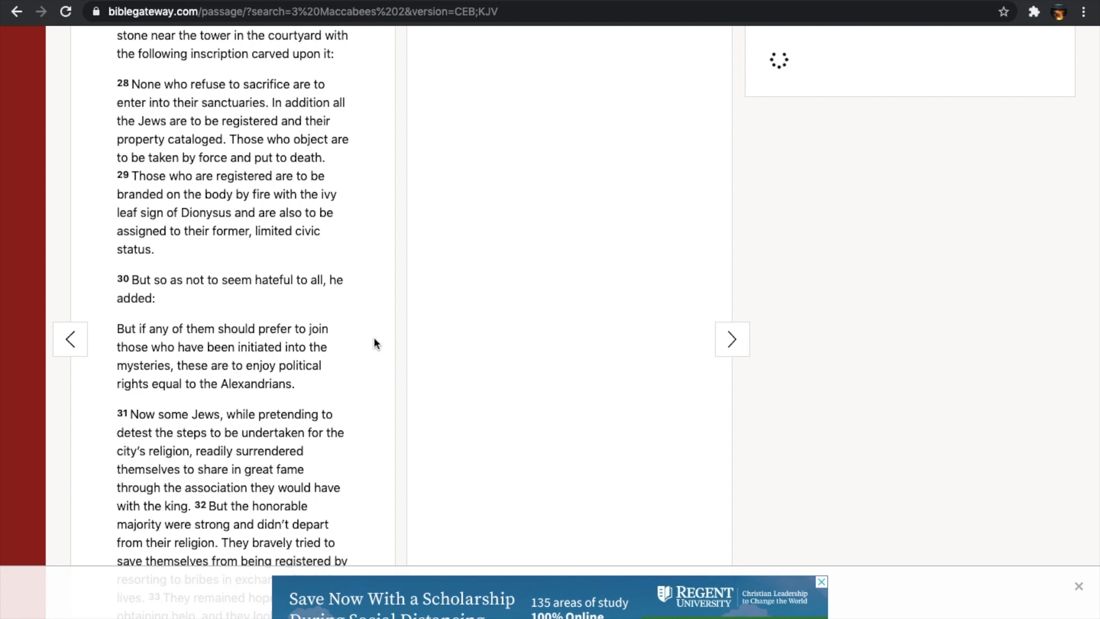
scroll(down, 3)
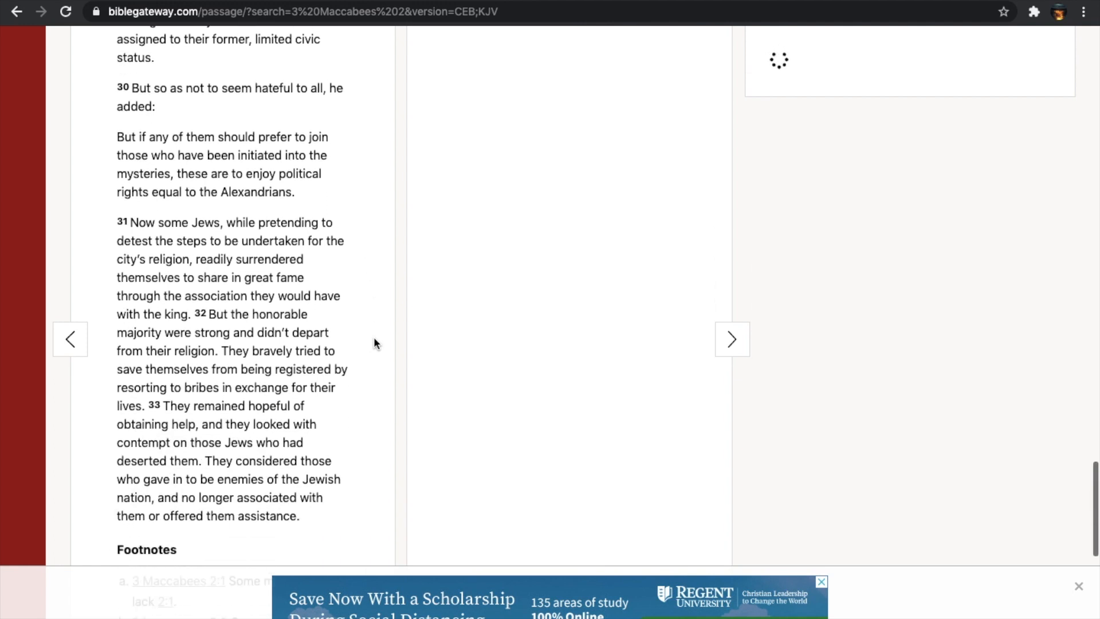
scroll(down, 3)
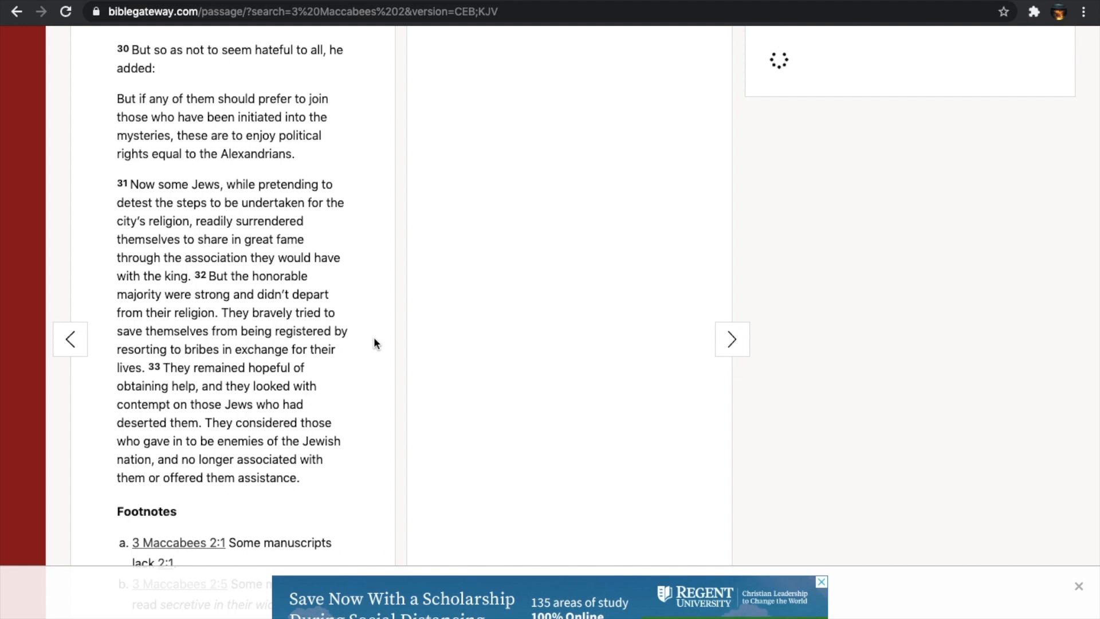
scroll(down, 3)
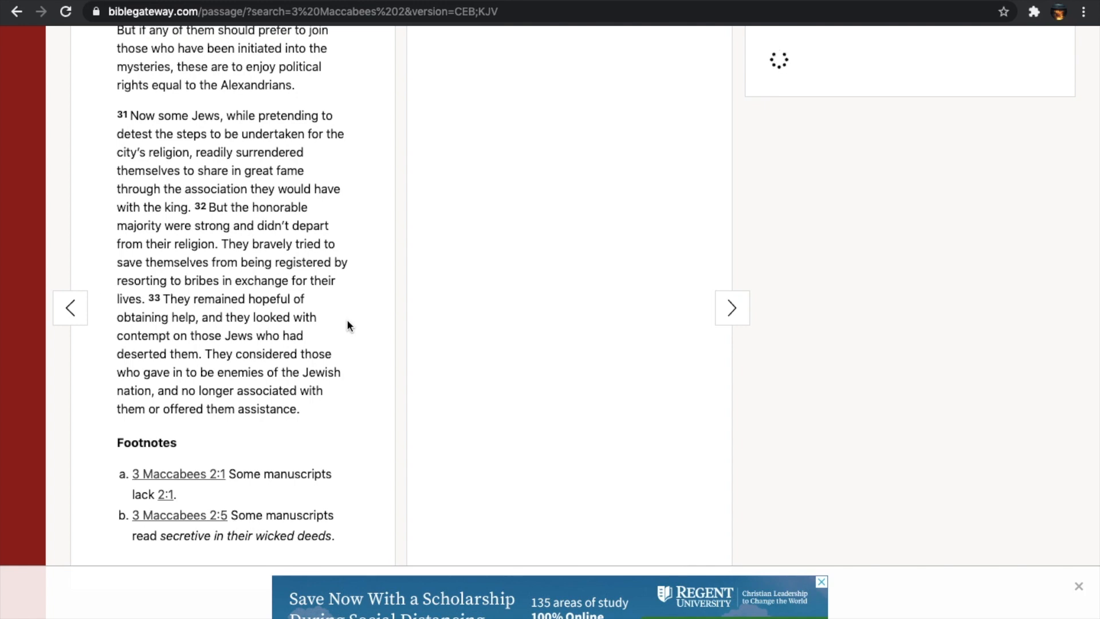
- Scroll back up to the top of 3 Maccabees 2 at Simon's prayer
scroll(up, 3)
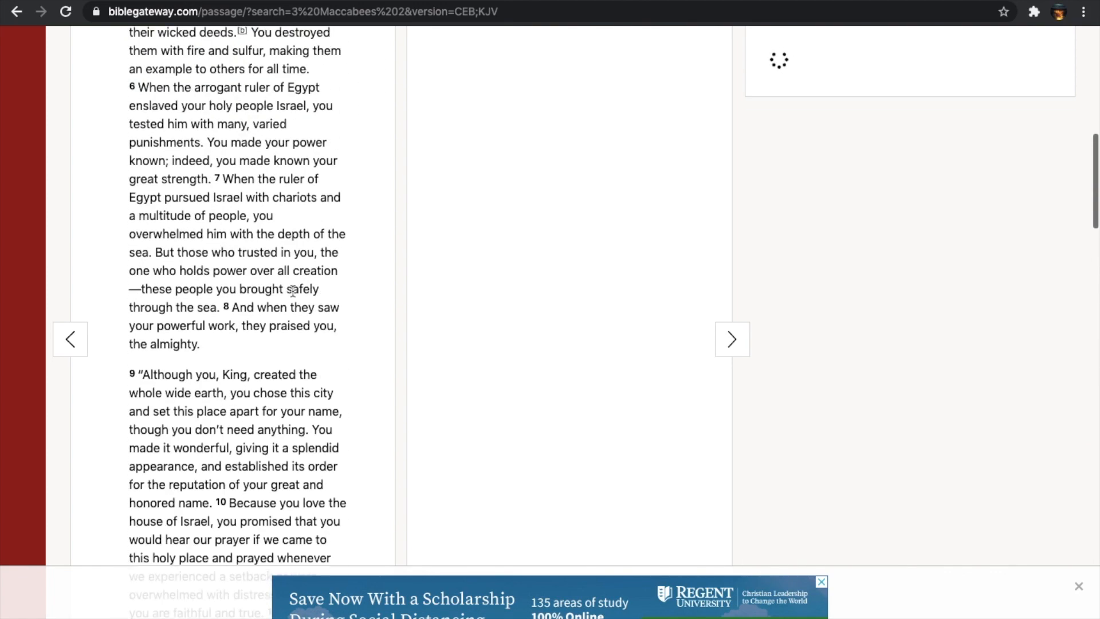
scroll(up, 3)
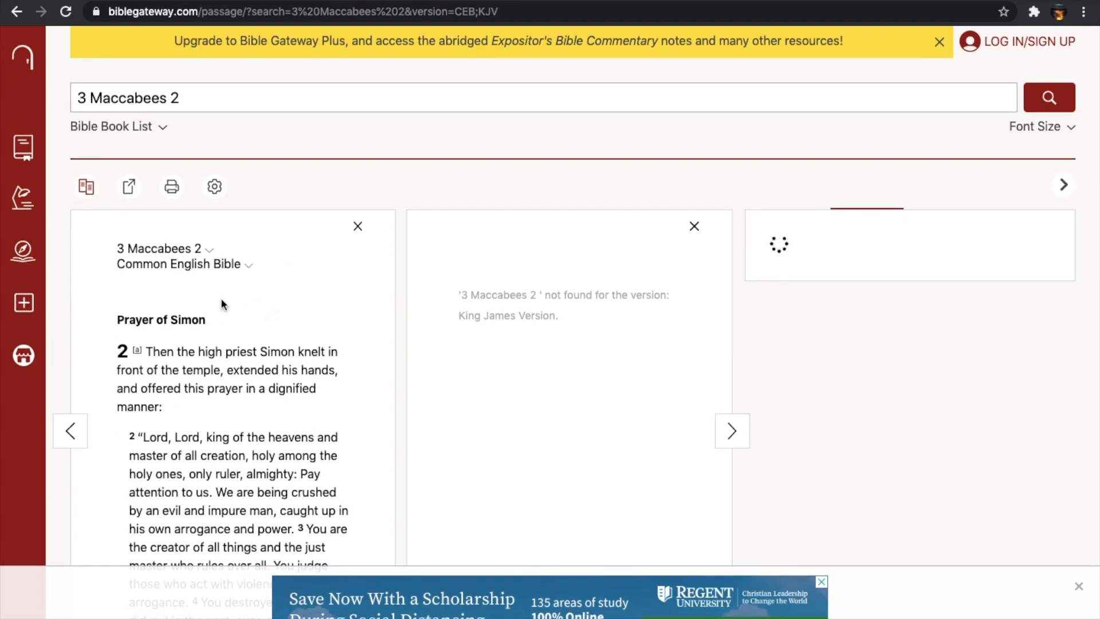
mouse_move(316, 392)
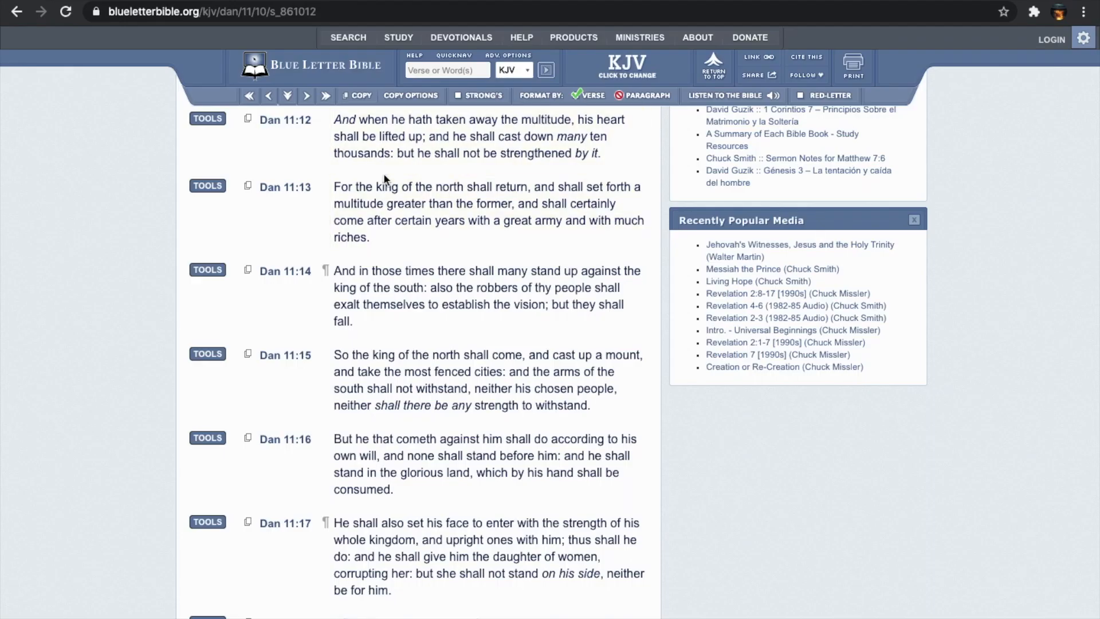
- Switch to the Blue Letter Bible tab showing Daniel 11:12–17 in the KJV
click(484, 136)
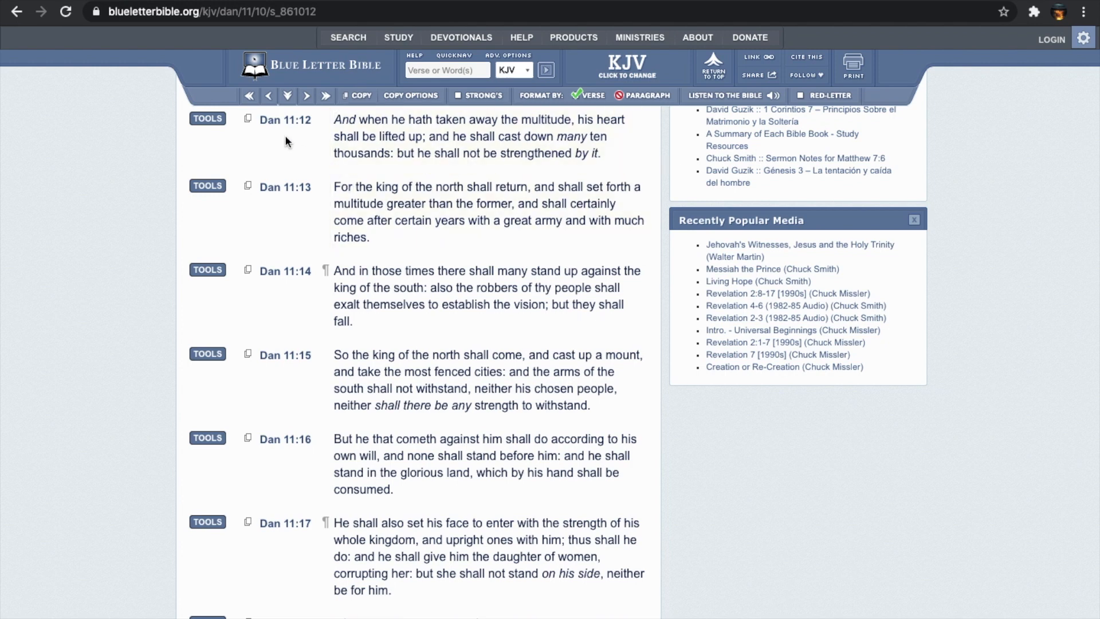
mouse_move(297, 149)
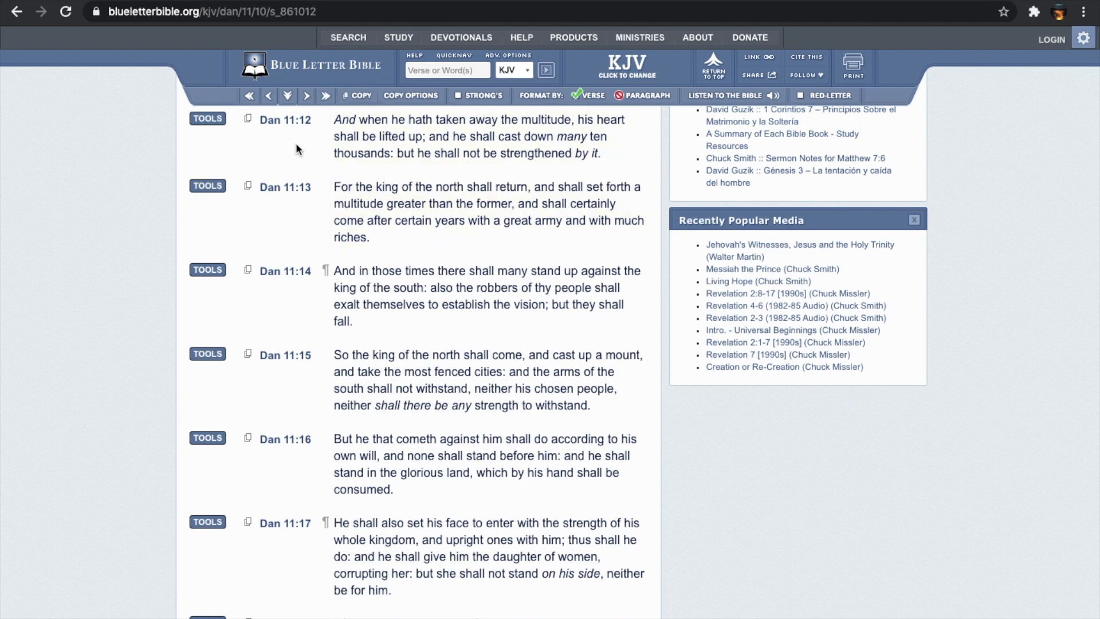
mouse_move(290, 149)
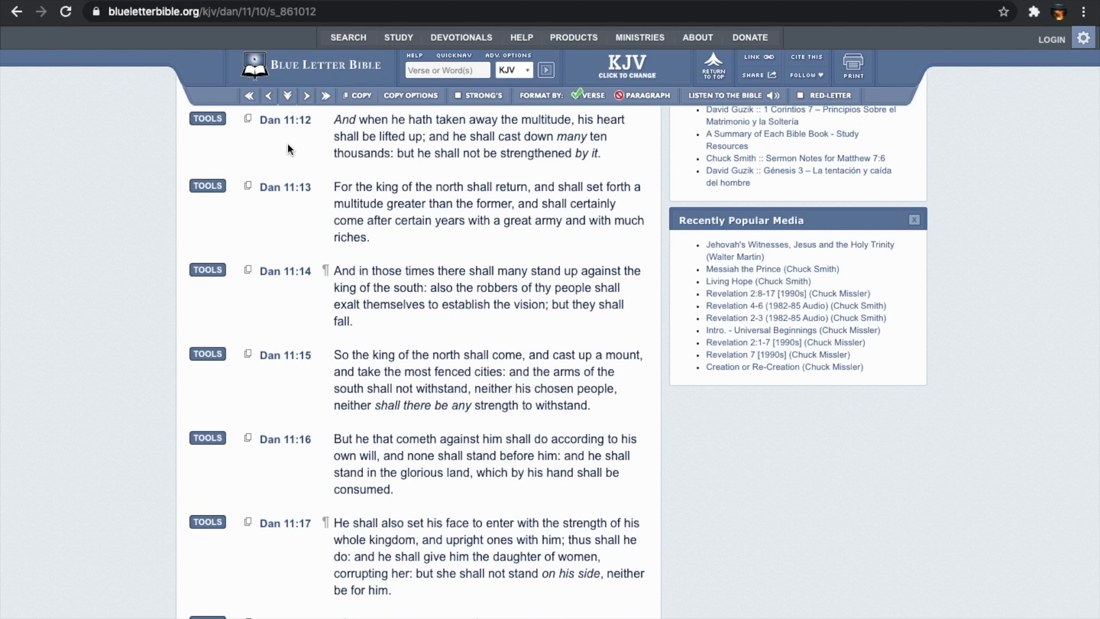